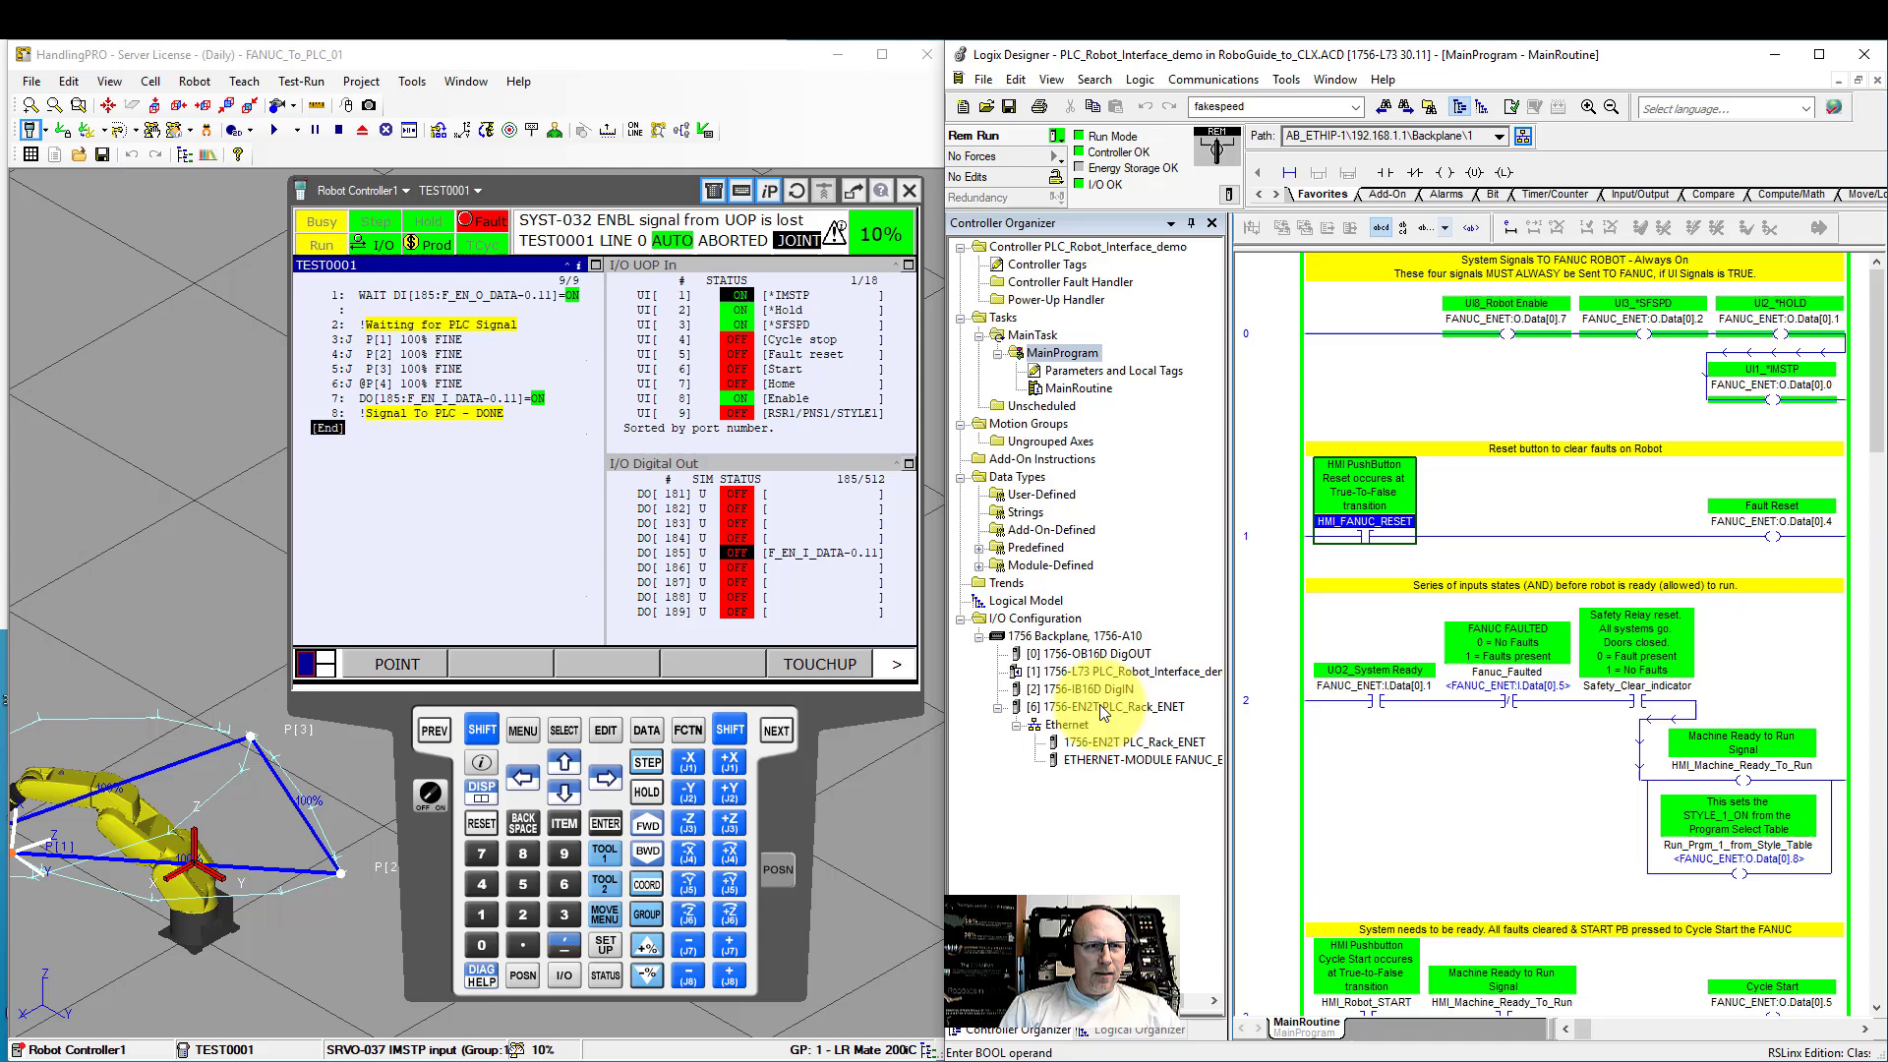
Step: Inspect the EN2T Ethernet bridge and its network, then open the controller-scope tags
{"action": "left_click", "coordinate": [1103, 706]}
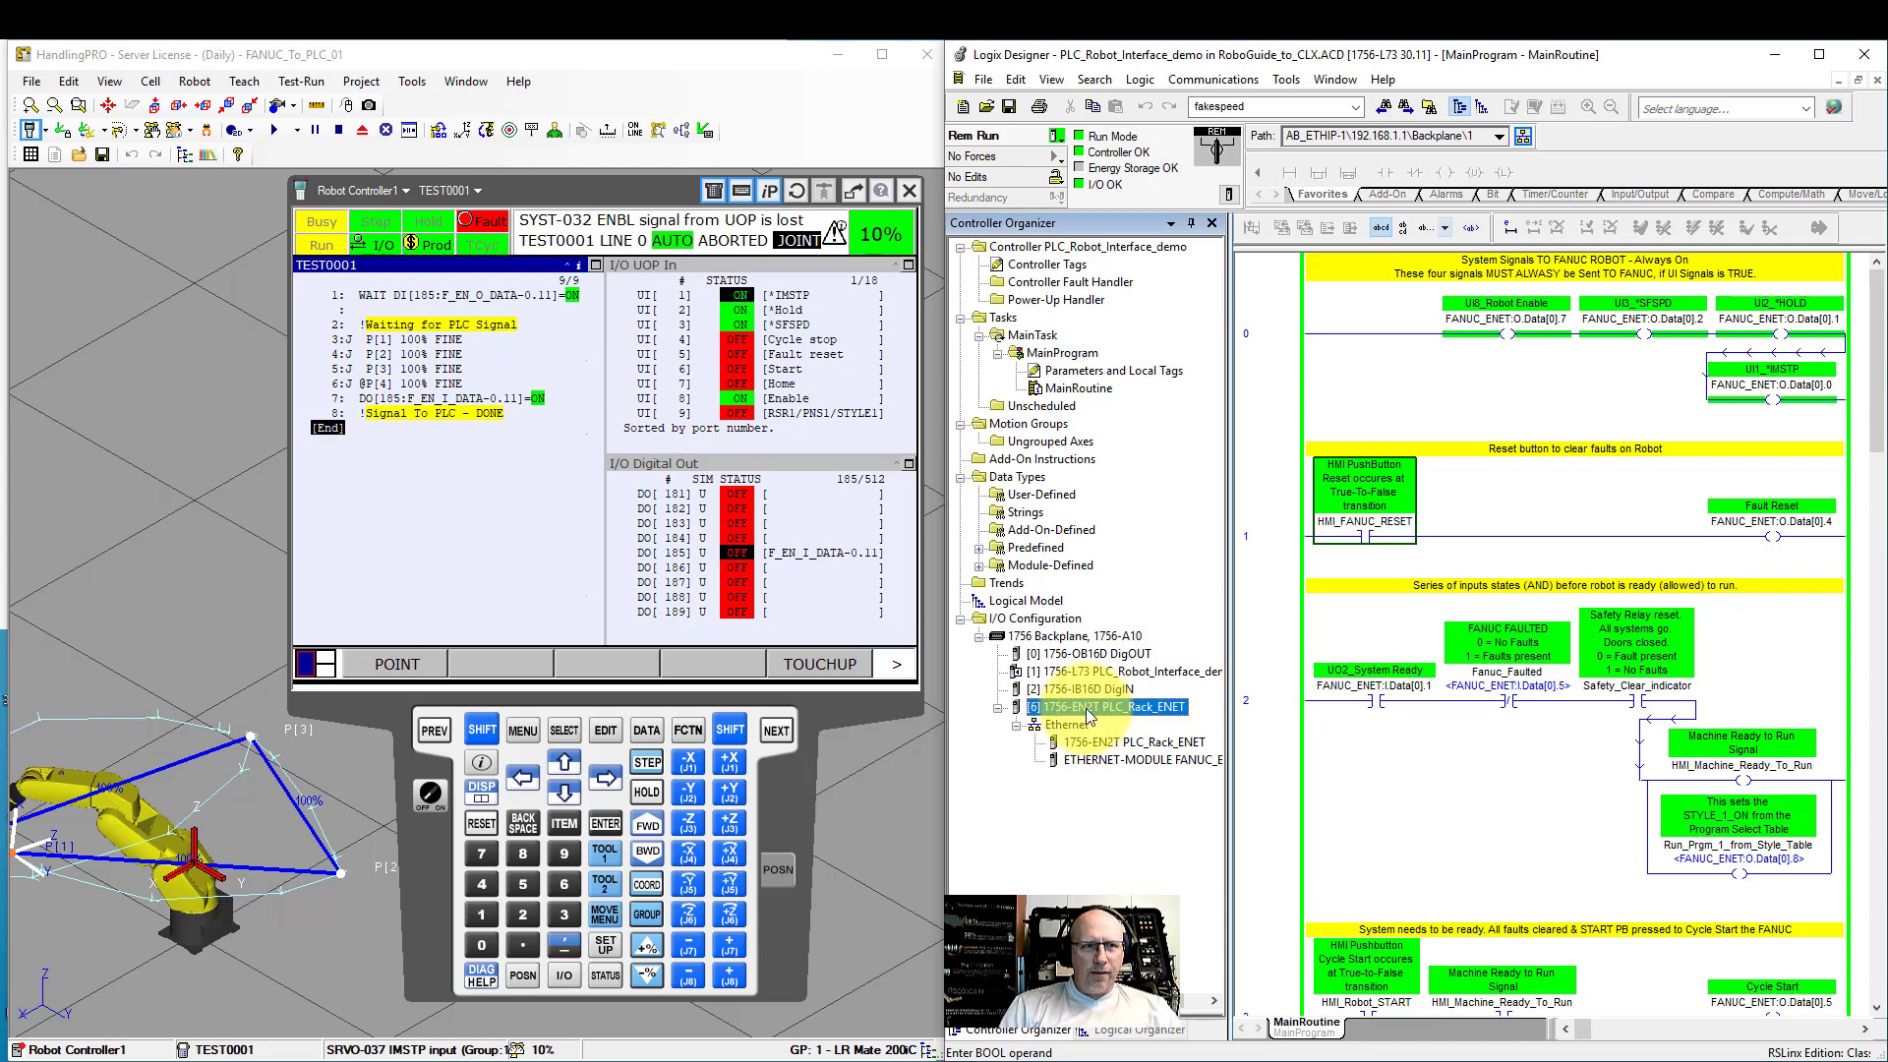
{"action": "left_click", "coordinate": [1066, 723]}
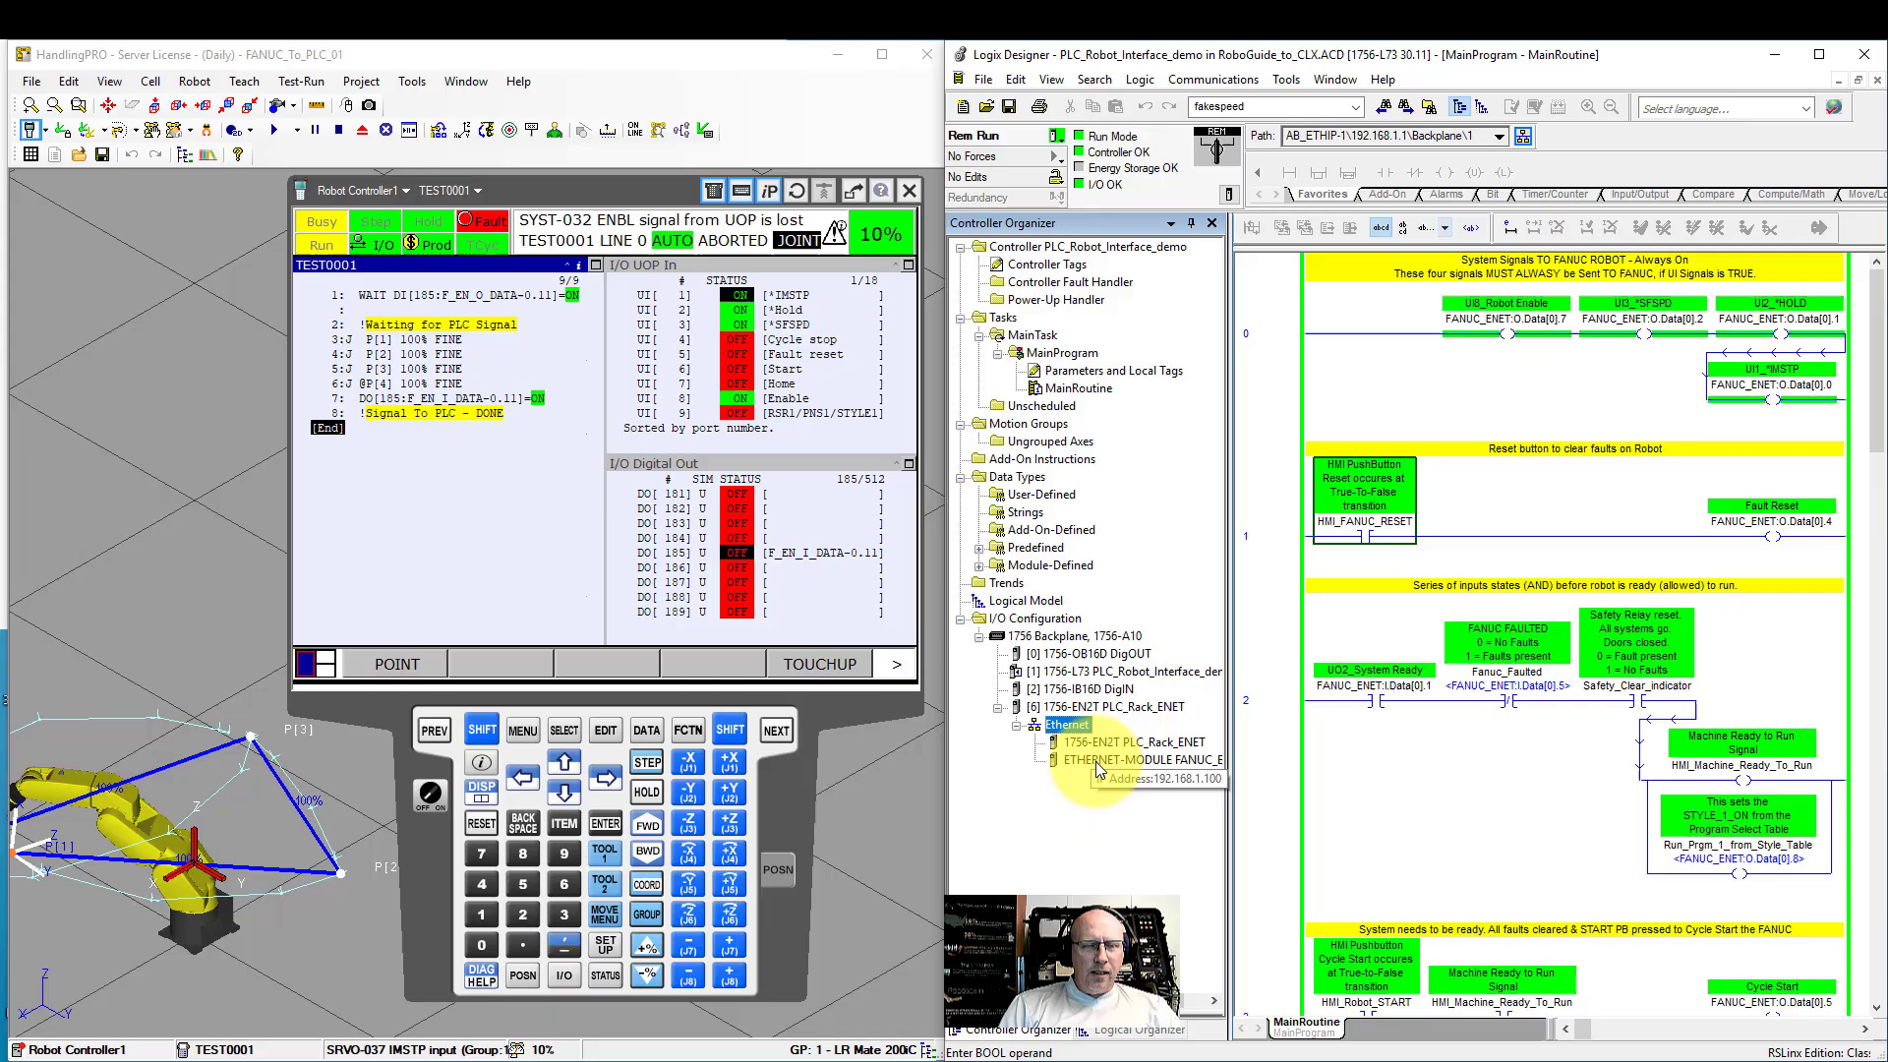
{"action": "mouse_move", "coordinate": [1105, 765]}
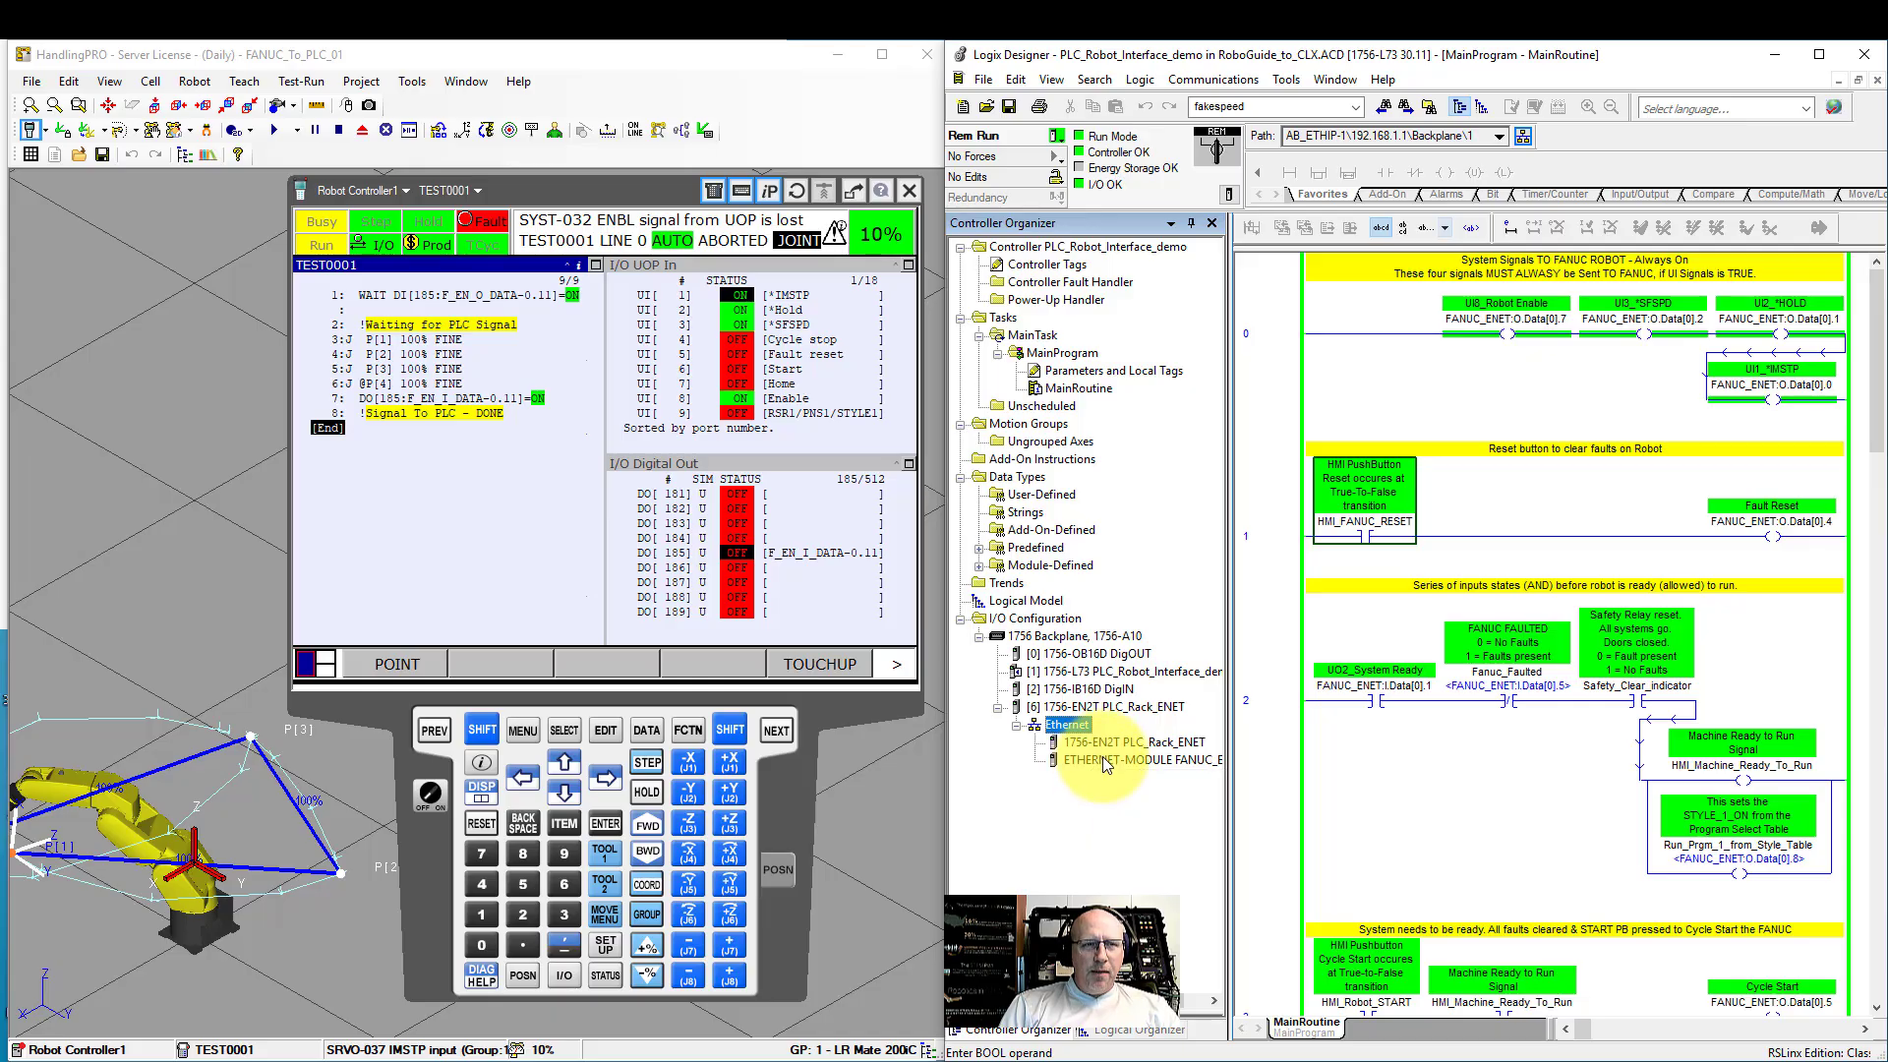
{"action": "left_click", "coordinate": [1133, 759]}
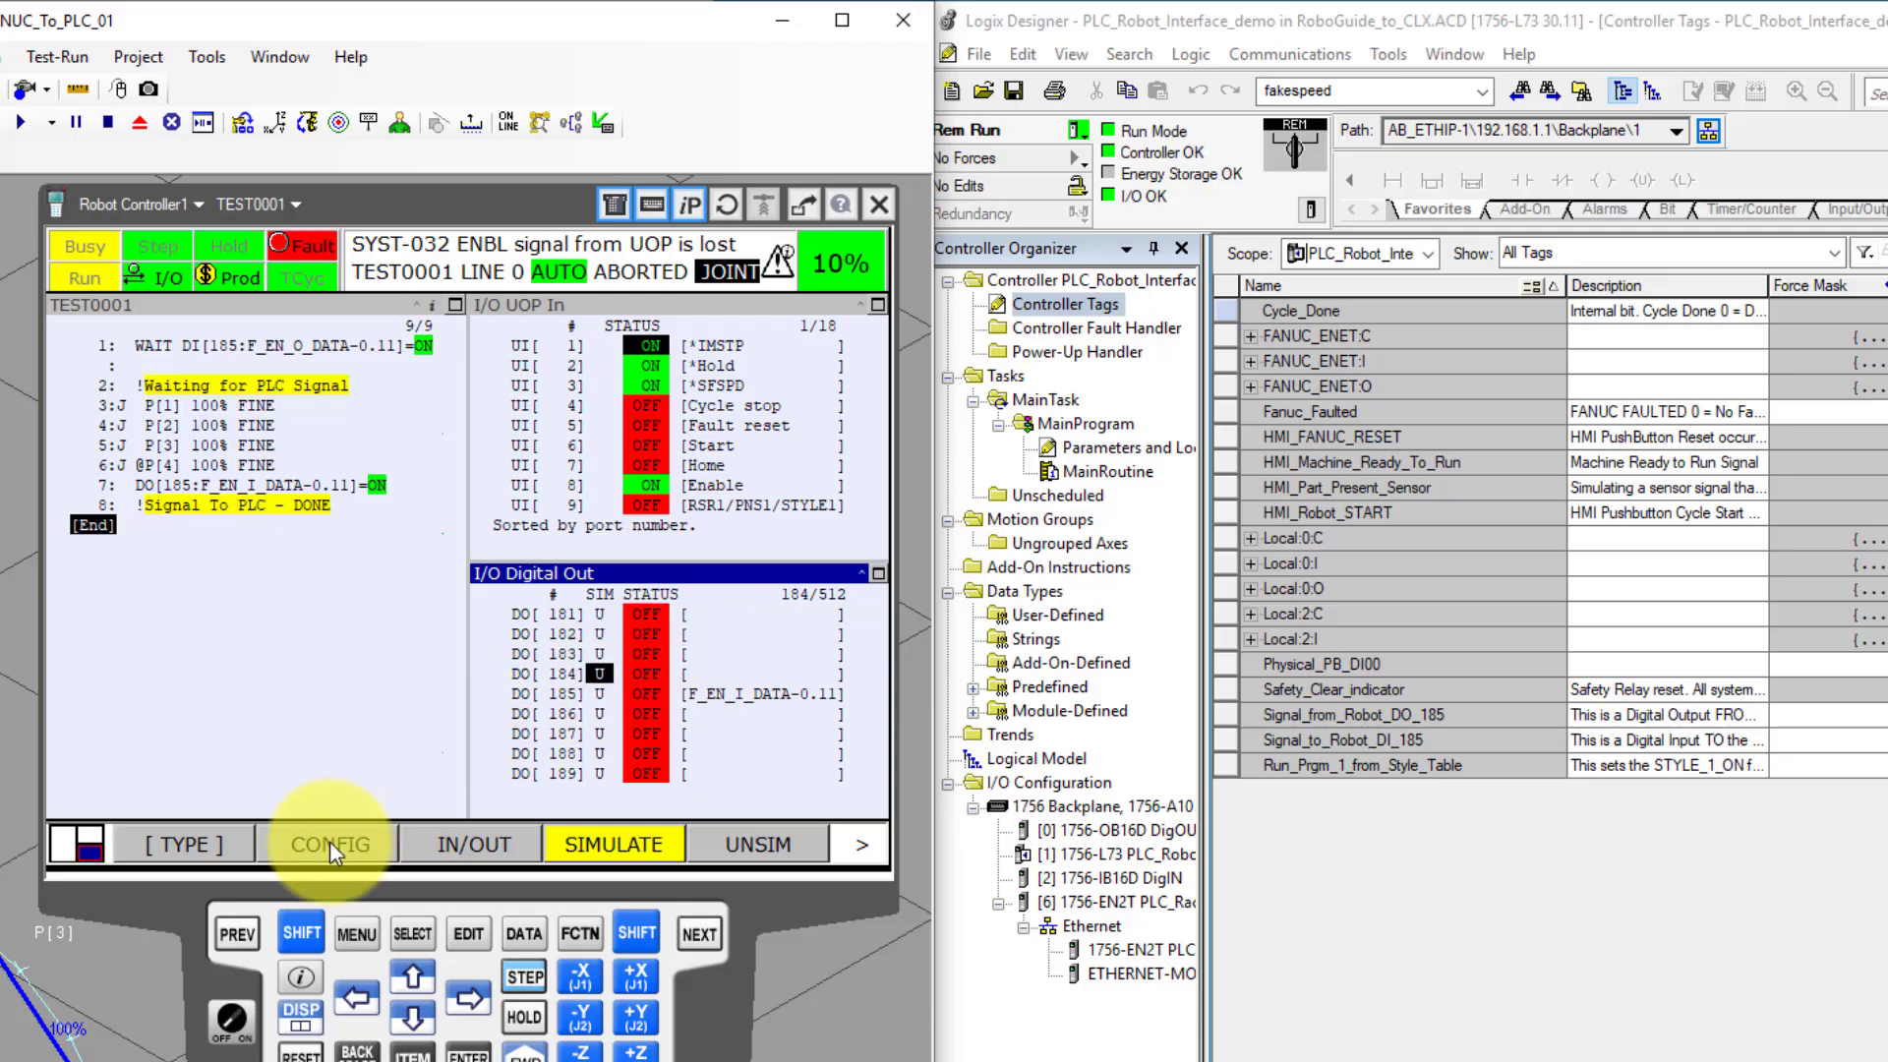
Step: View the digital output range assignments (F2 CONFIG), DO 185–191 on rack 89 slot 1
{"action": "left_click", "coordinate": [331, 843]}
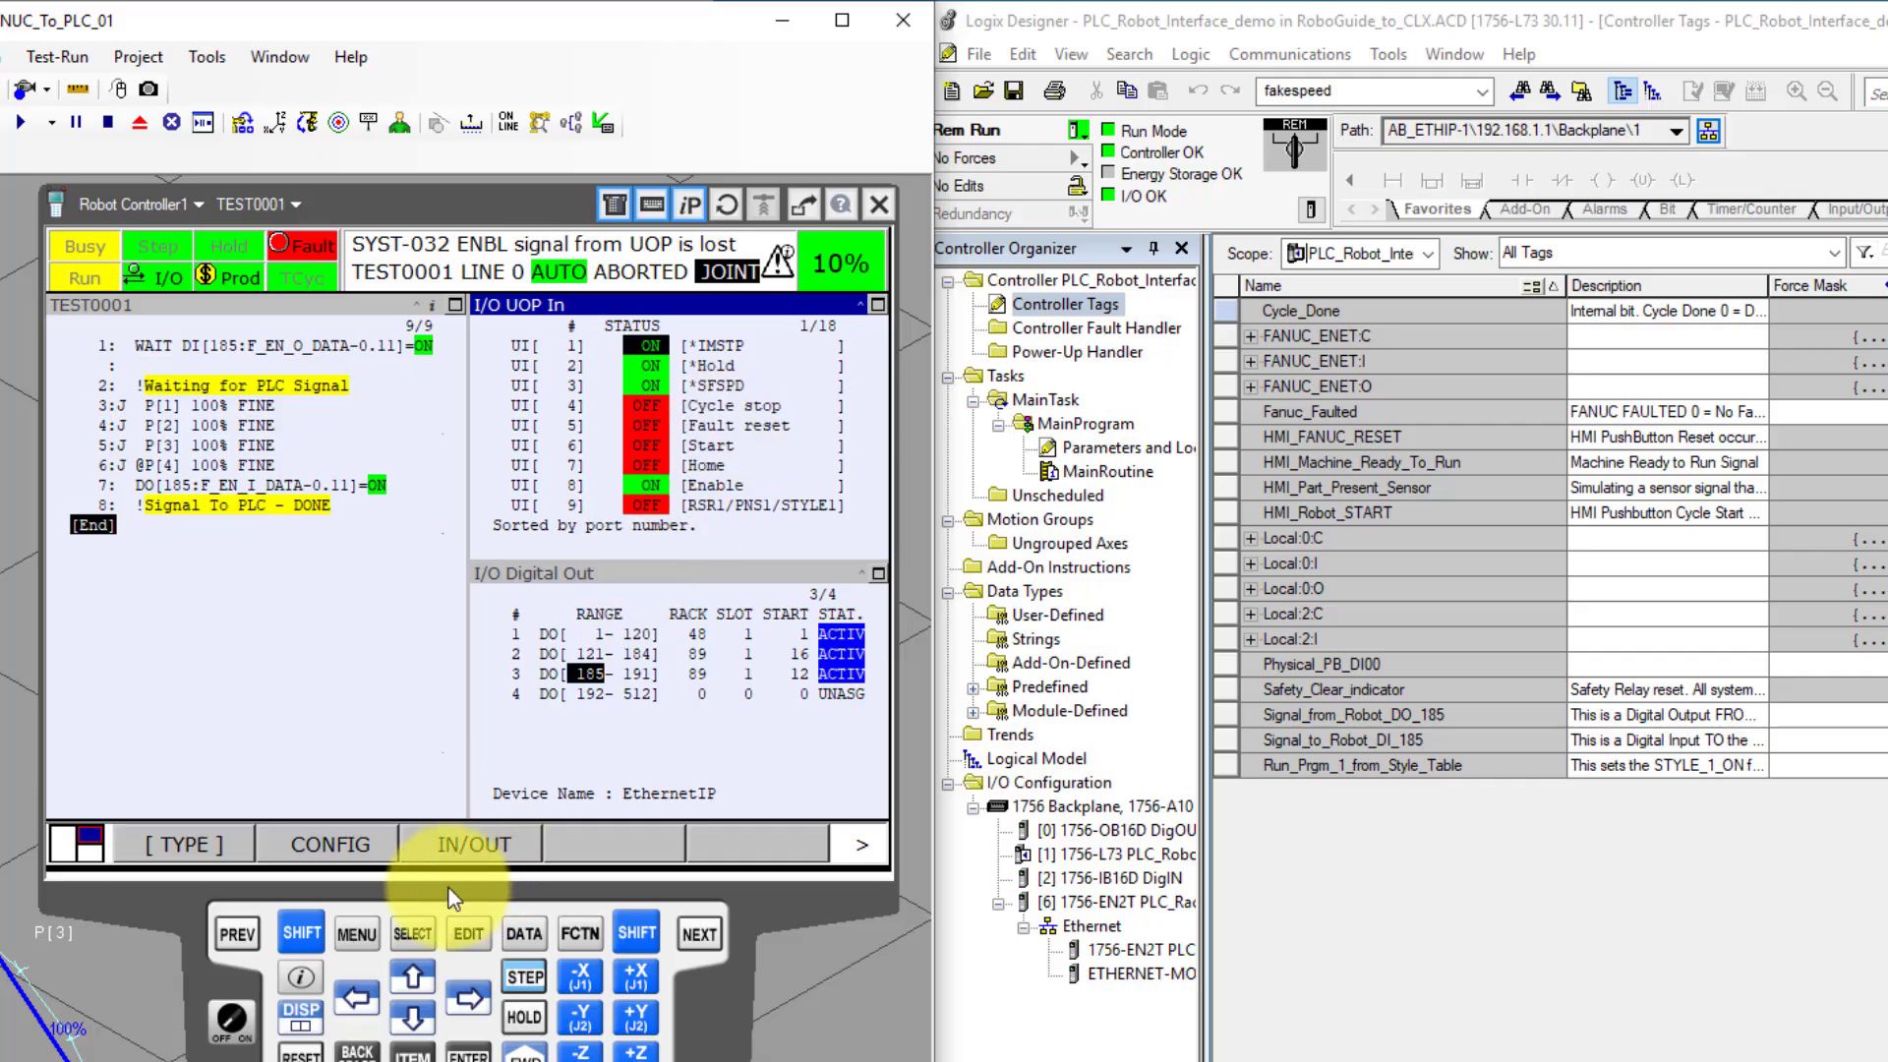
Step: Return to the Digital Out status list with the UOP Out signals alongside
{"action": "left_click", "coordinate": [472, 844]}
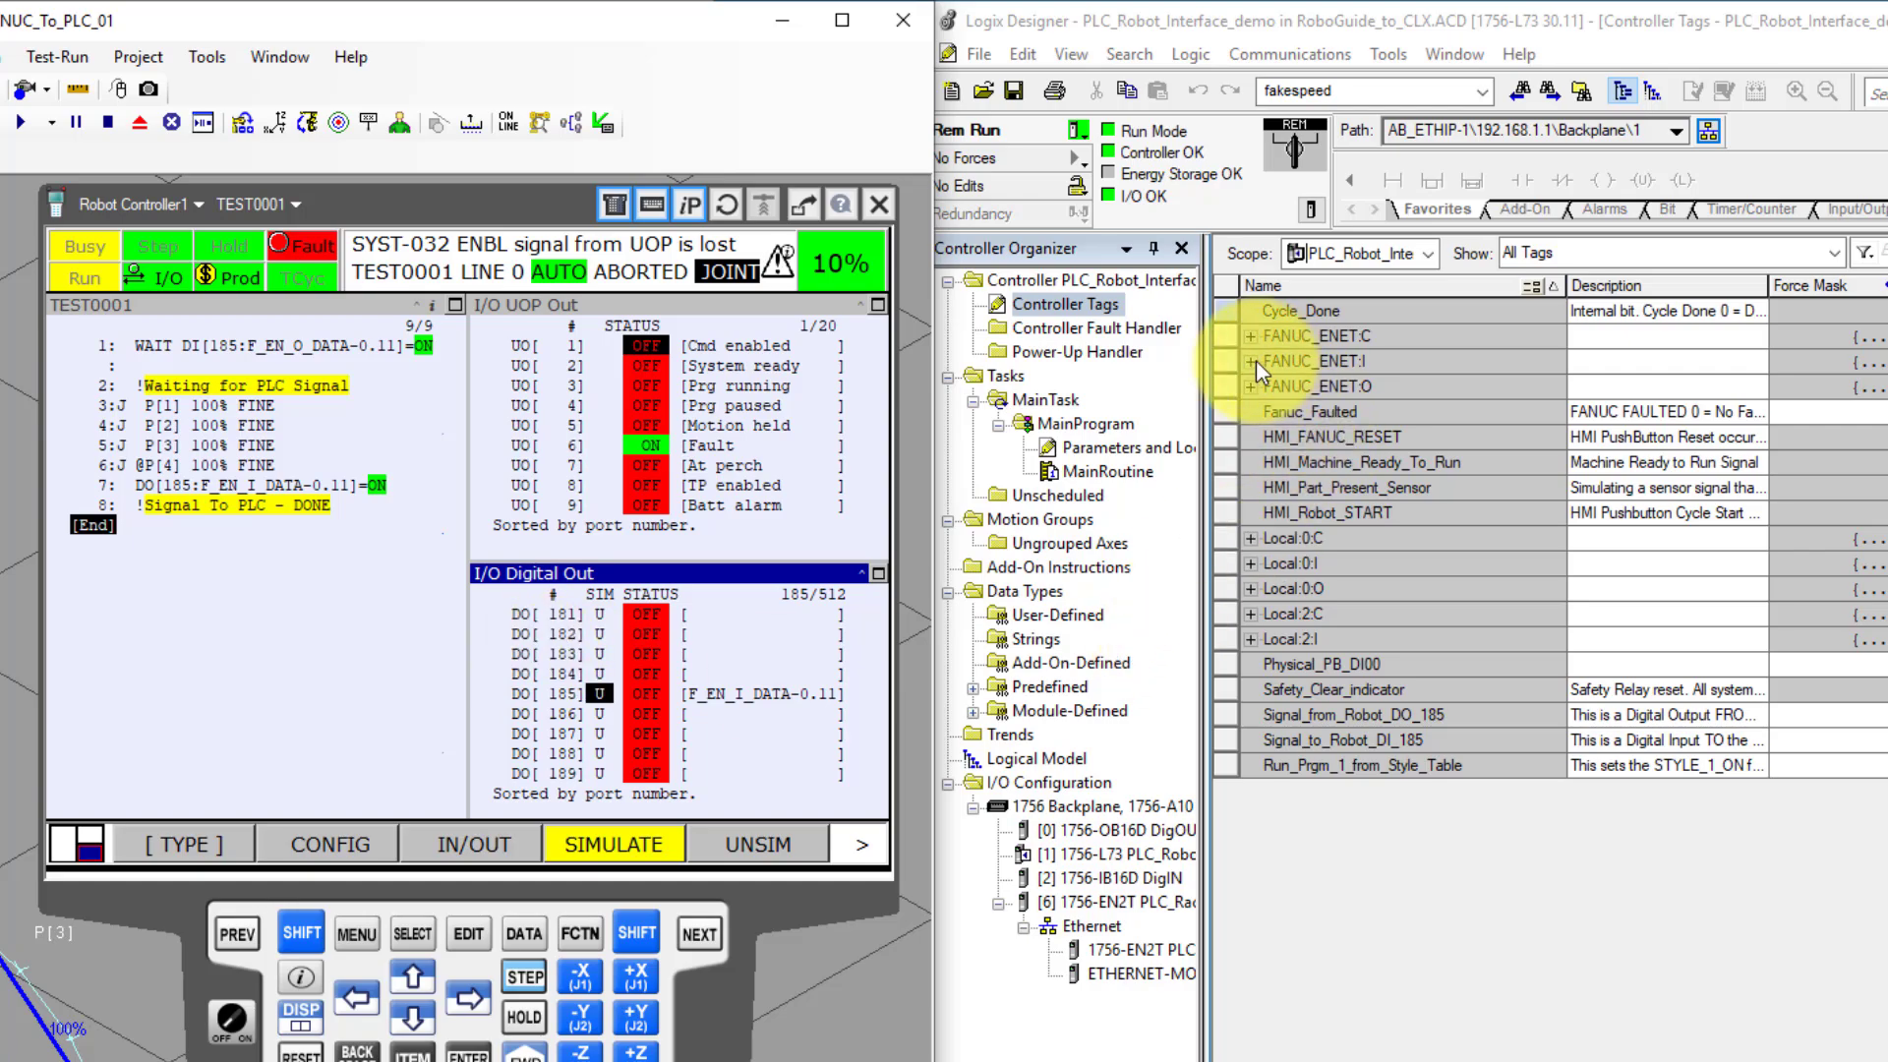
Step: Expand FANUC_ENET:I down to the Data[0] bits, showing DO185 From Robot on bit 11
{"action": "left_click", "coordinate": [1250, 362]}
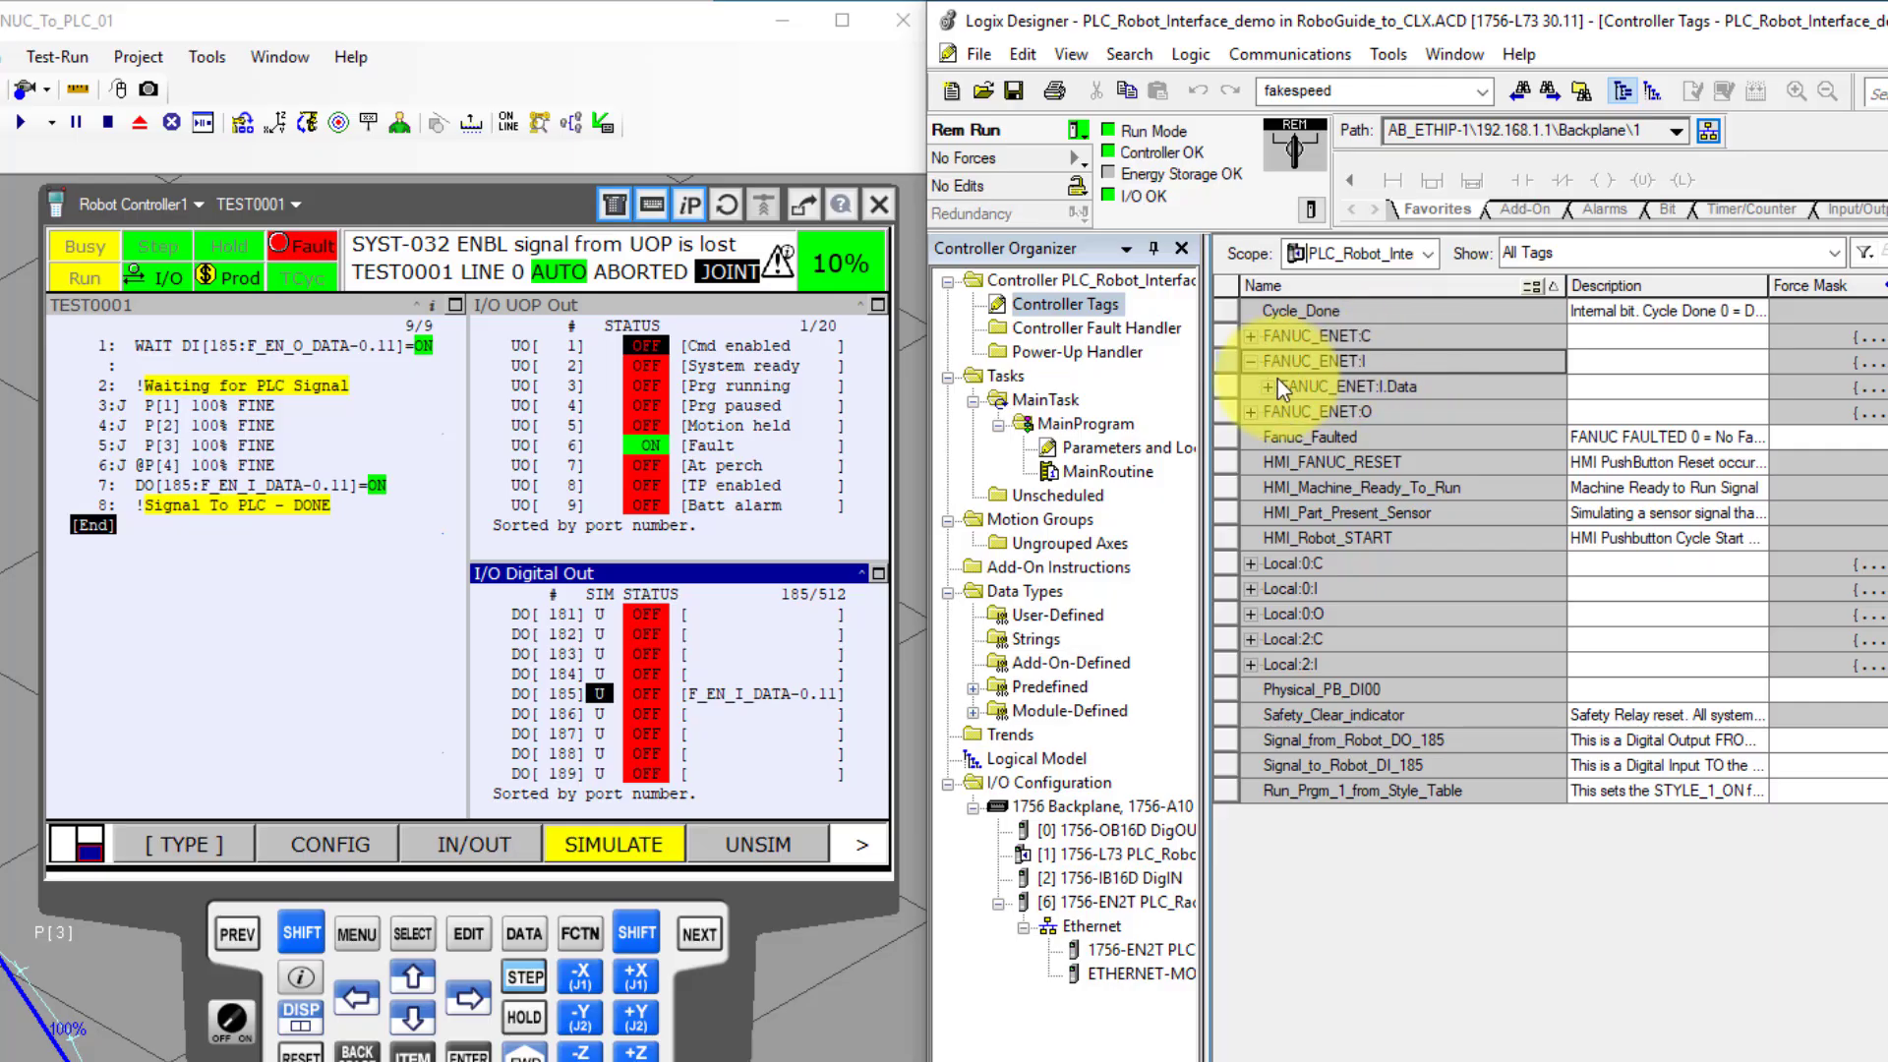
{"action": "left_click", "coordinate": [1266, 385]}
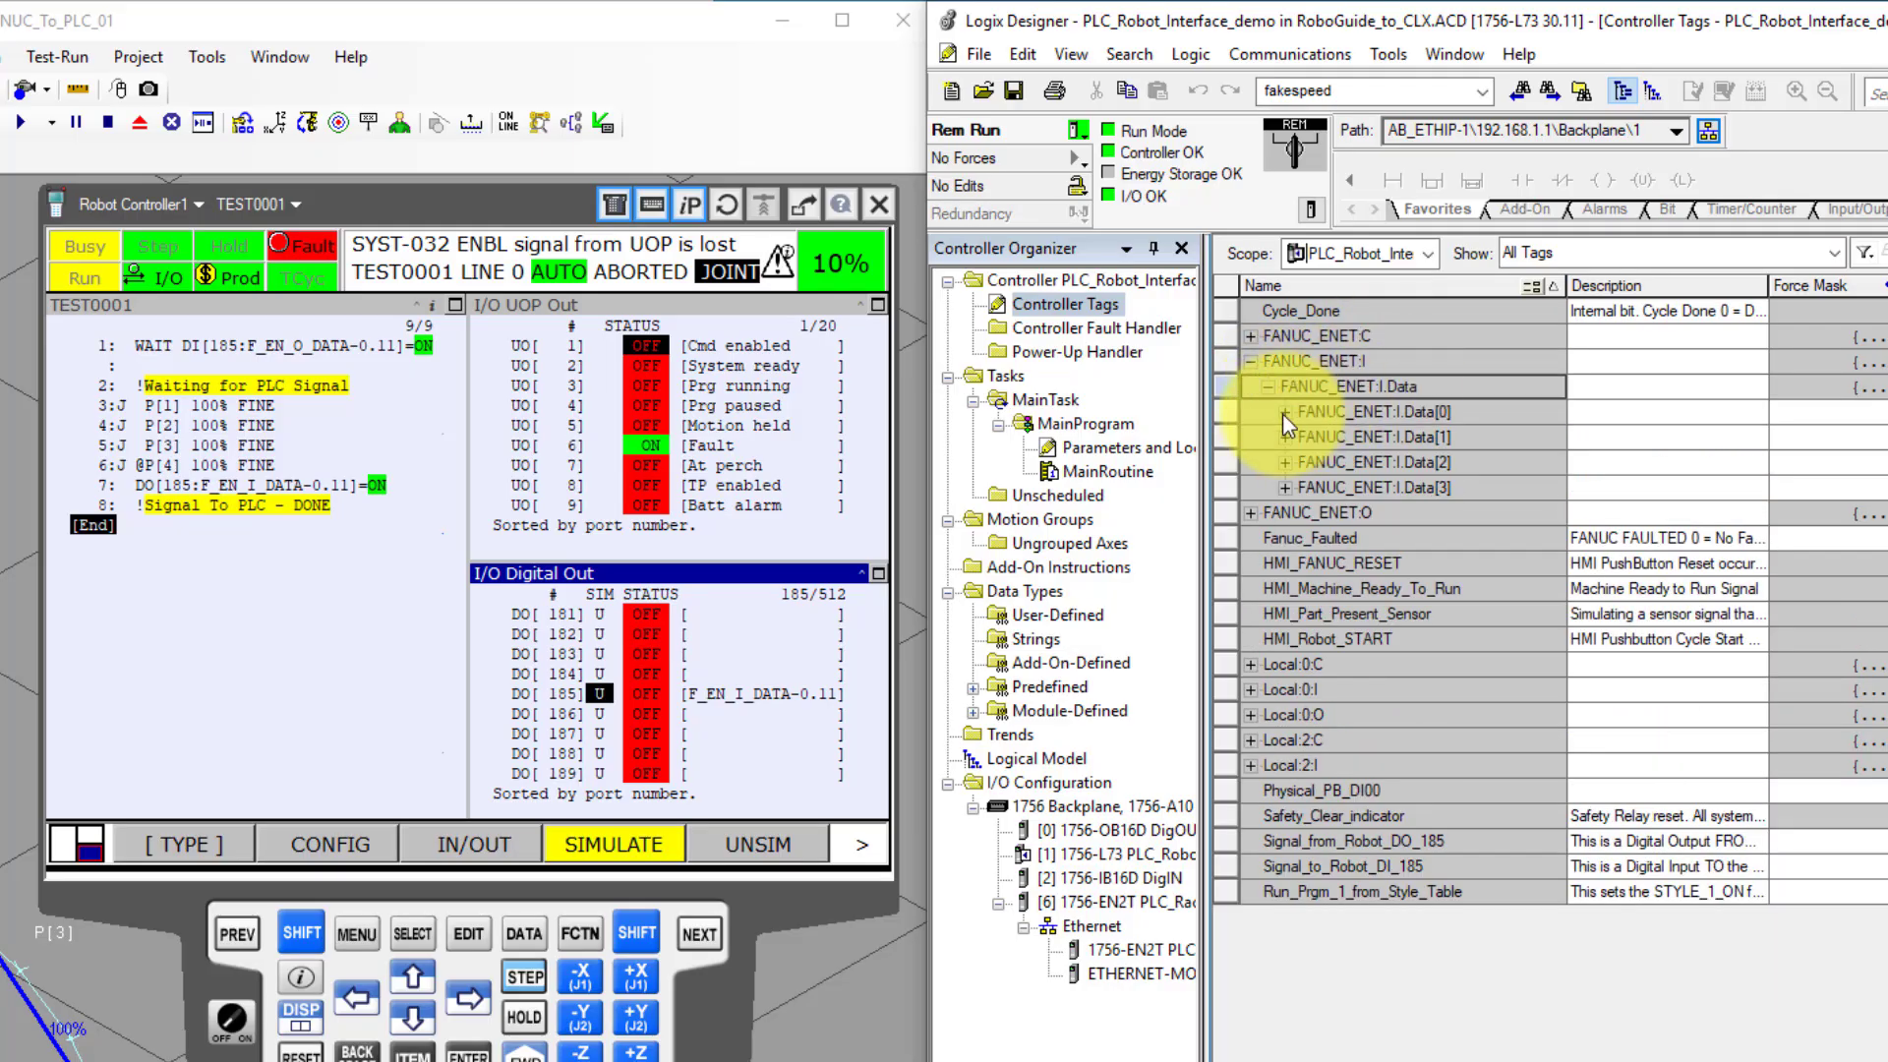
{"action": "left_click", "coordinate": [1257, 413]}
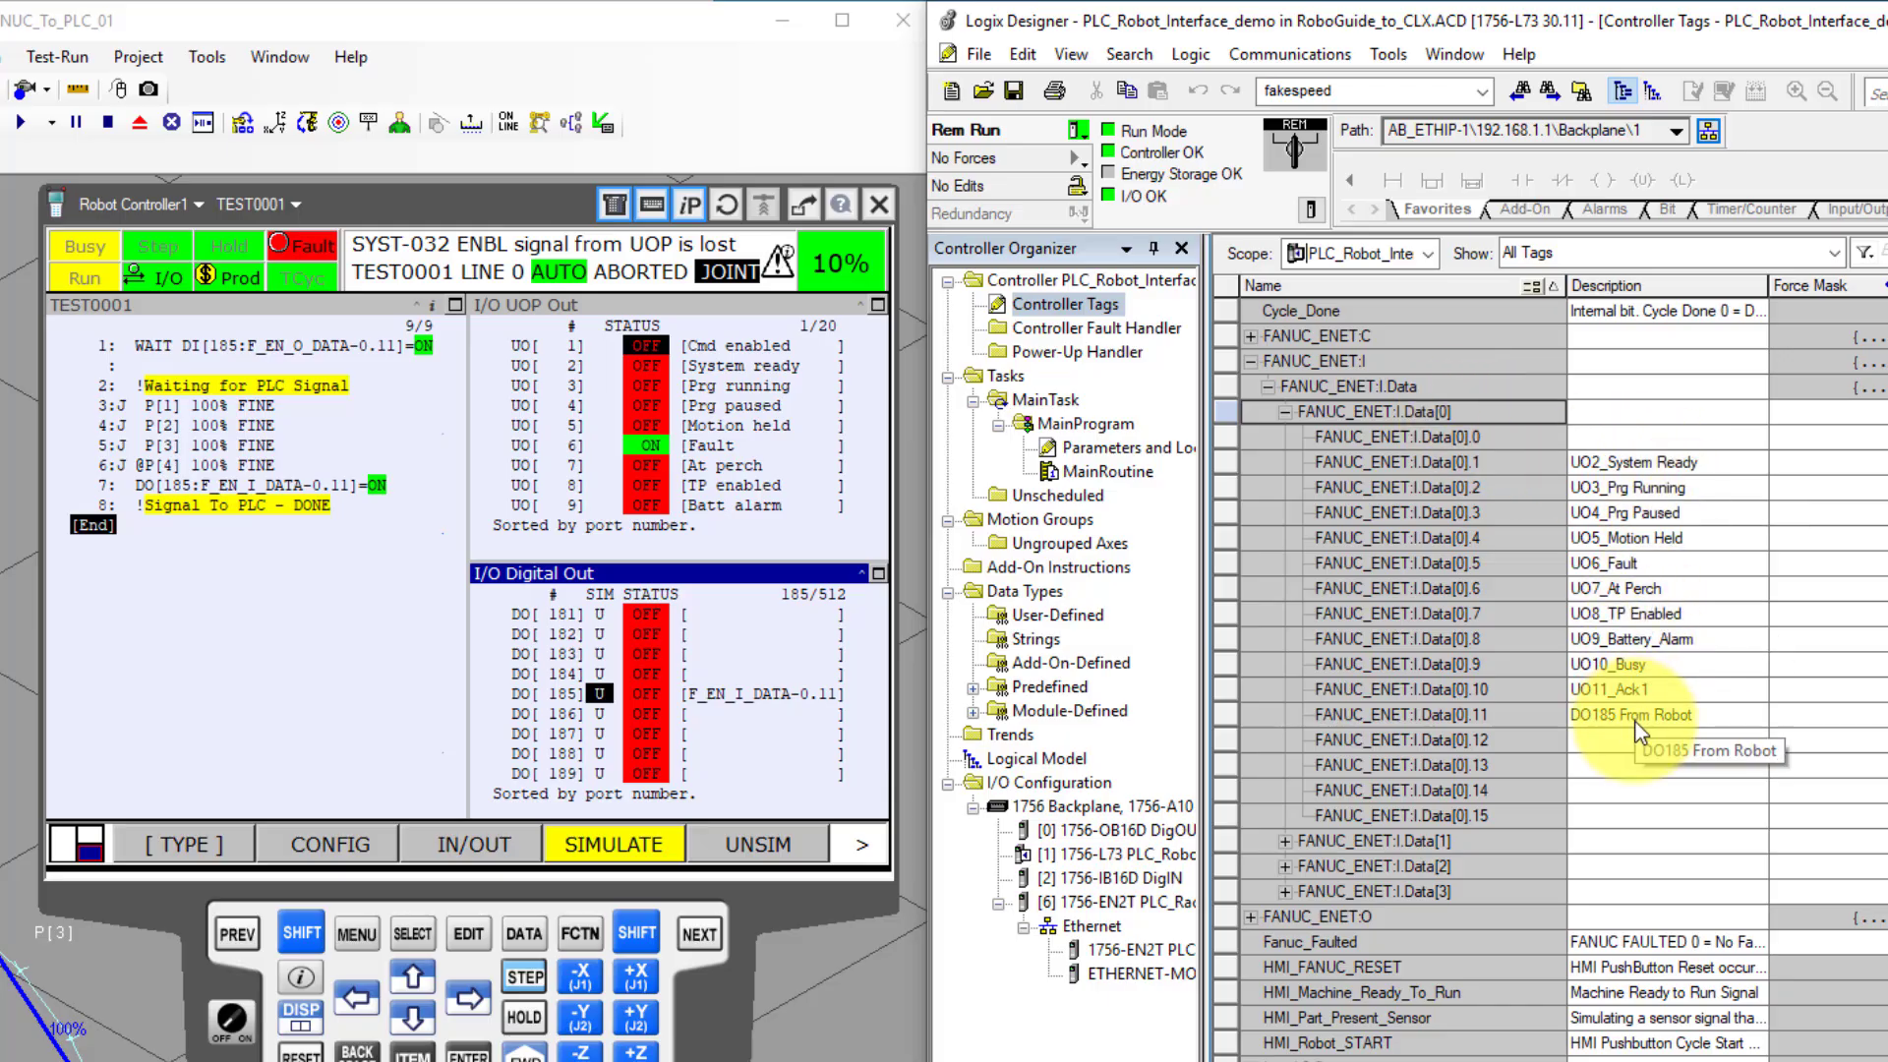
{"action": "mouse_move", "coordinate": [1624, 771]}
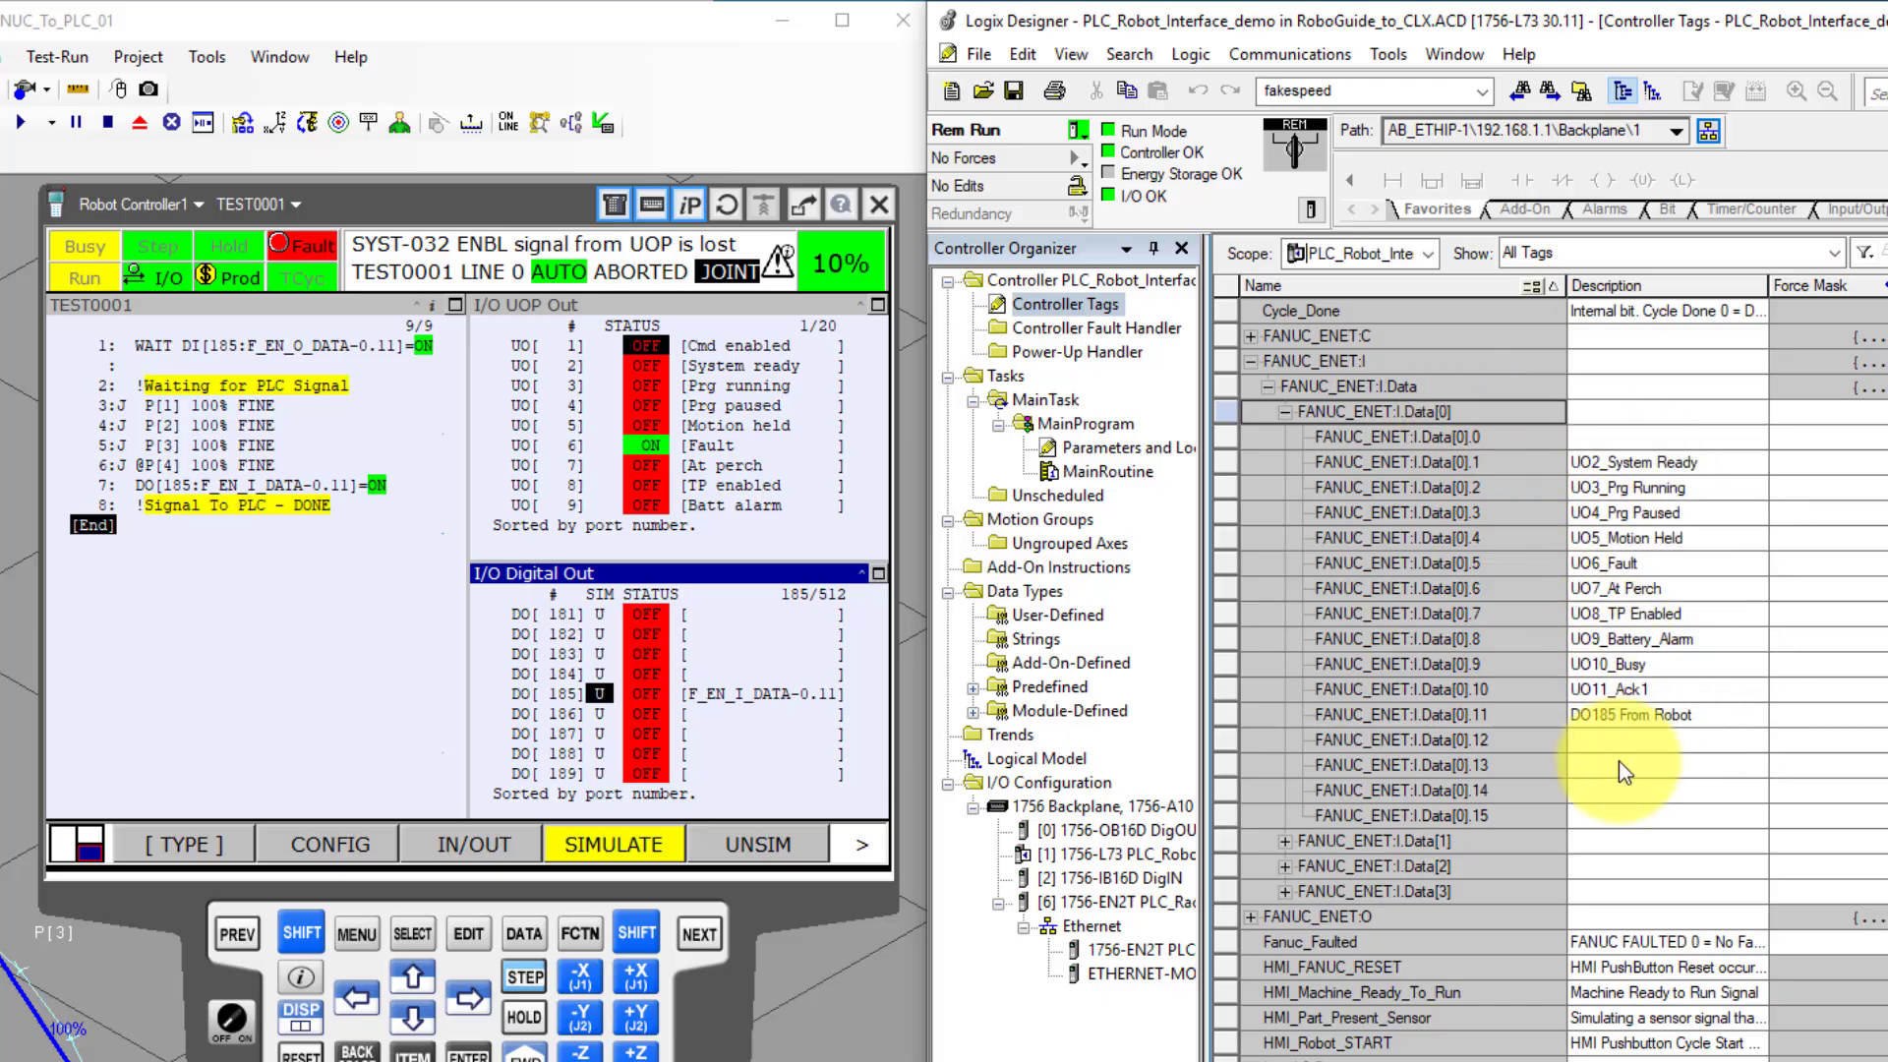
{"action": "mouse_move", "coordinate": [1491, 731]}
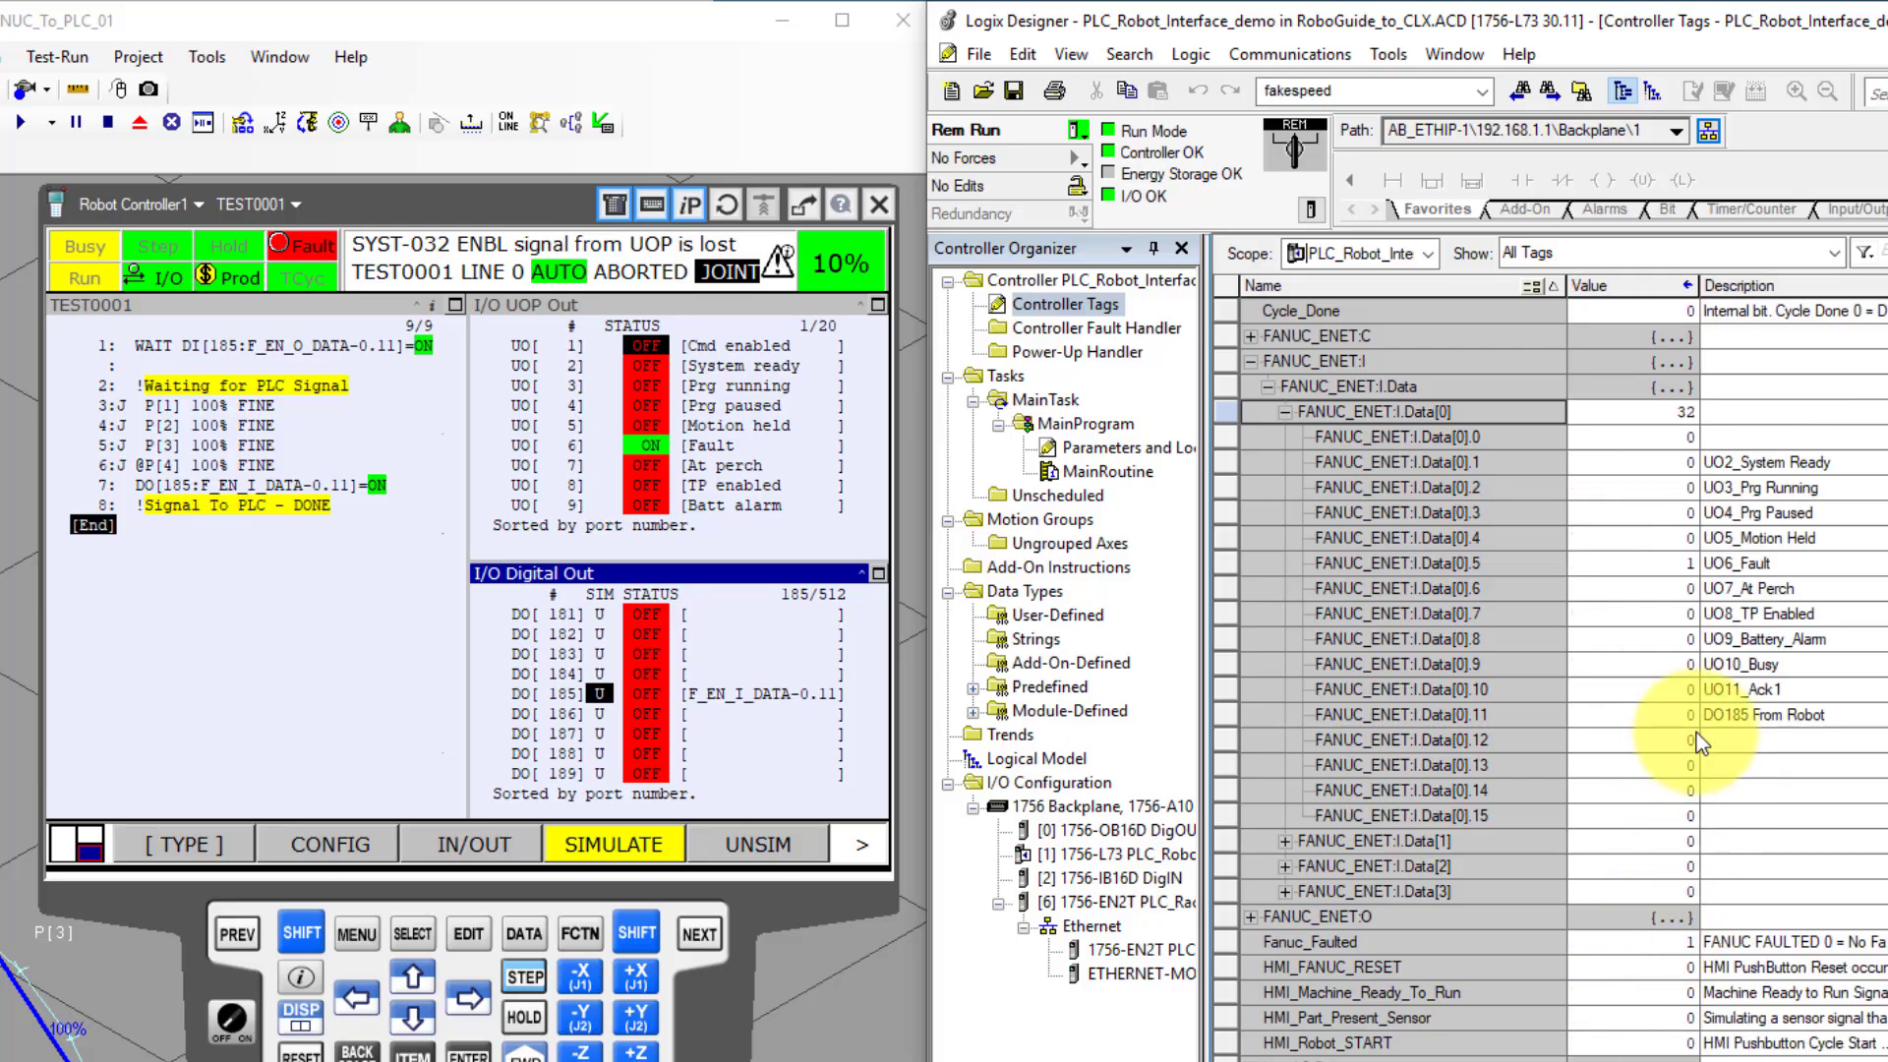
{"action": "mouse_move", "coordinate": [1709, 744]}
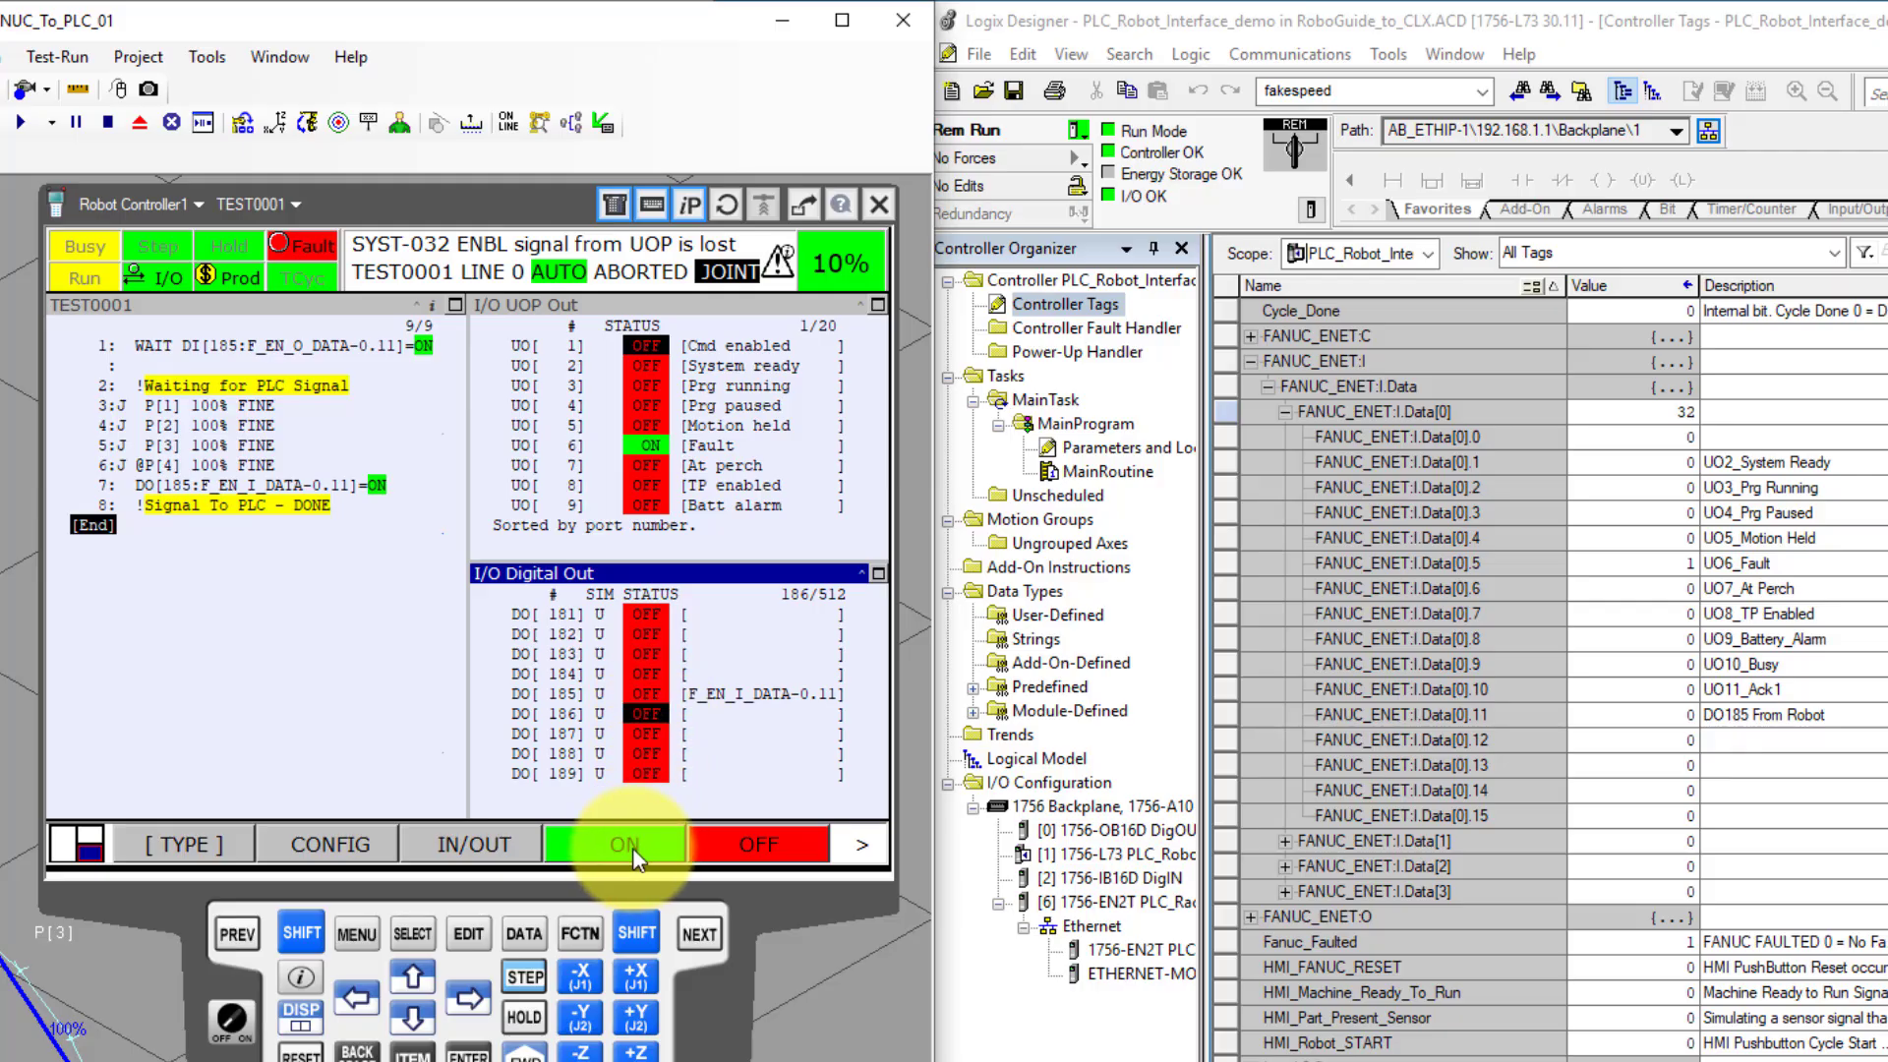
Step: Toggle simulated DO 186 on and off, then switch the pendant to Digital In
{"action": "left_click", "coordinate": [621, 843]}
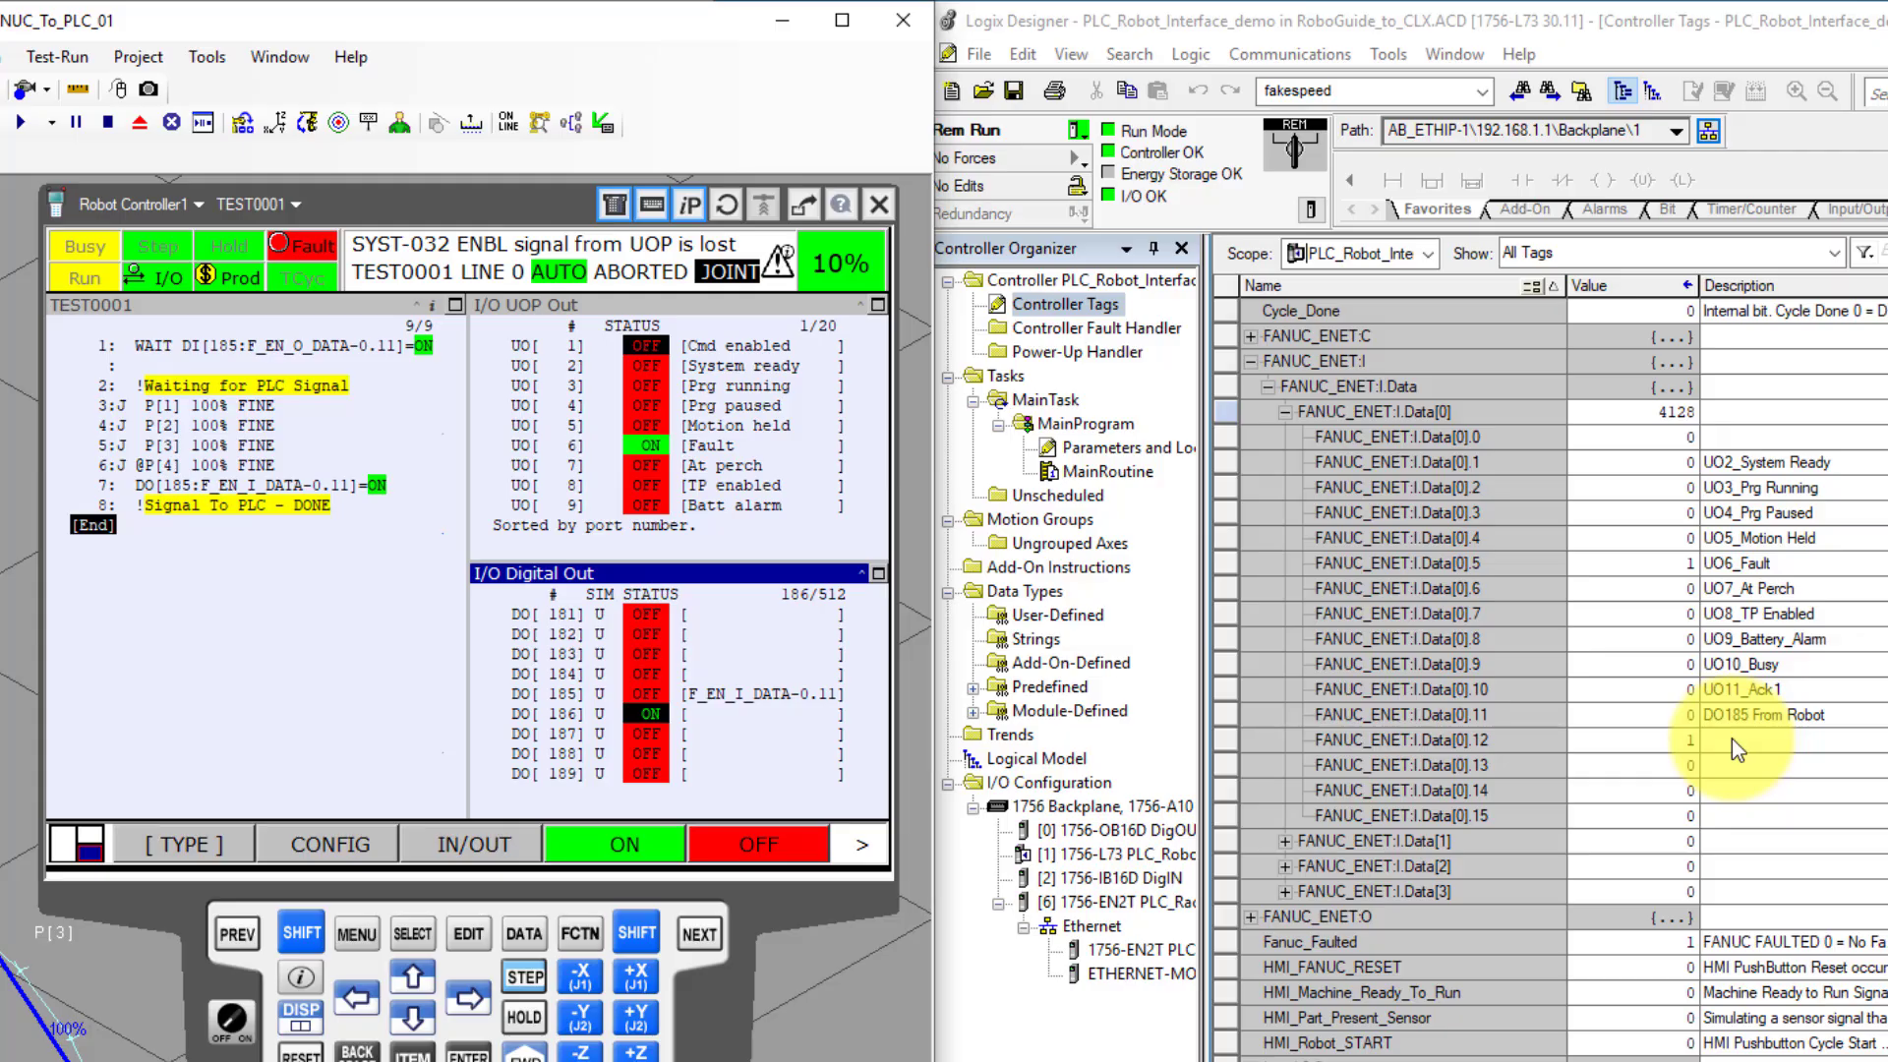
{"action": "left_click", "coordinate": [759, 844]}
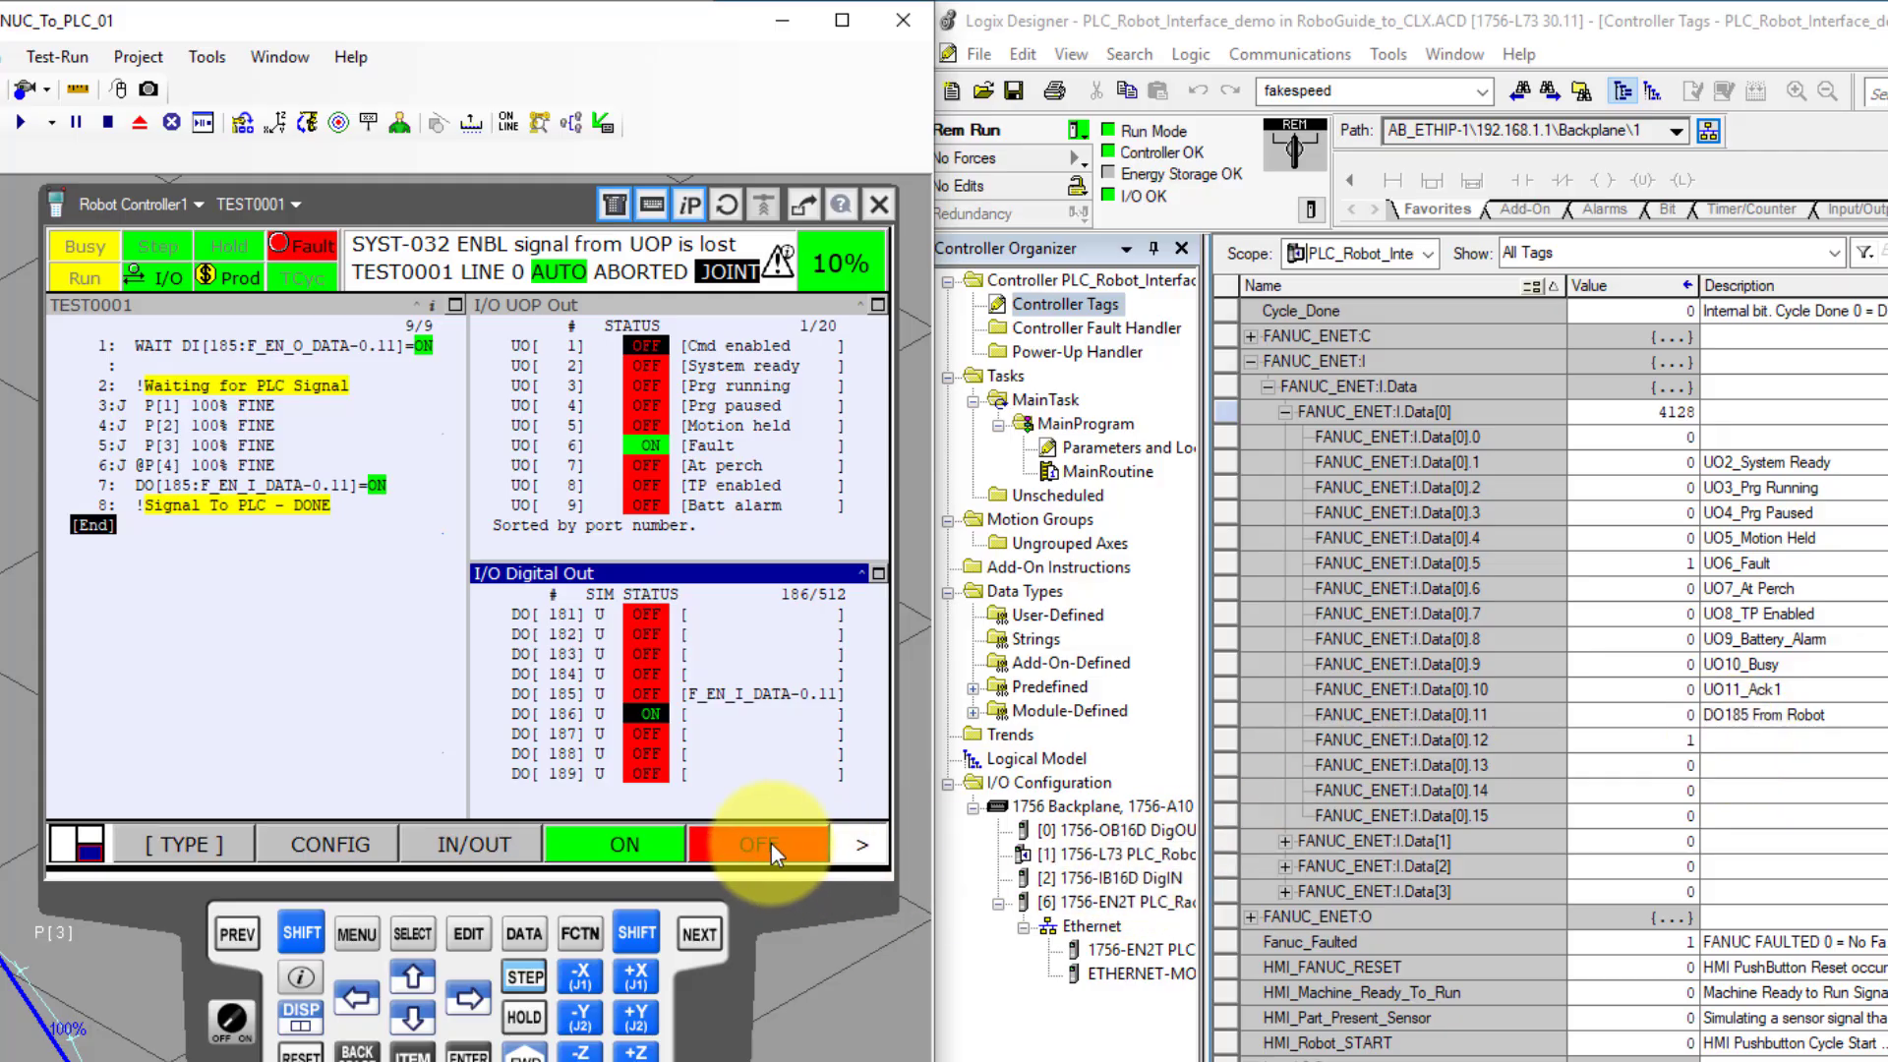
{"action": "left_click", "coordinate": [759, 844]}
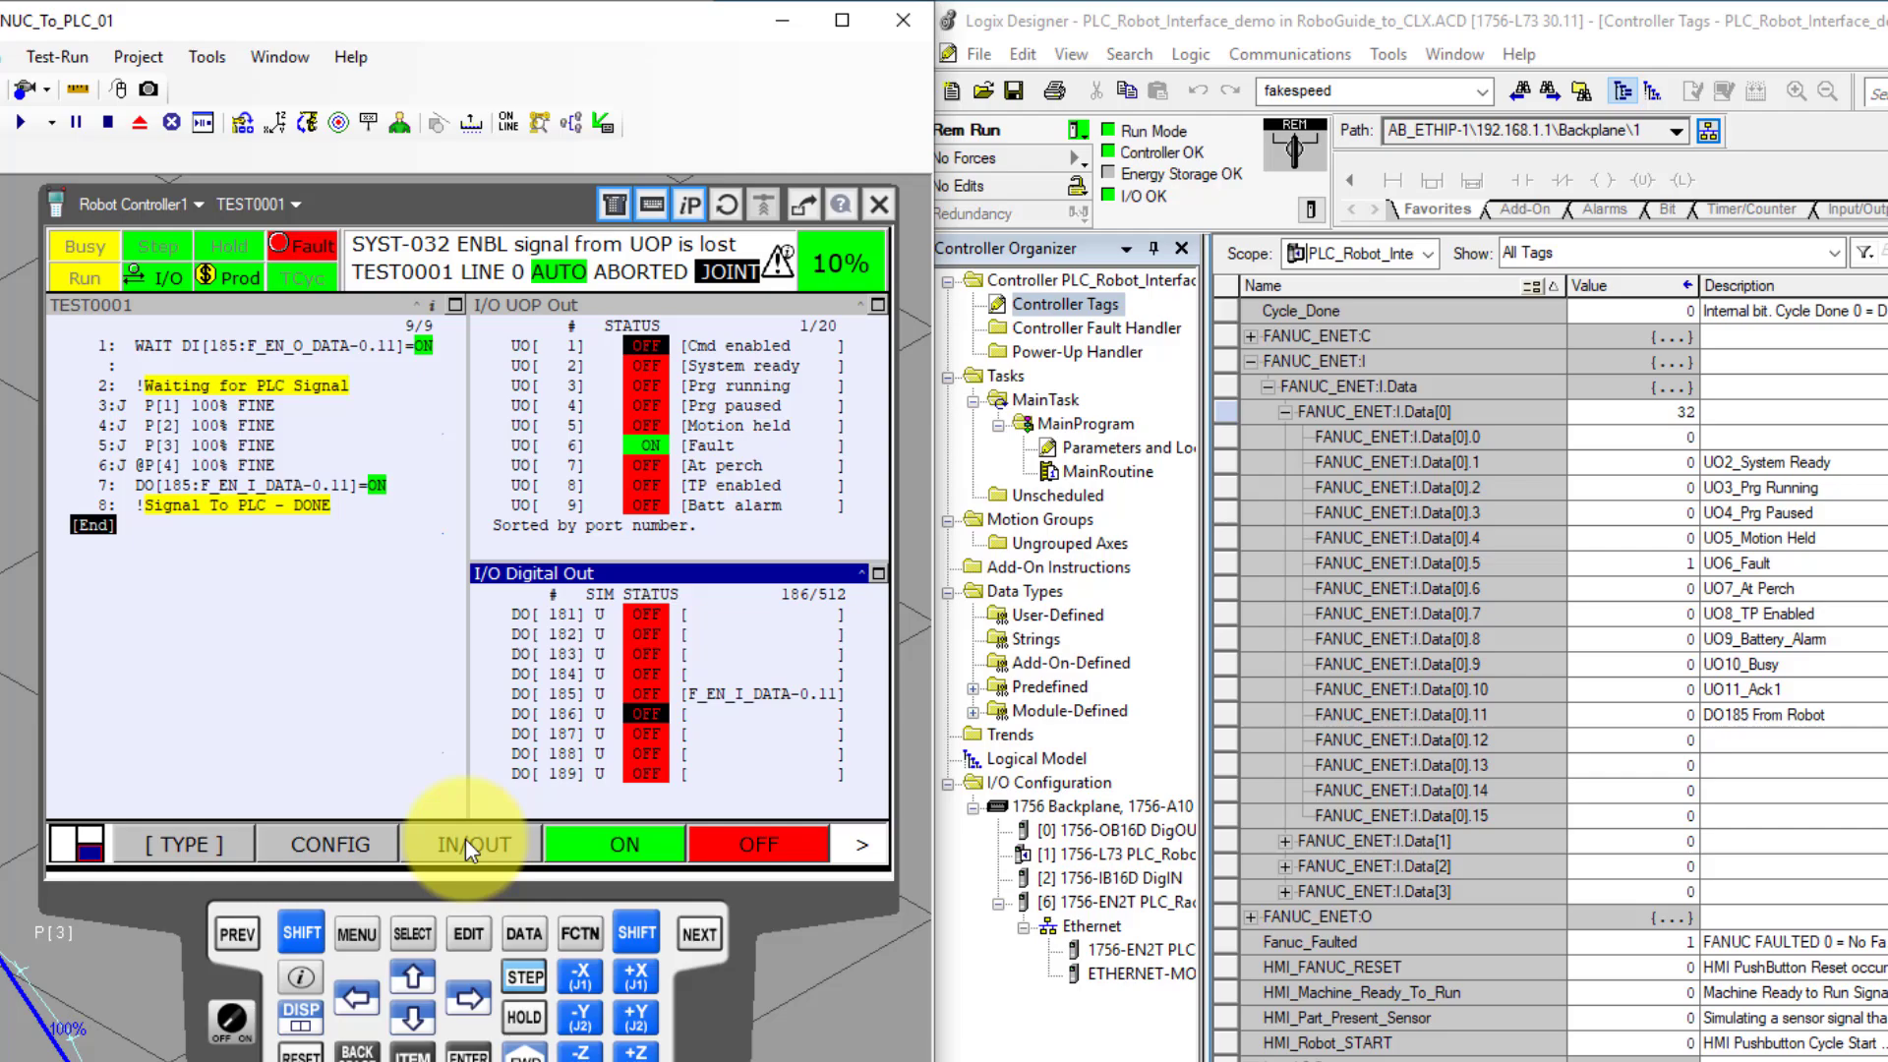
{"action": "left_click", "coordinate": [472, 842]}
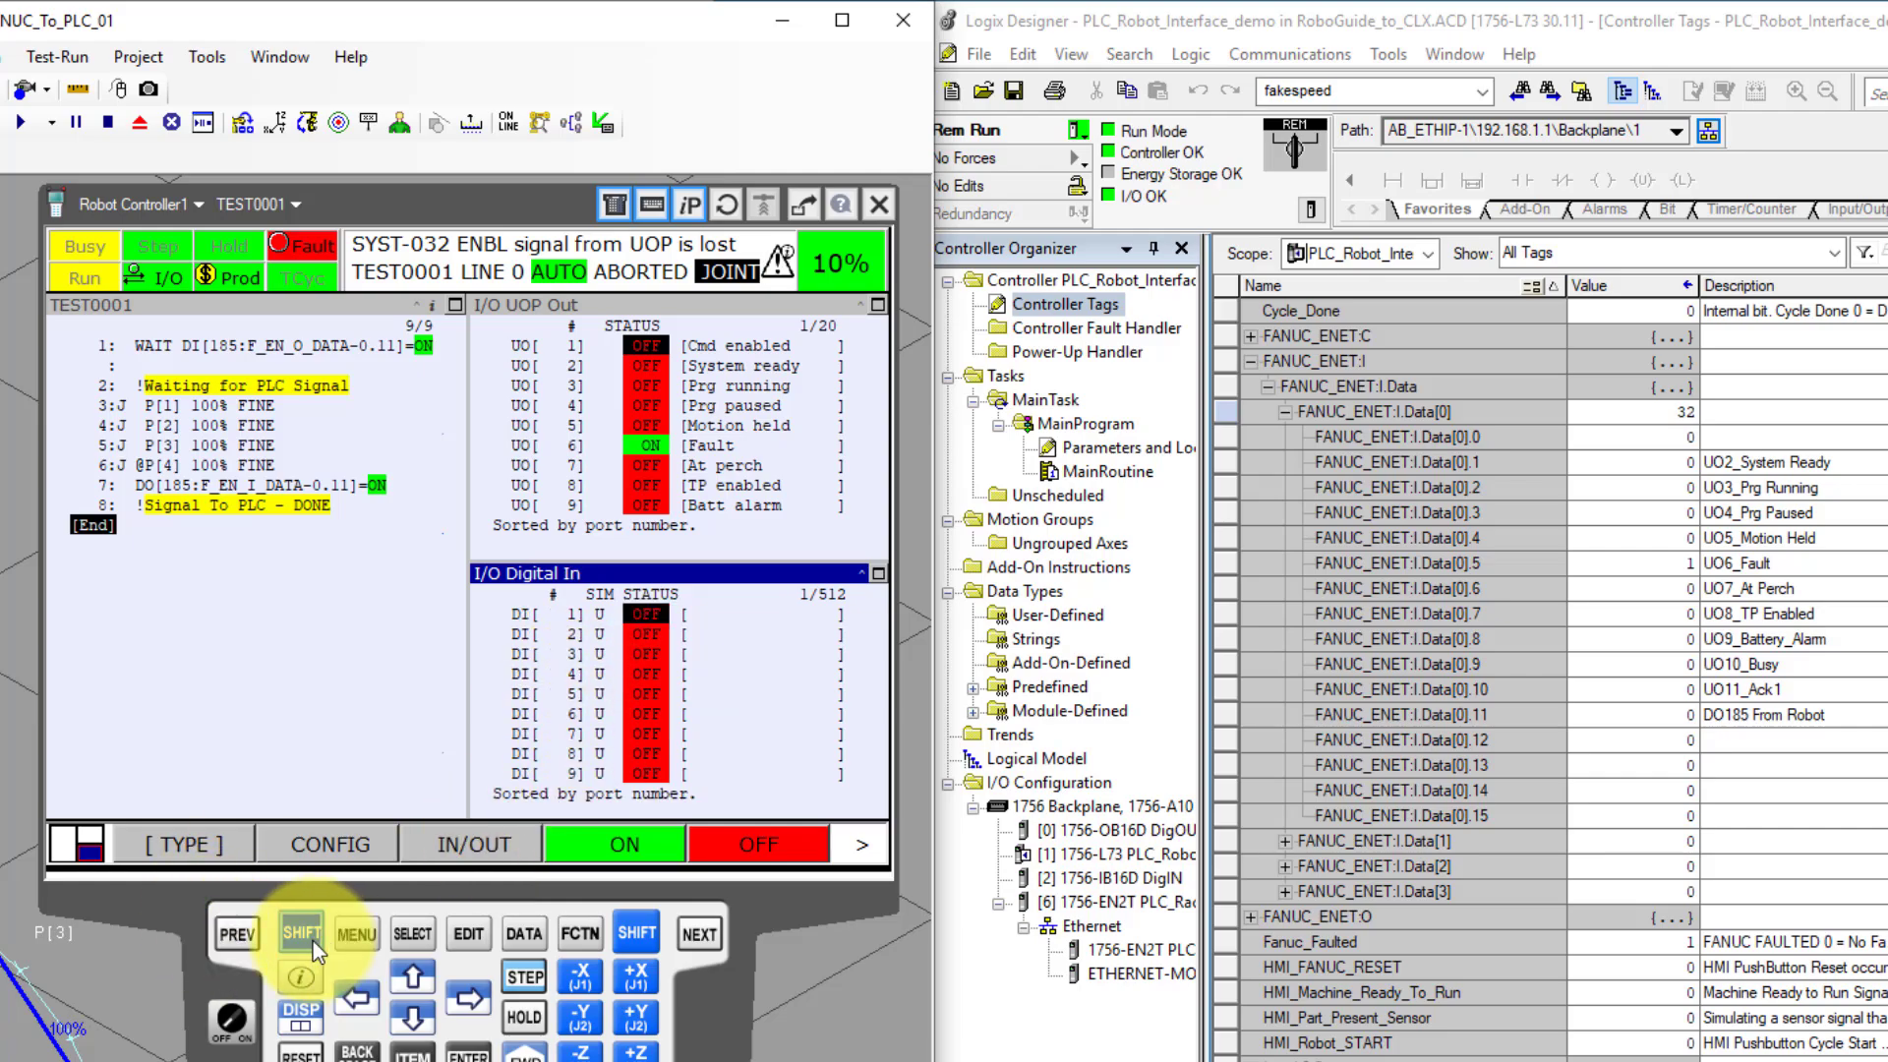
Step: Jump to DI 185 (F_EN_O_DATA-0.11) on the pendant and collapse the FANUC_ENET:I tag
{"action": "left_click", "coordinate": [411, 1019]}
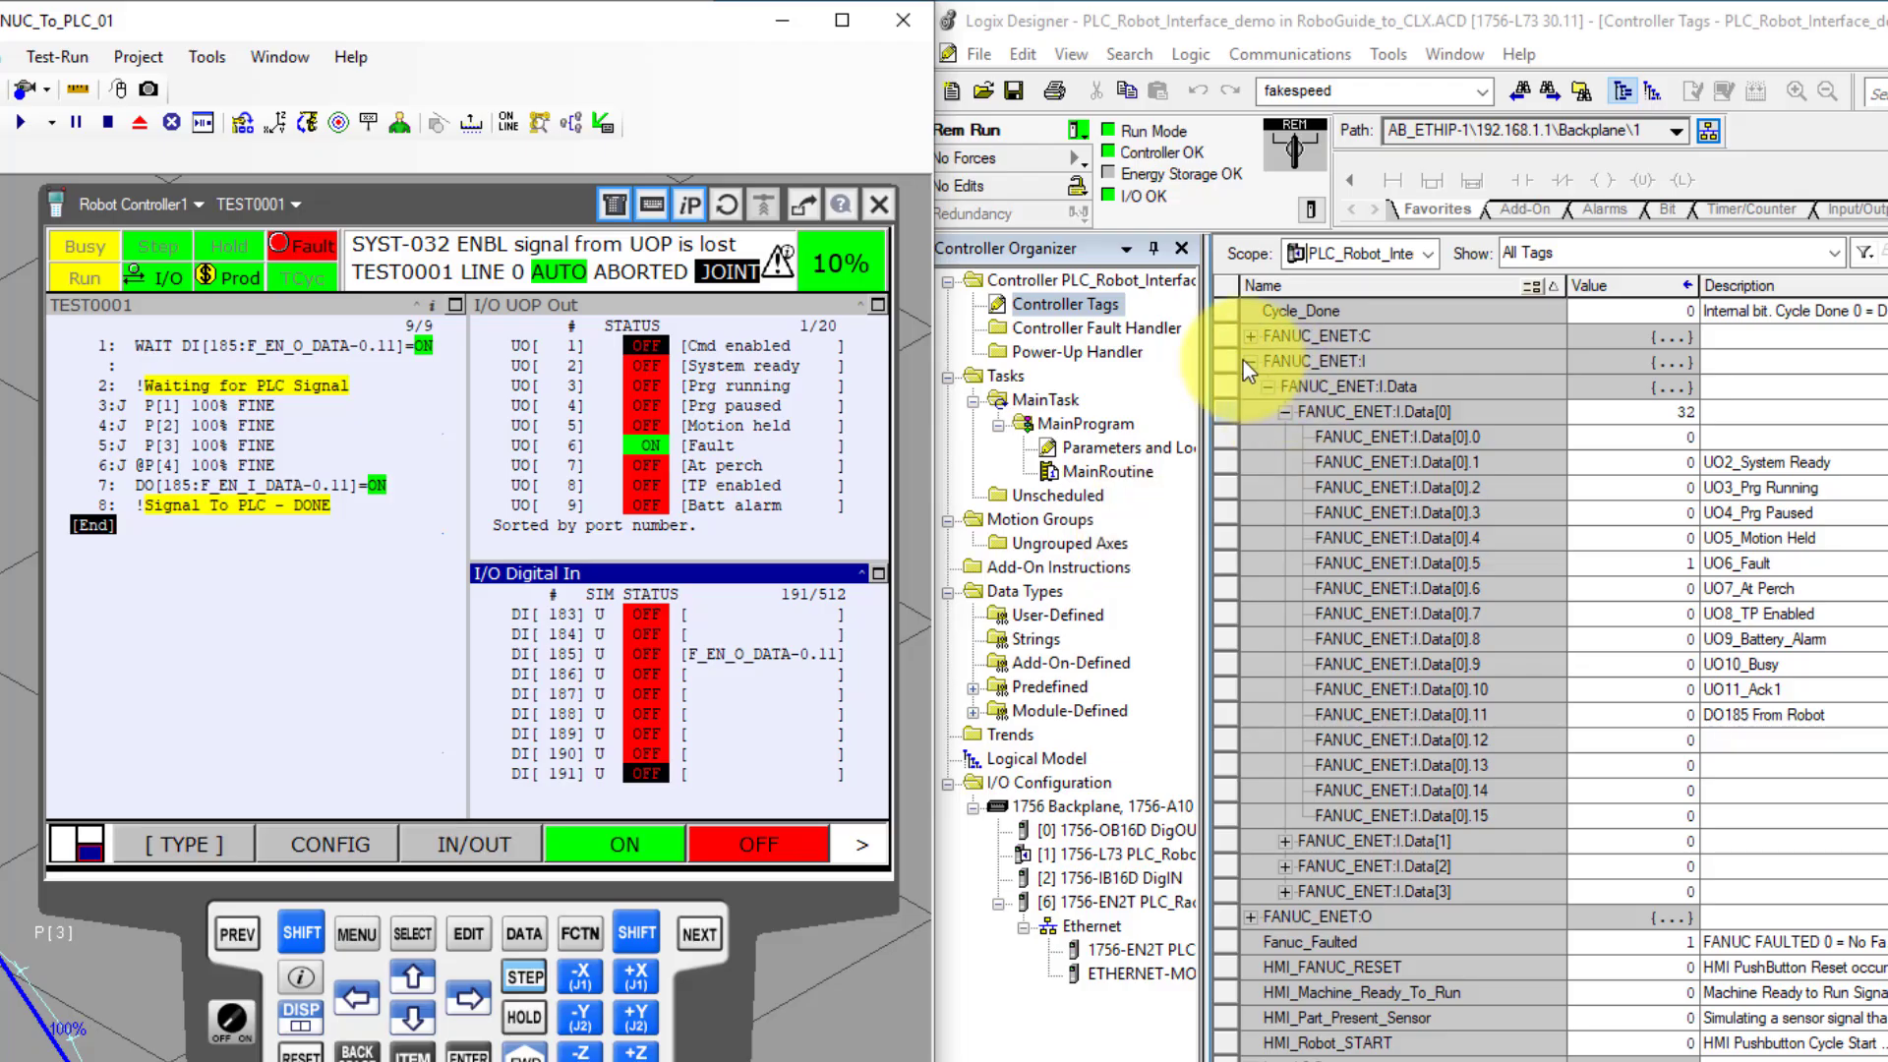
{"action": "left_click", "coordinate": [1251, 362]}
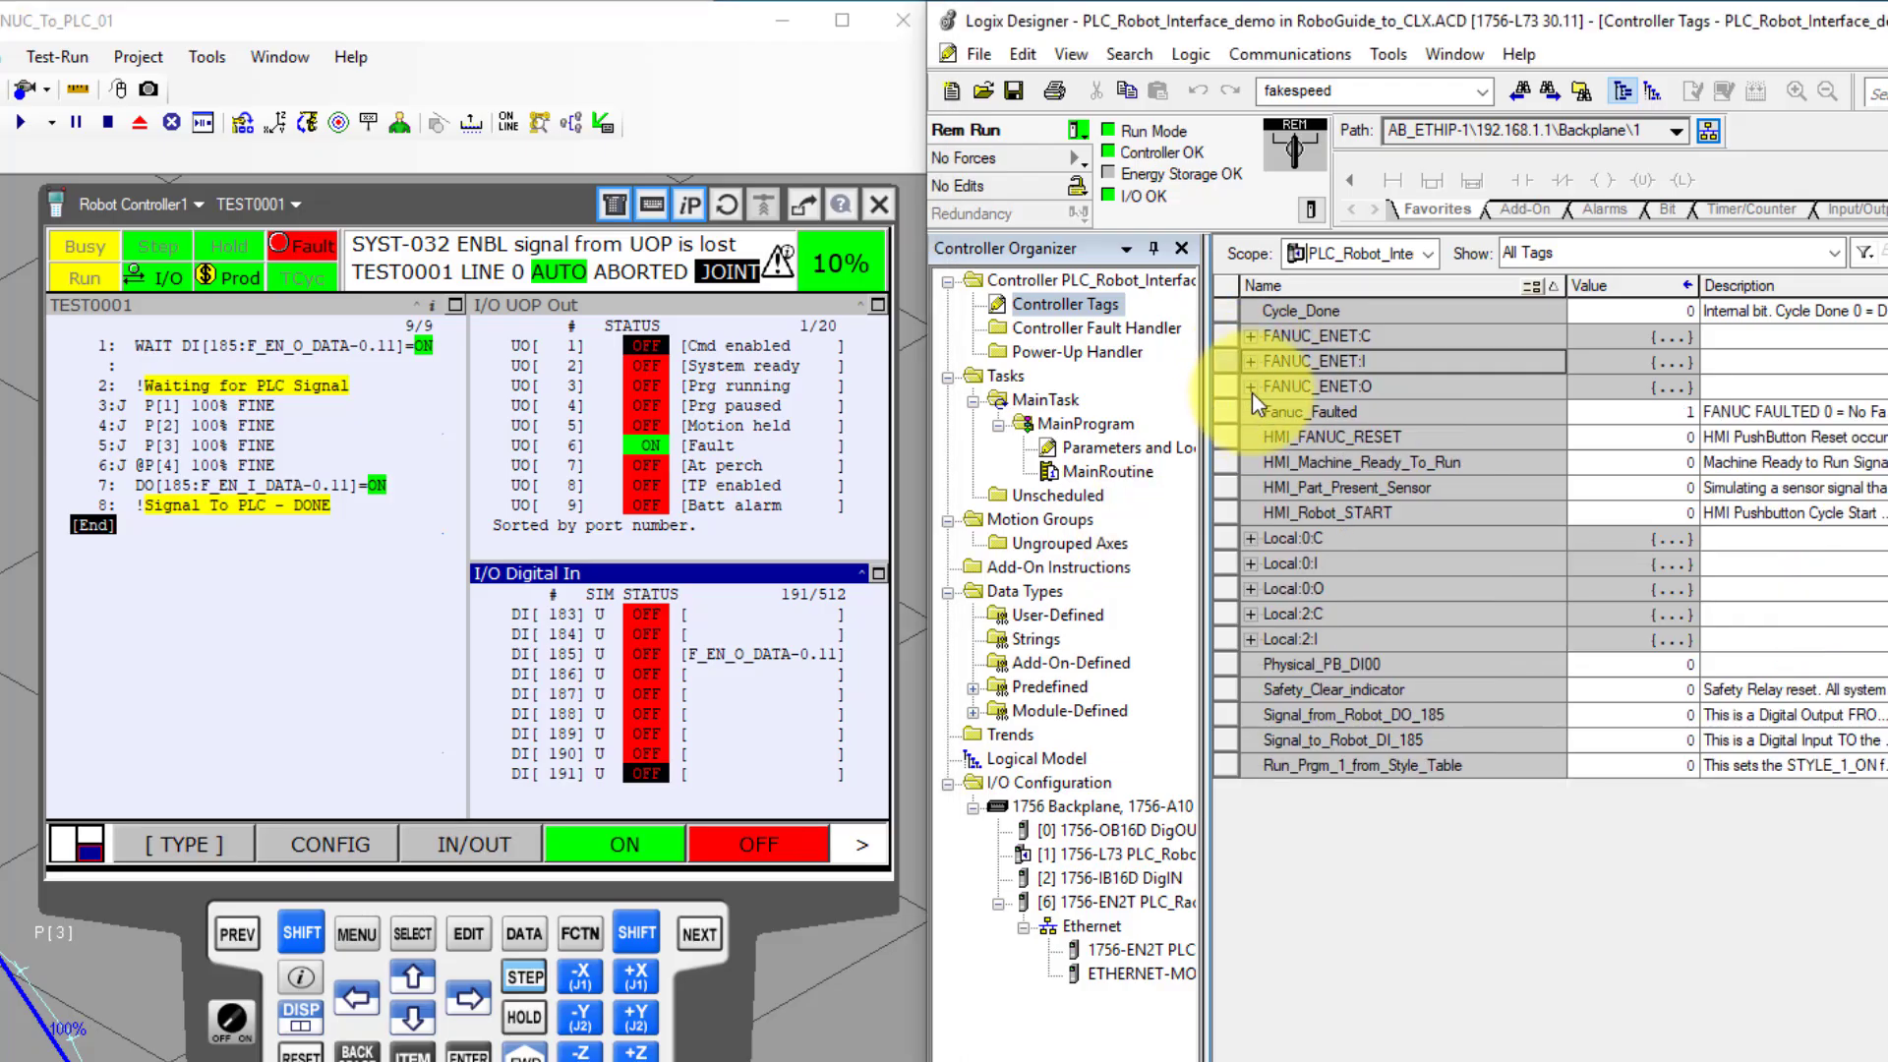
Step: Expand FANUC_ENET:O down to the Data[0] bits, showing Fault Reset, Cycle Start and DI185 To Robot
{"action": "left_click", "coordinate": [1251, 385]}
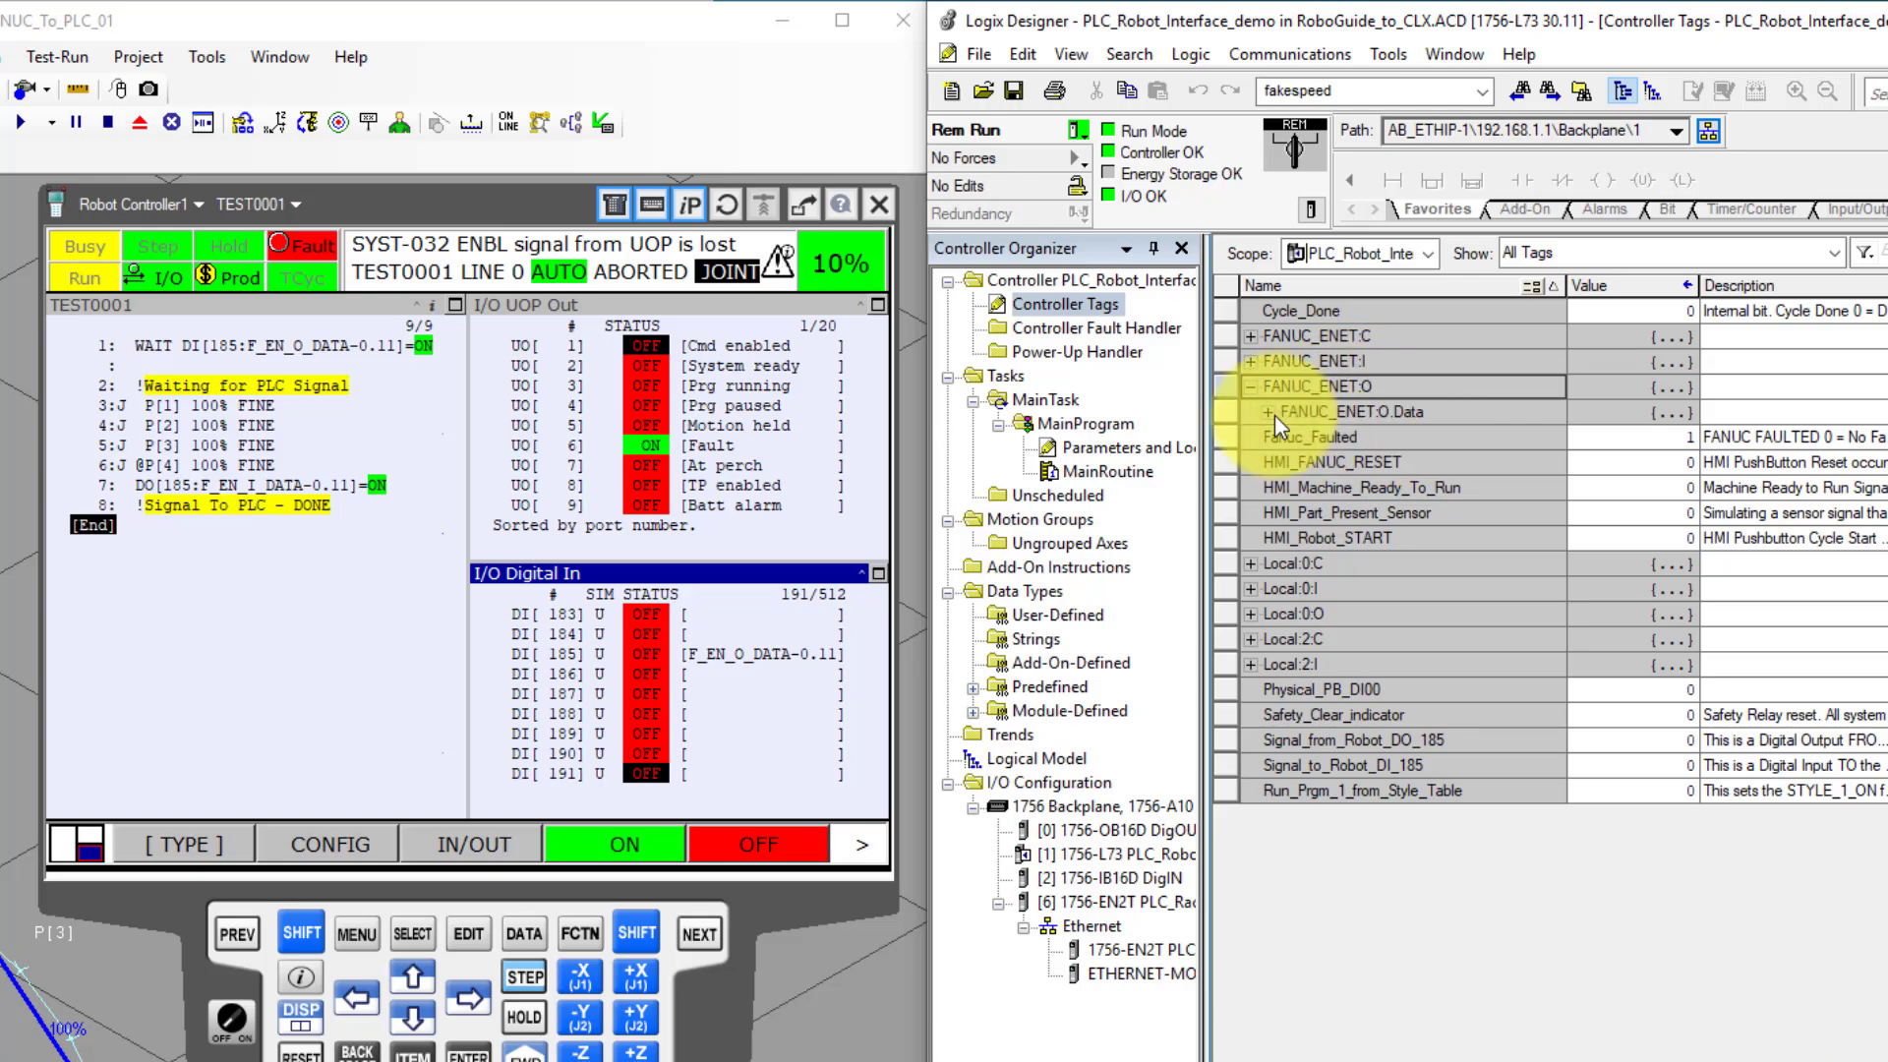
{"action": "left_click", "coordinate": [1270, 413]}
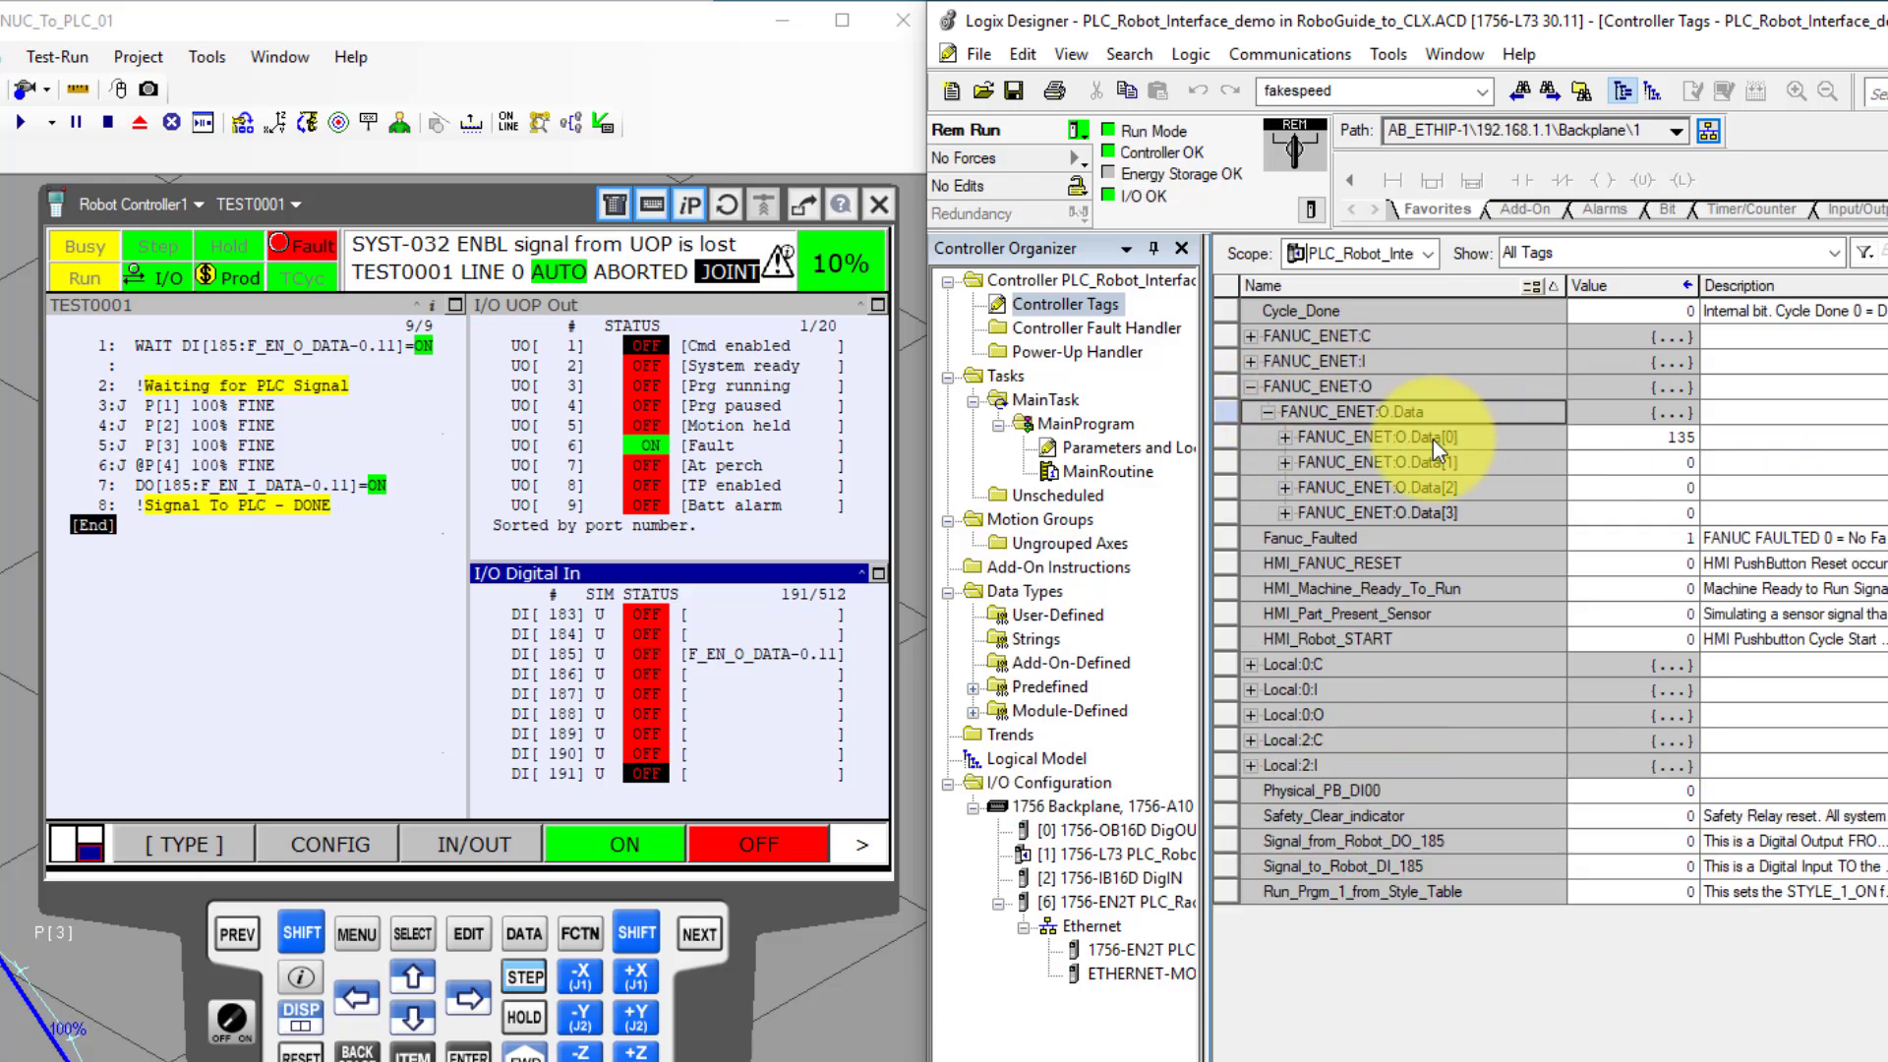
{"action": "left_click", "coordinate": [1284, 437]}
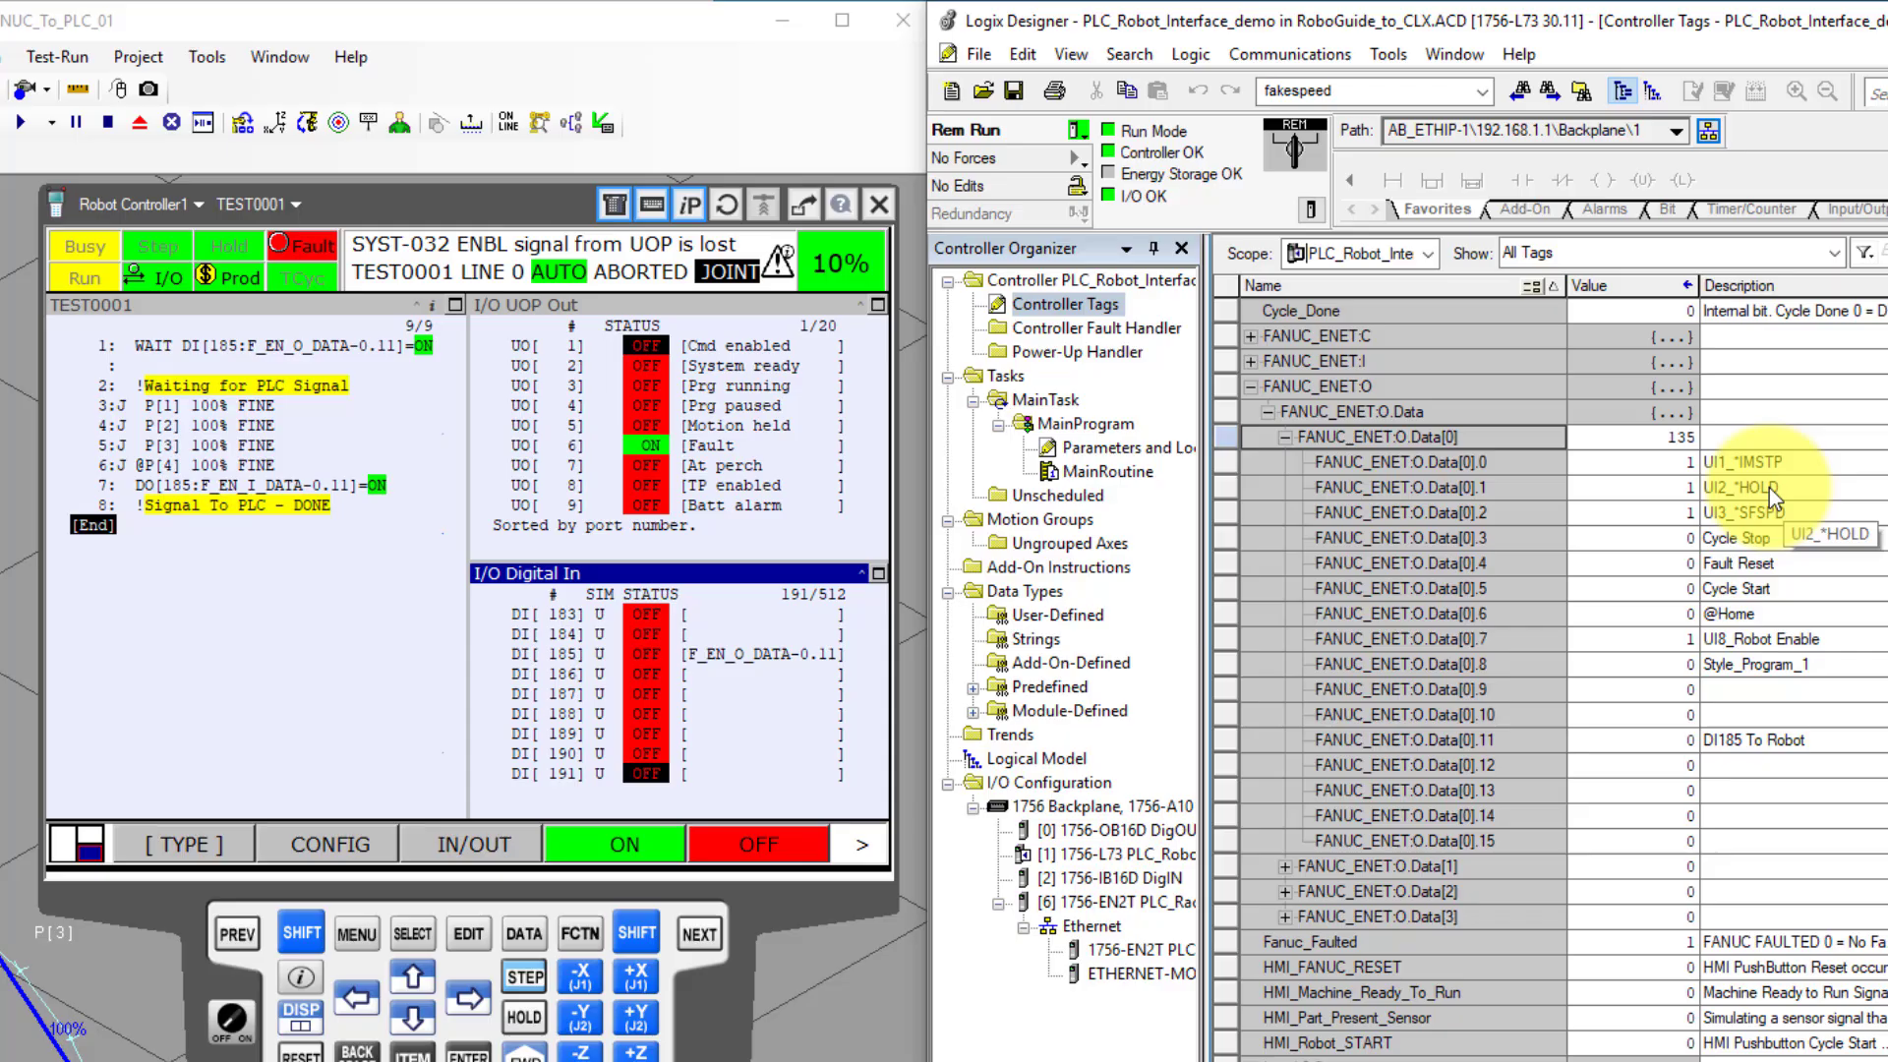
{"action": "mouse_move", "coordinate": [1799, 749]}
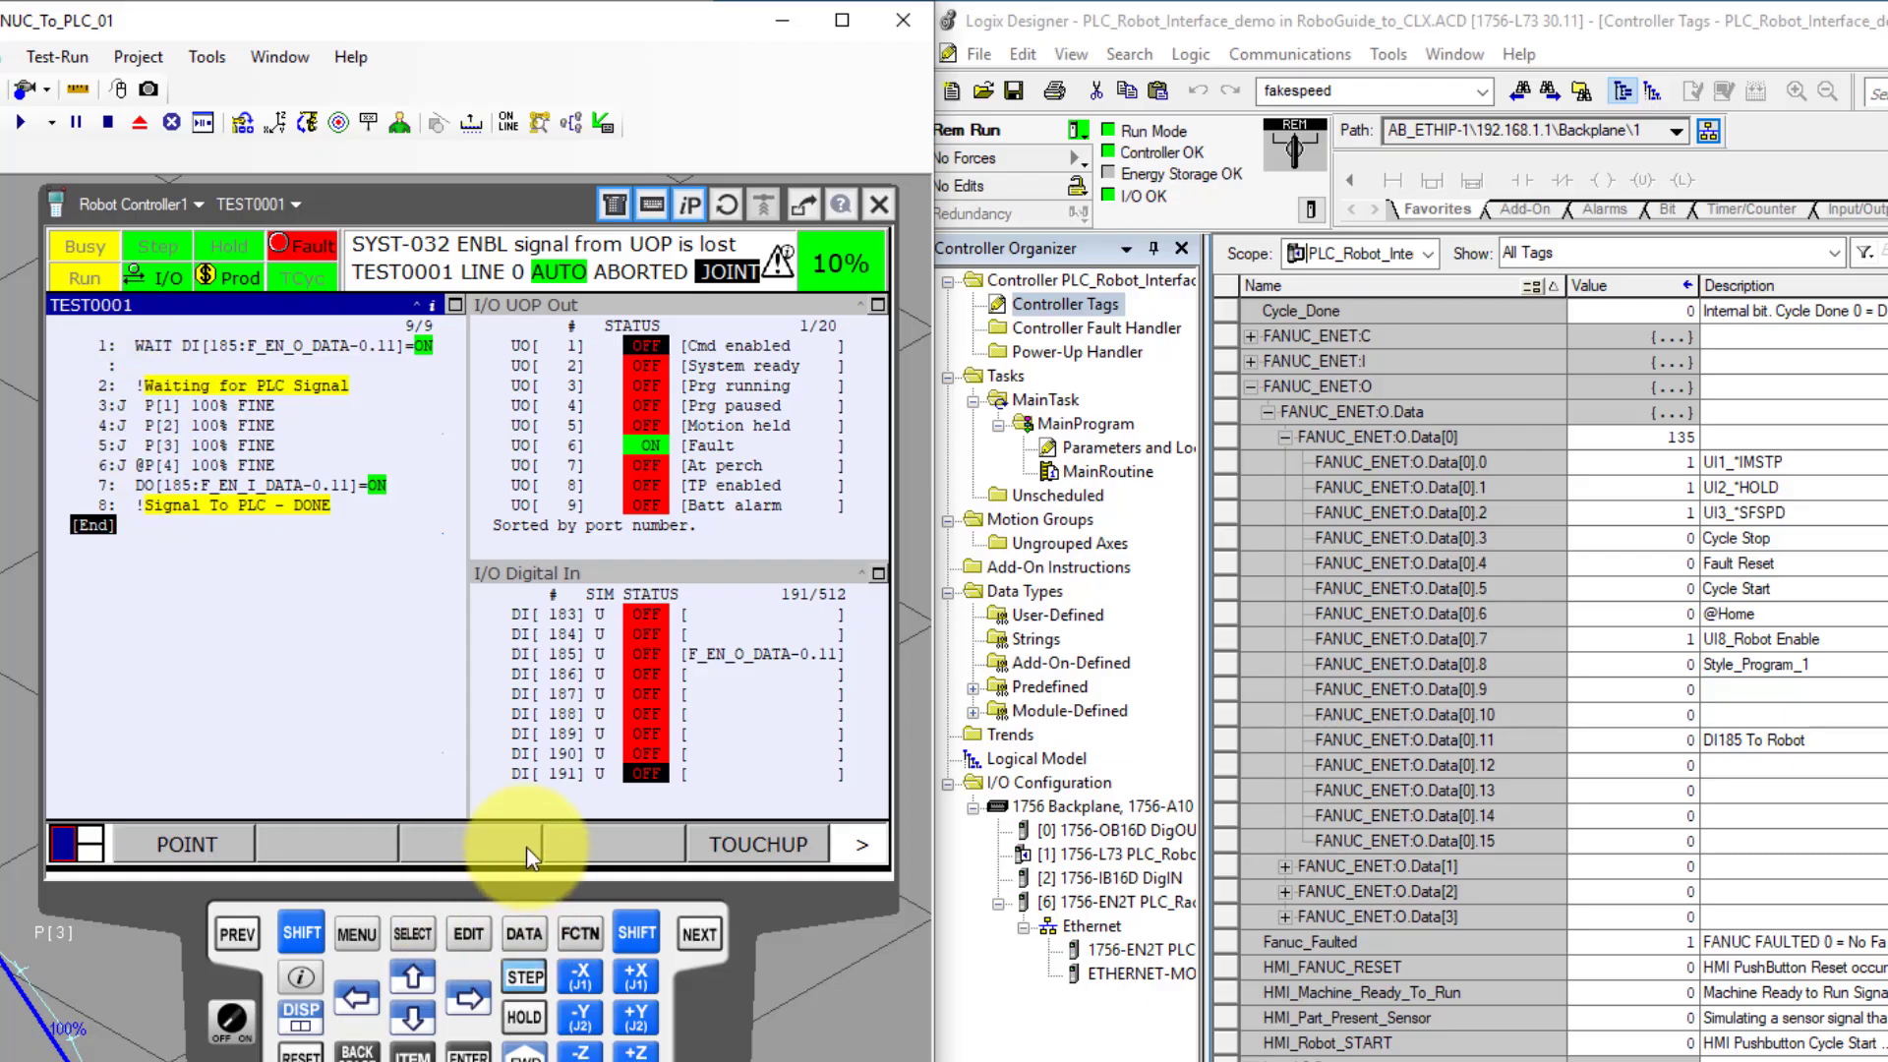
Step: Go to line 1 of TEST0001, collapse FANUC_ENET:O, and switch the pendant to UOP In/Digital Out
{"action": "left_click", "coordinate": [578, 932]}
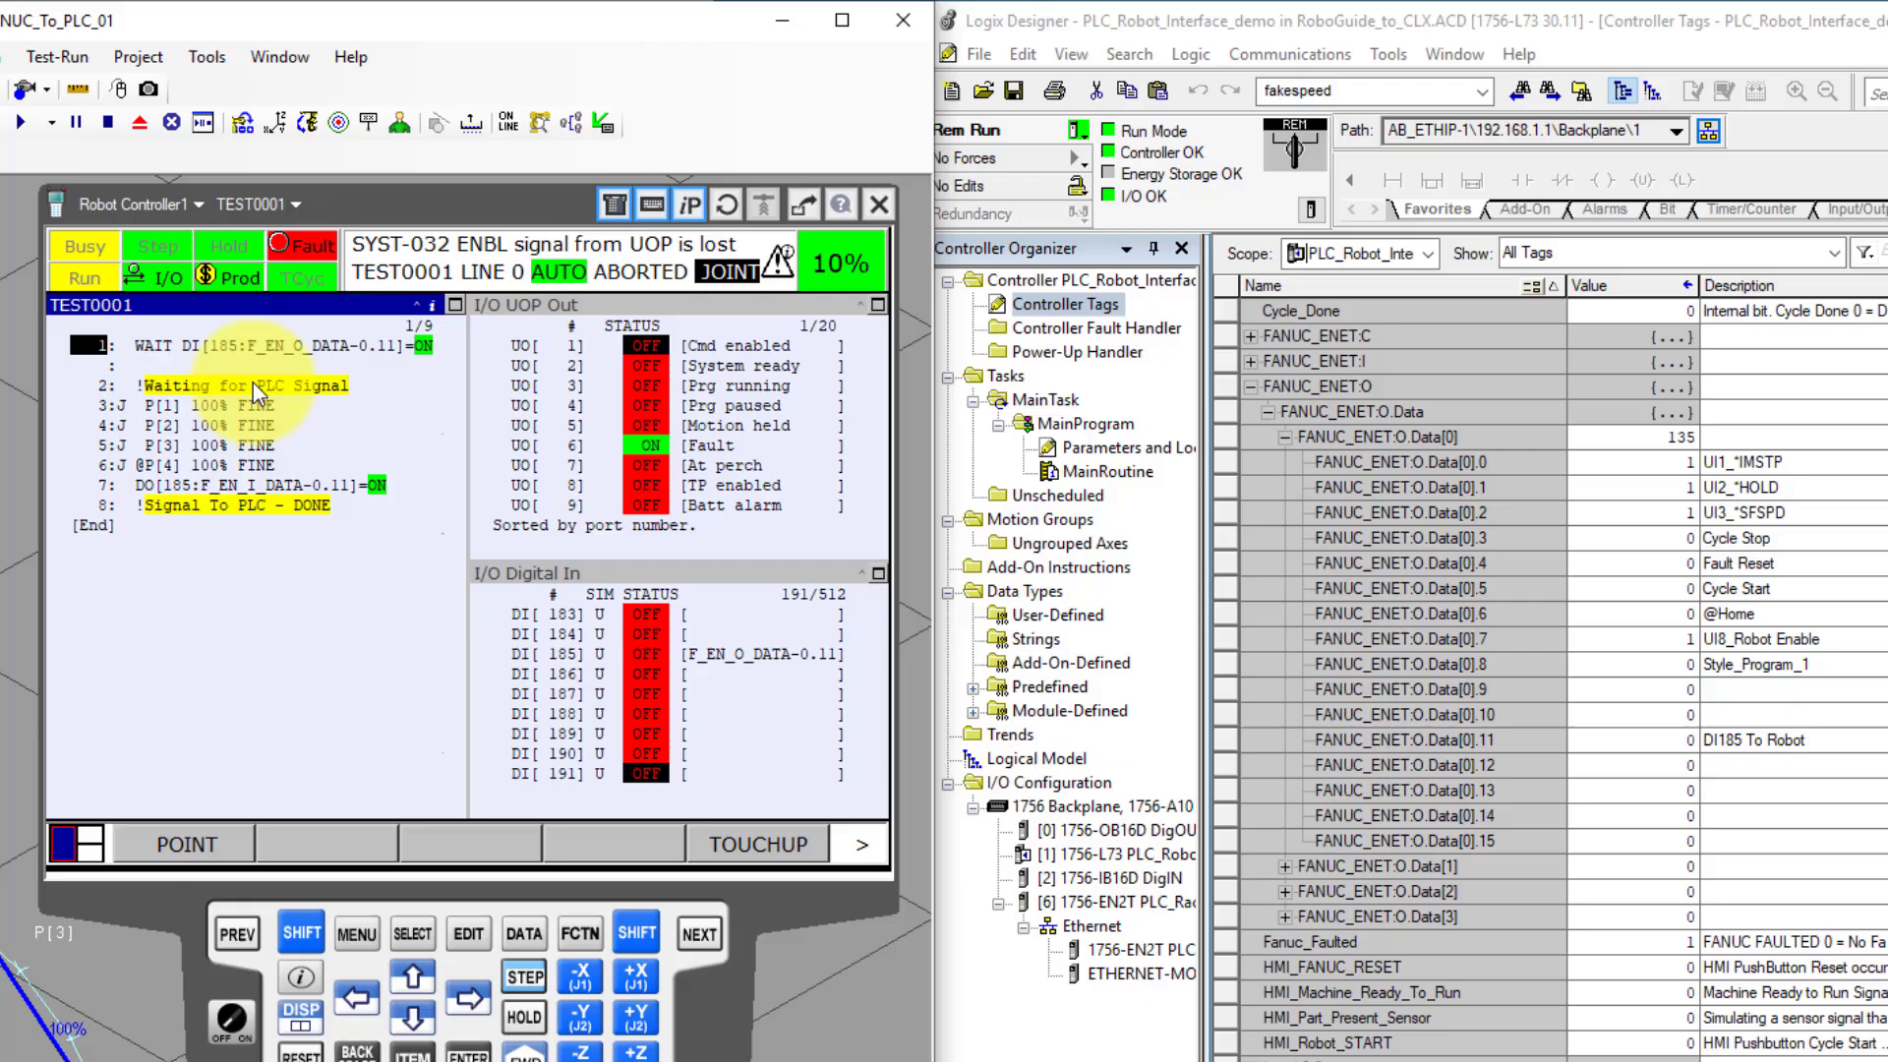
{"action": "mouse_move", "coordinate": [200, 485]}
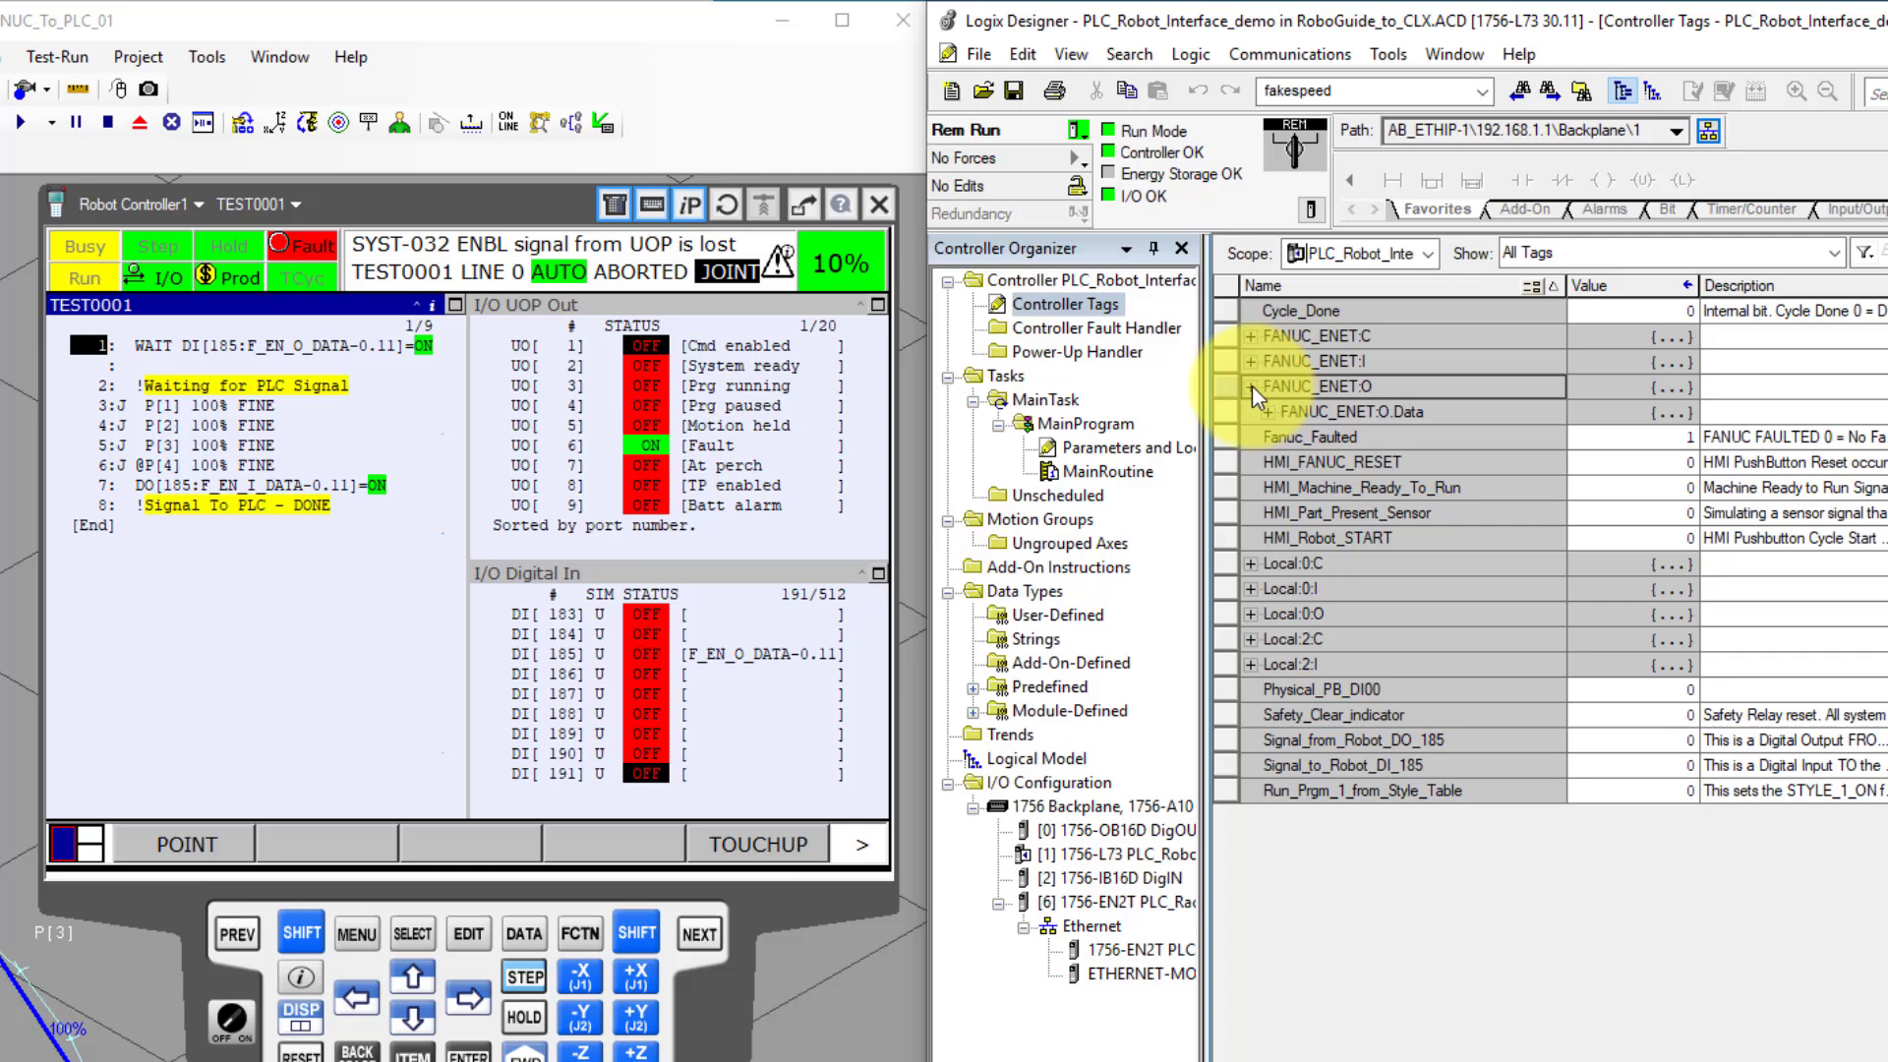
{"action": "left_click", "coordinate": [1250, 385]}
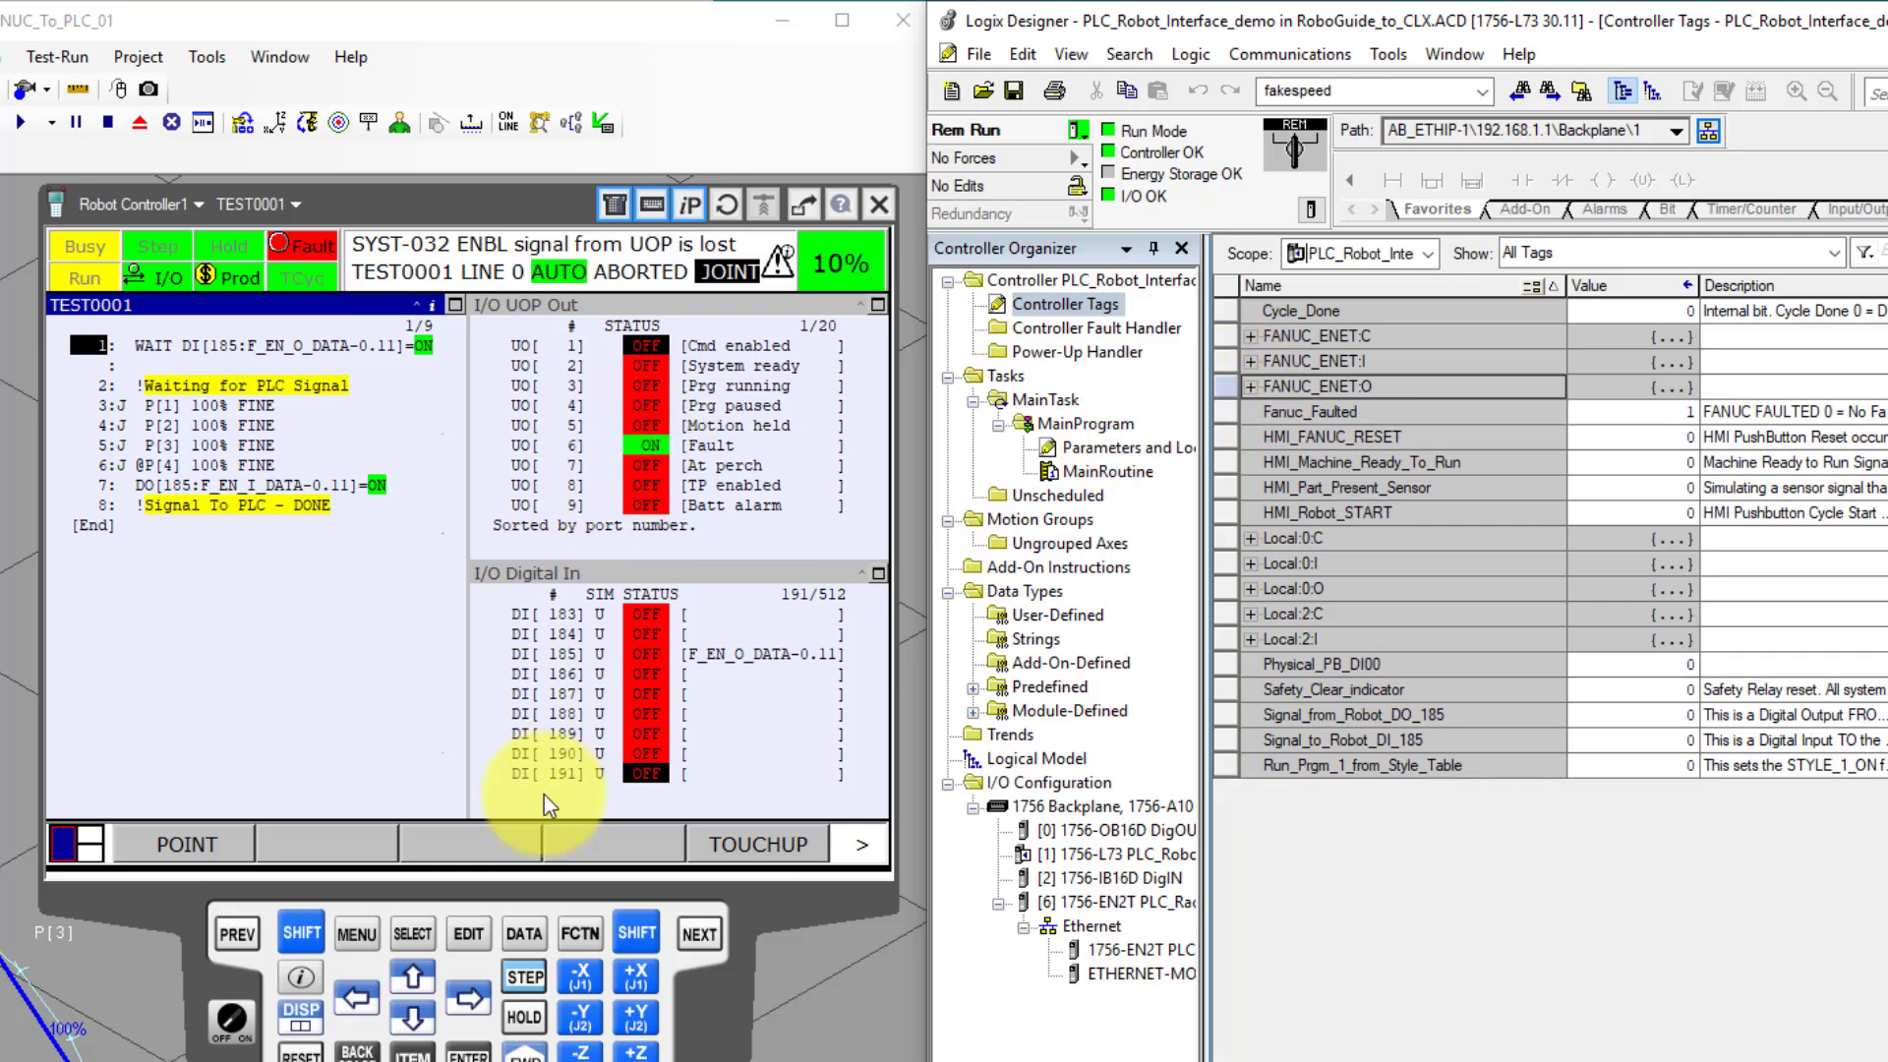
{"action": "mouse_move", "coordinate": [759, 771]}
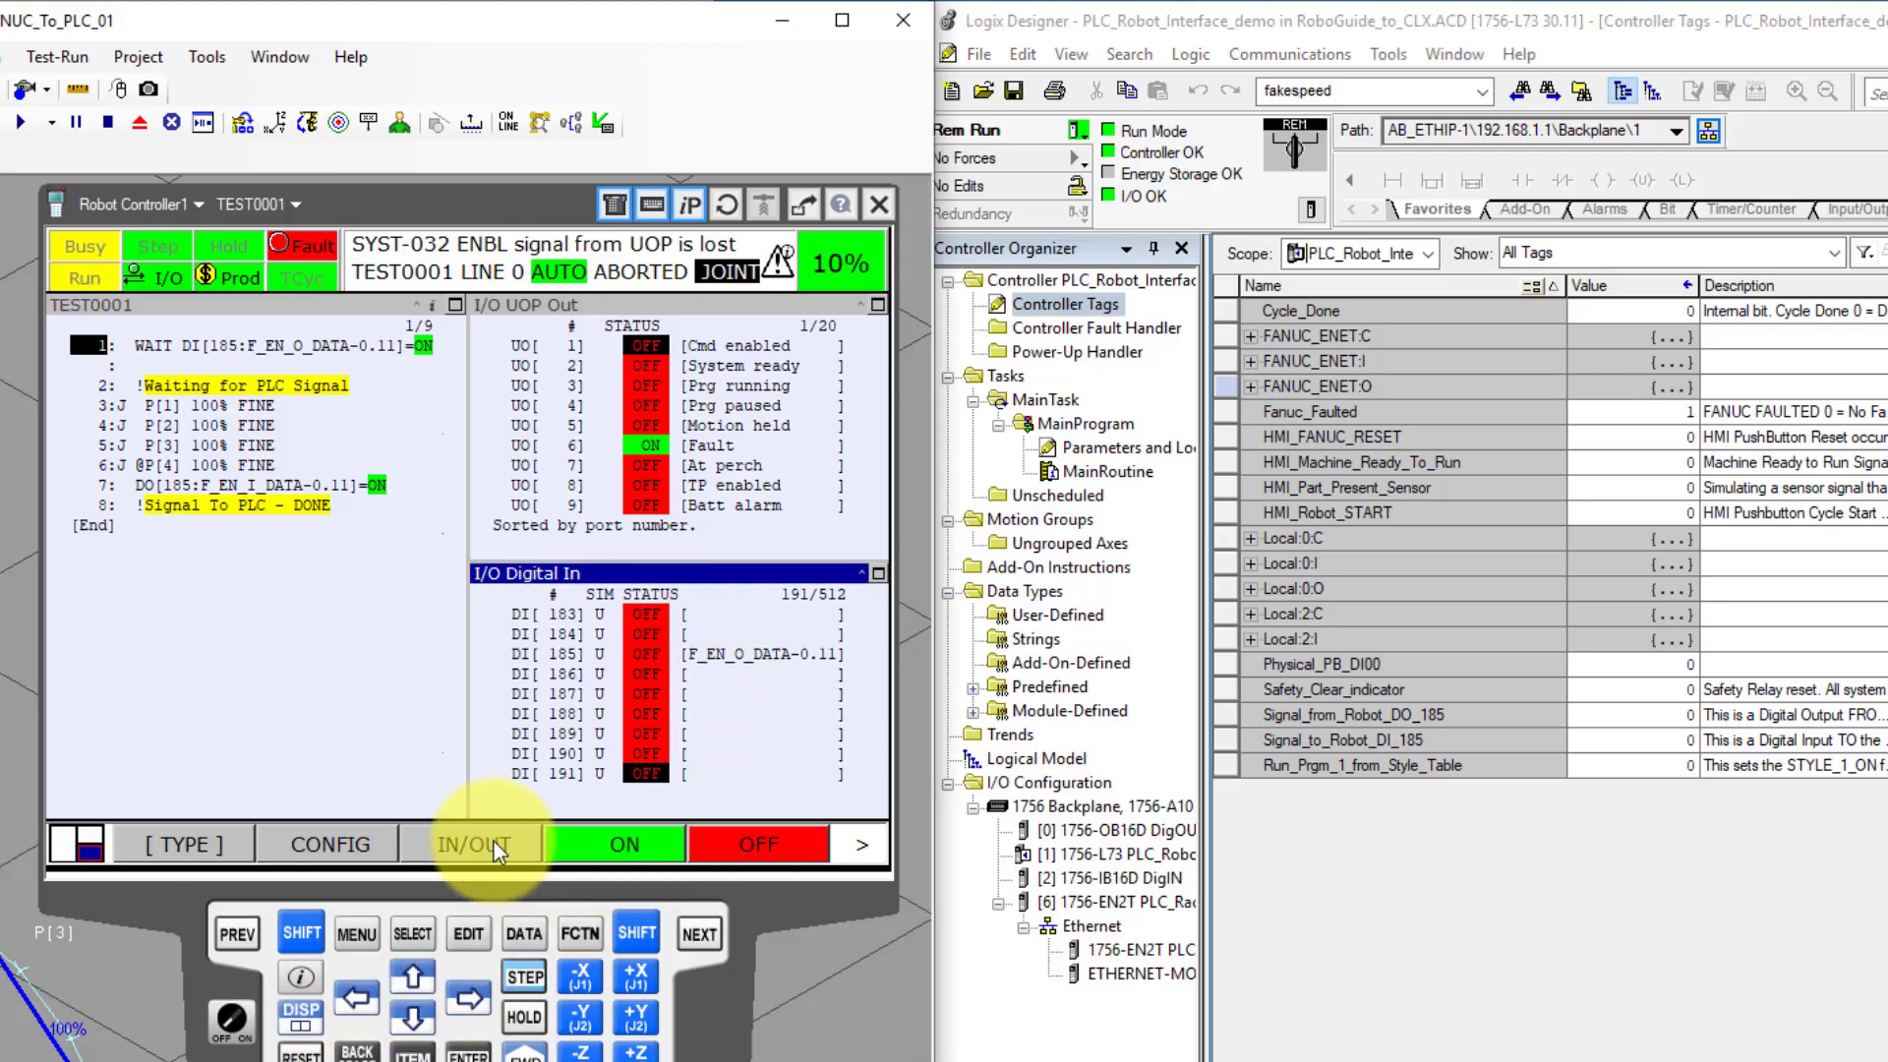
{"action": "left_click", "coordinate": [472, 843]}
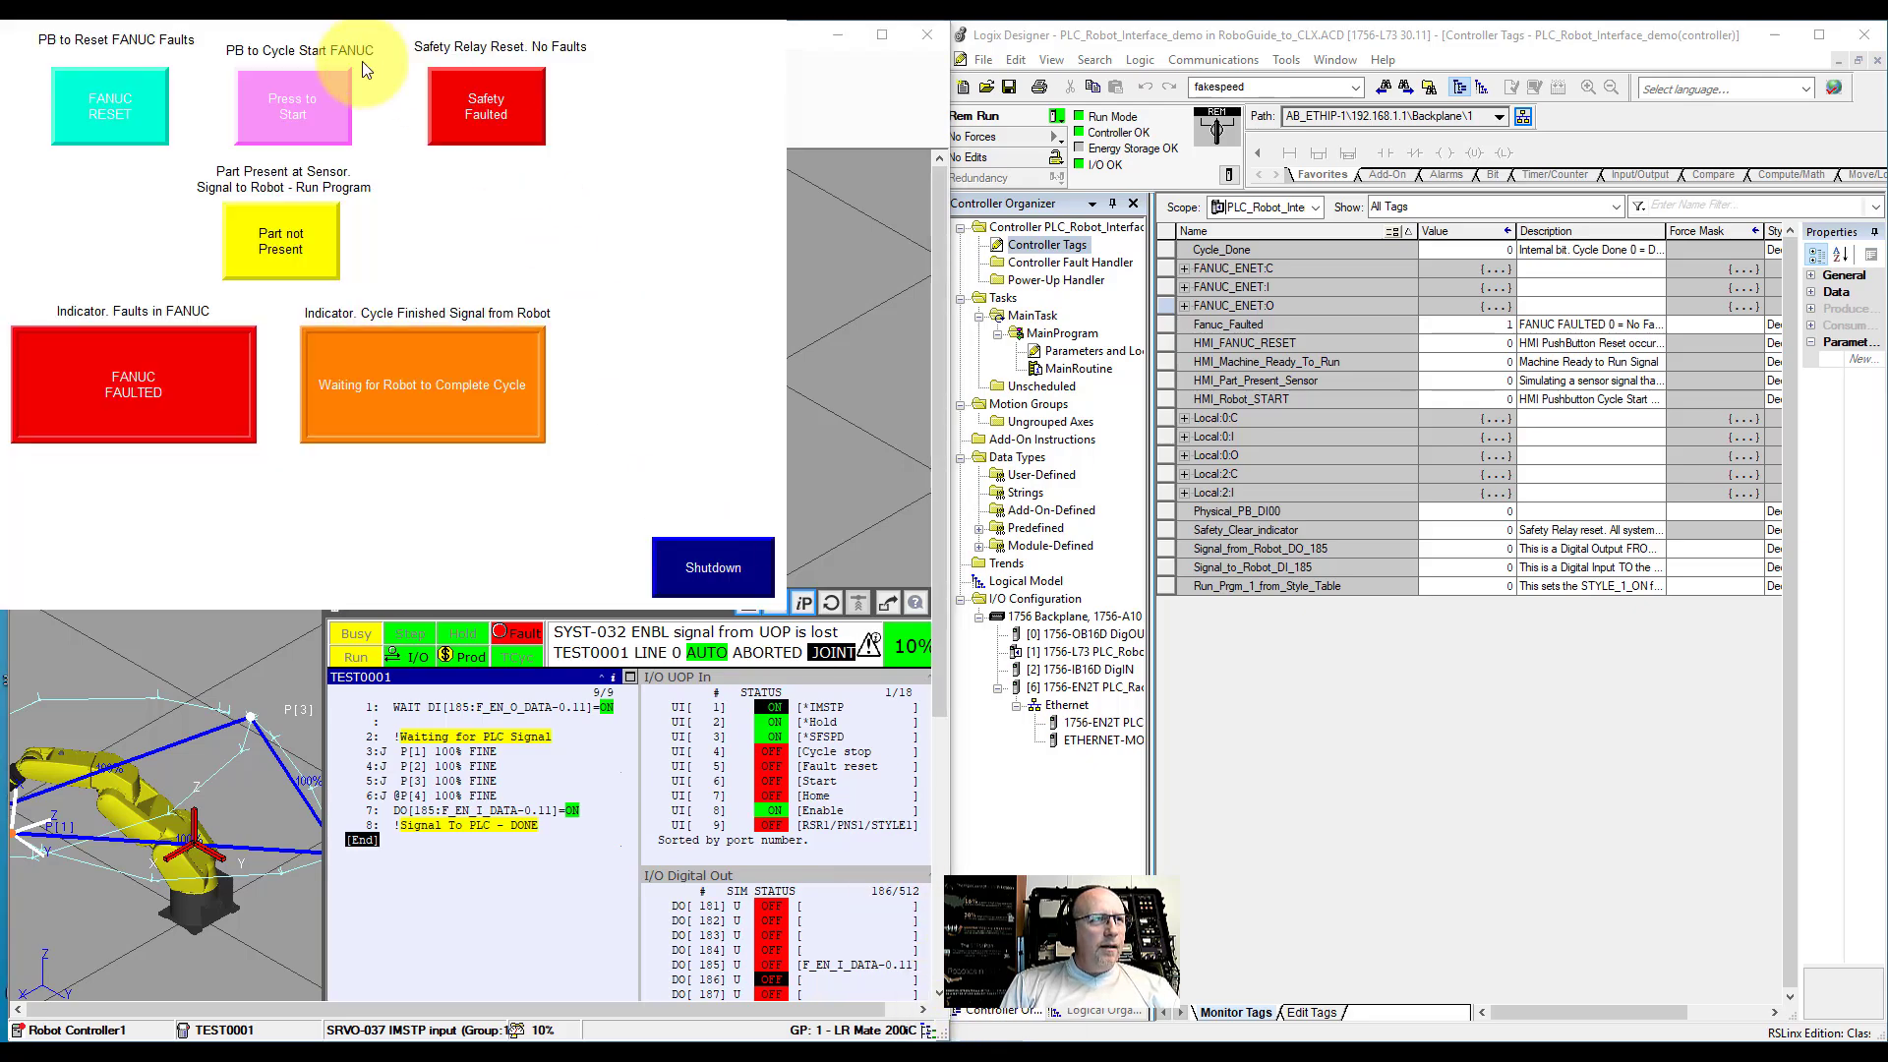
Step: Check the Fault Reset and HMI_FANUC_RESET tags and clear the robot fault via the HMI FANUC RESET button
{"action": "left_click", "coordinate": [106, 104]}
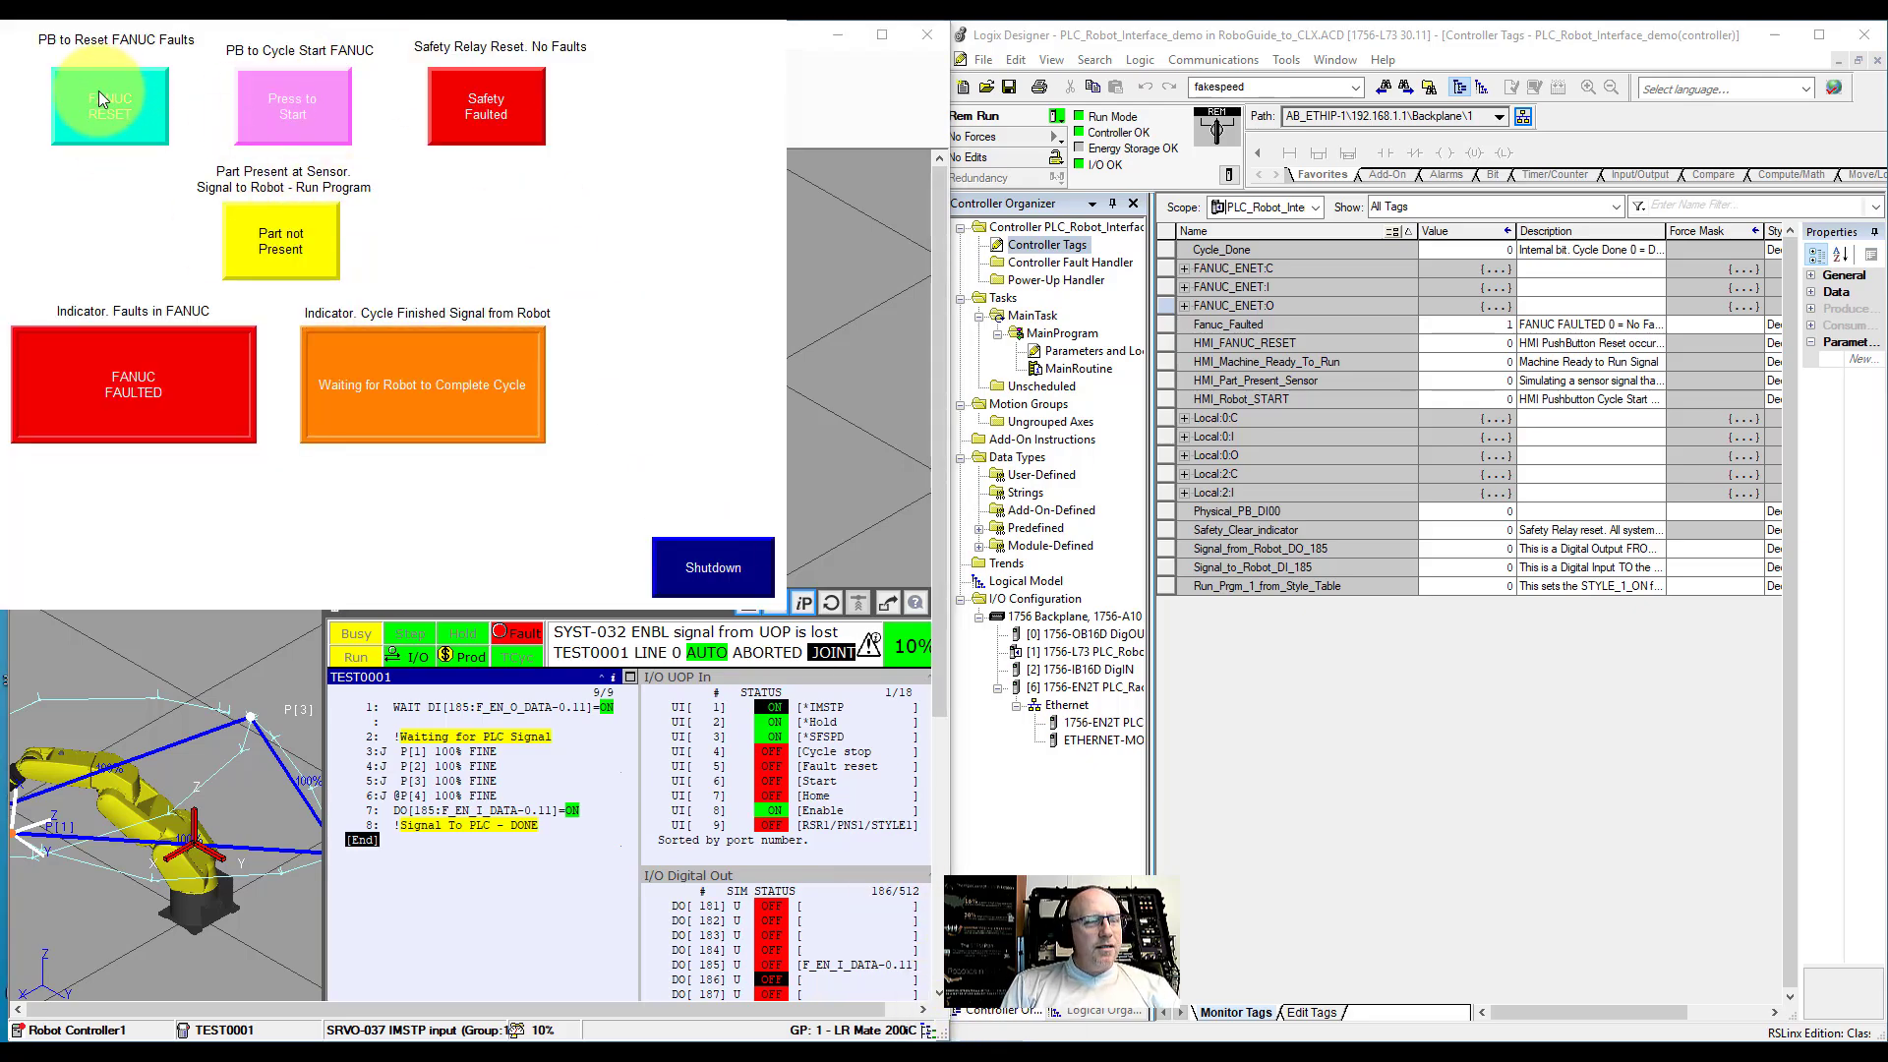
{"action": "left_click", "coordinate": [102, 108]}
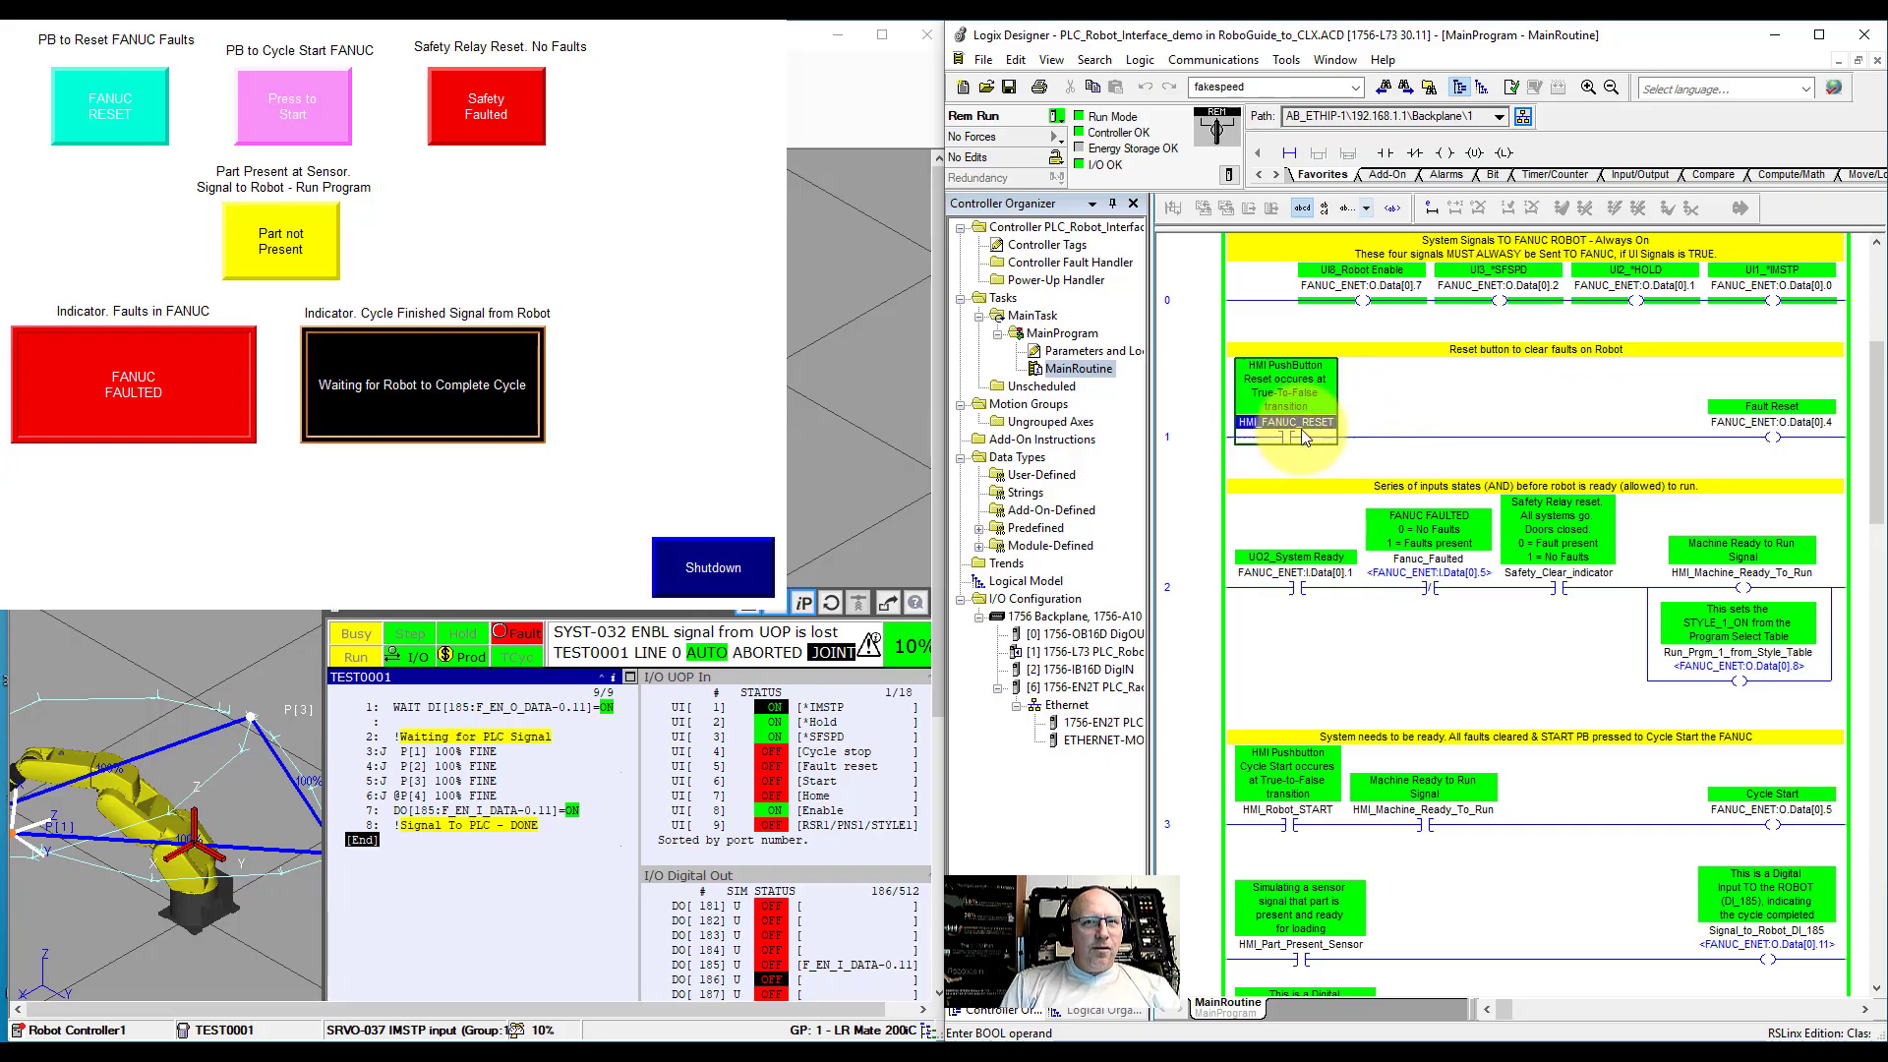
{"action": "mouse_move", "coordinate": [1772, 405]}
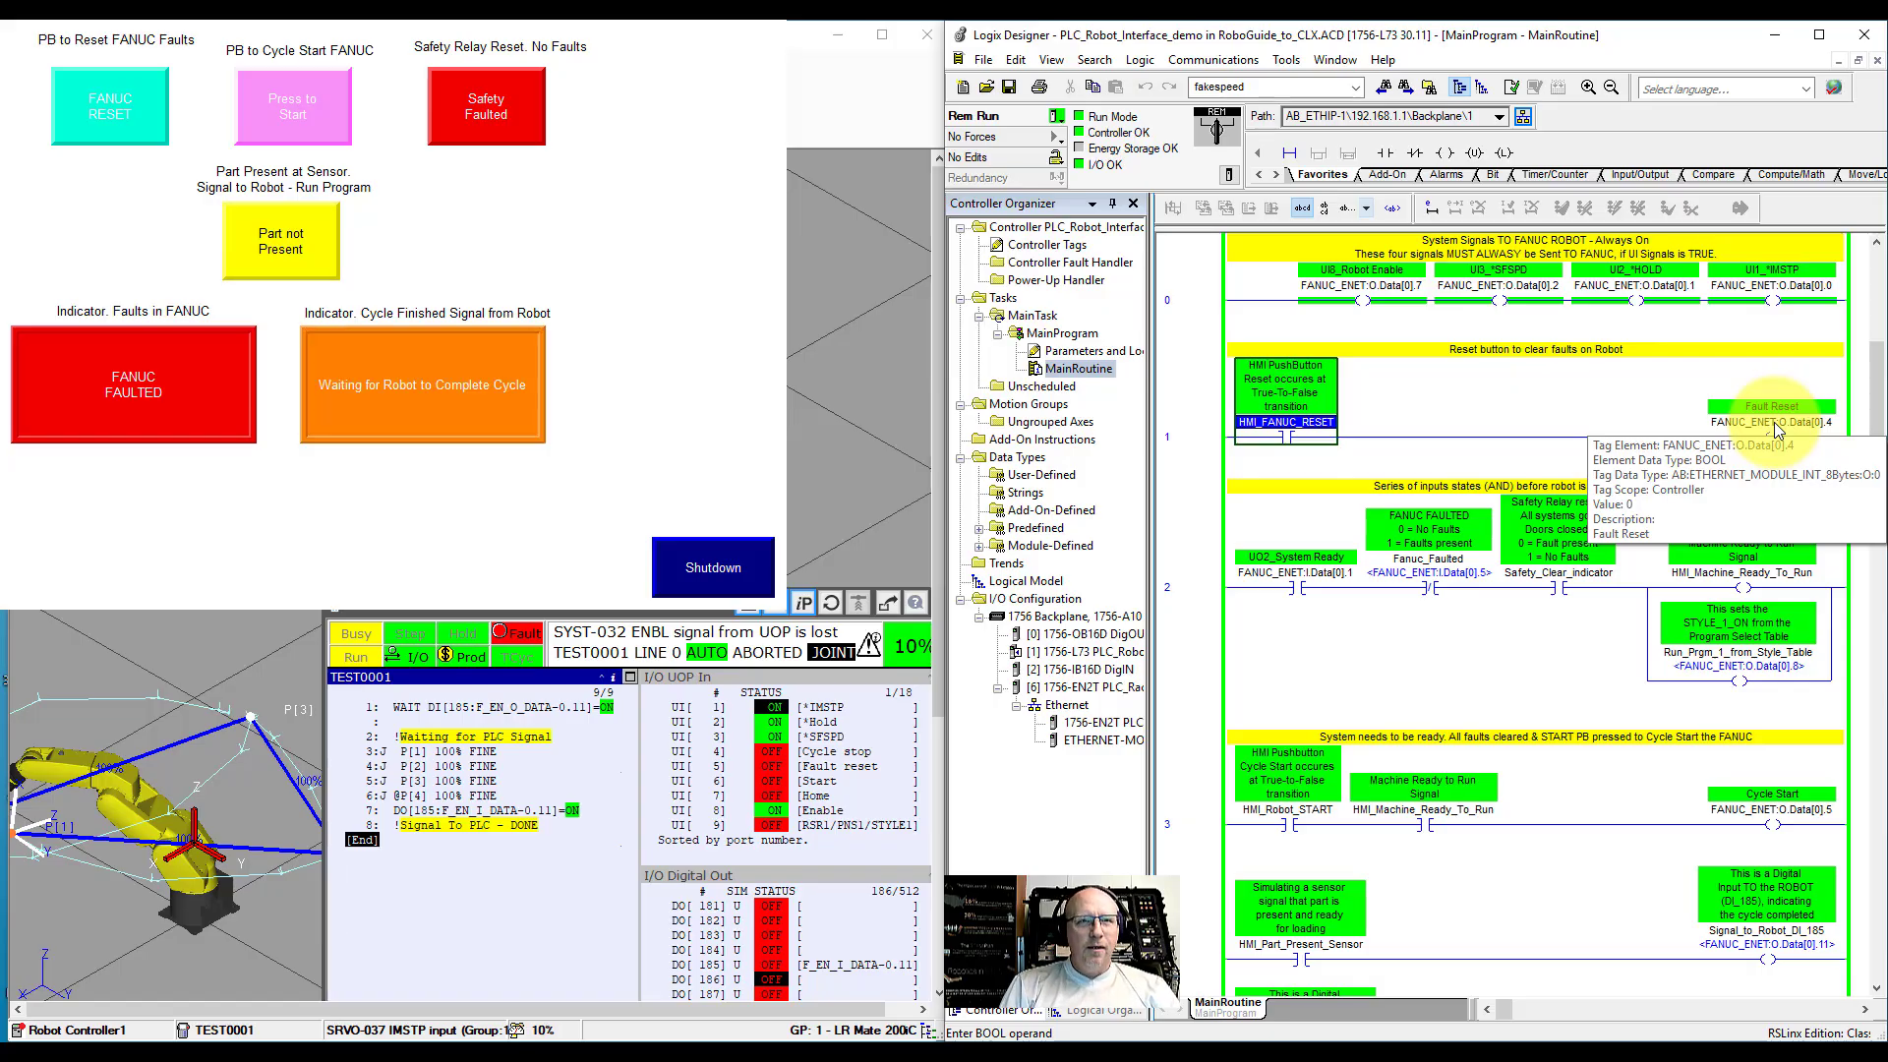
{"action": "left_click", "coordinate": [102, 105]}
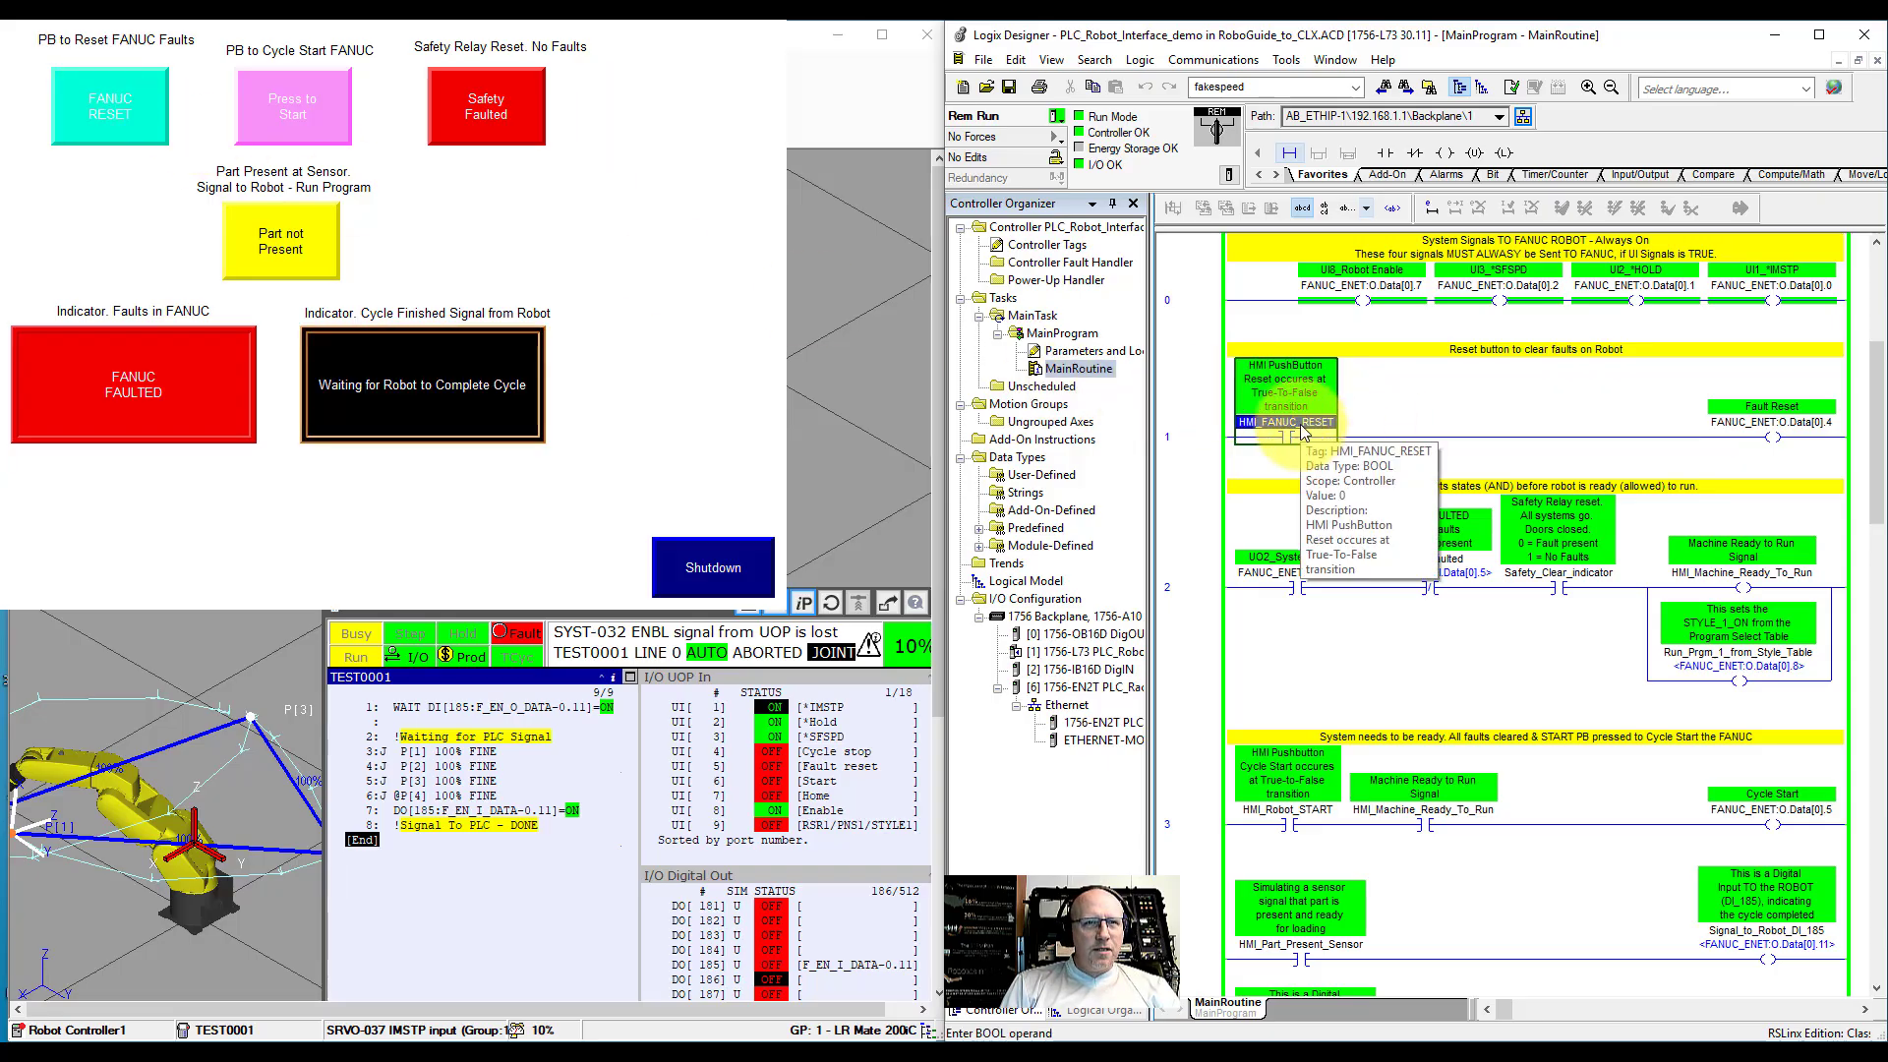
{"action": "left_click", "coordinate": [102, 102]}
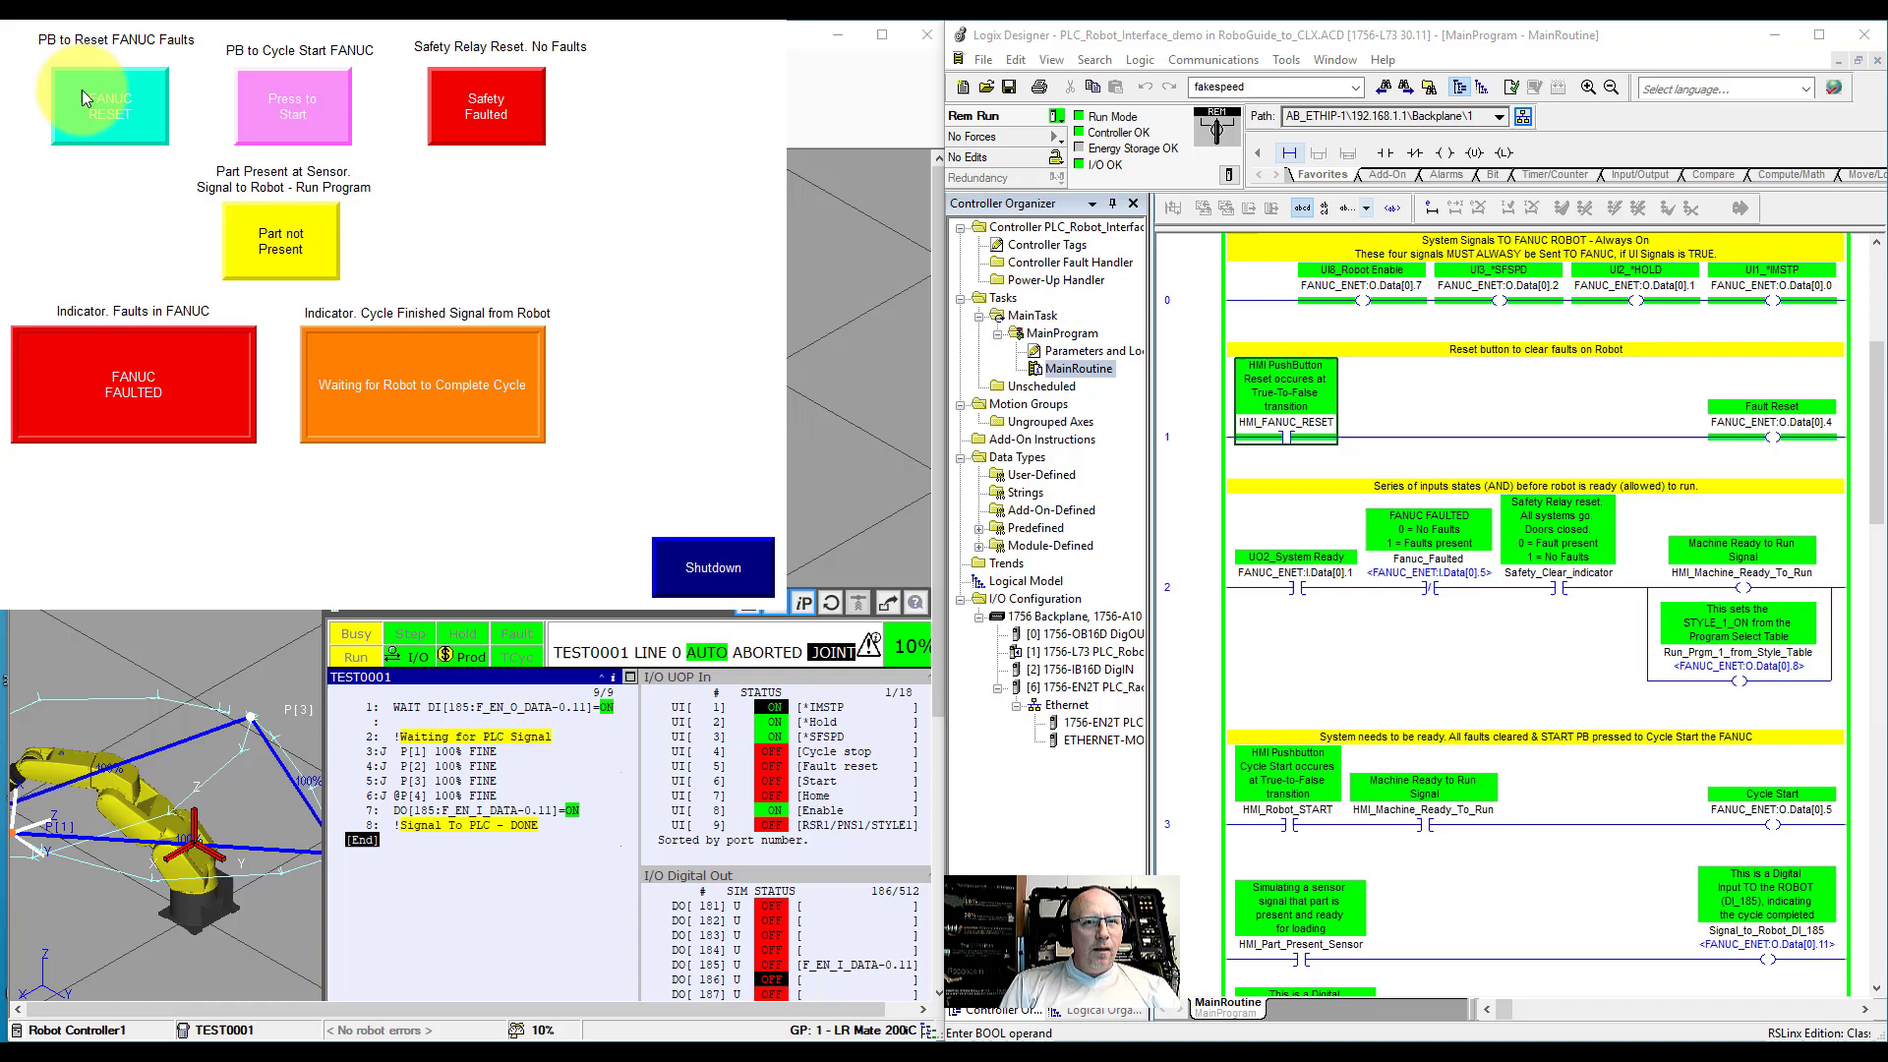
{"action": "left_click", "coordinate": [106, 106]}
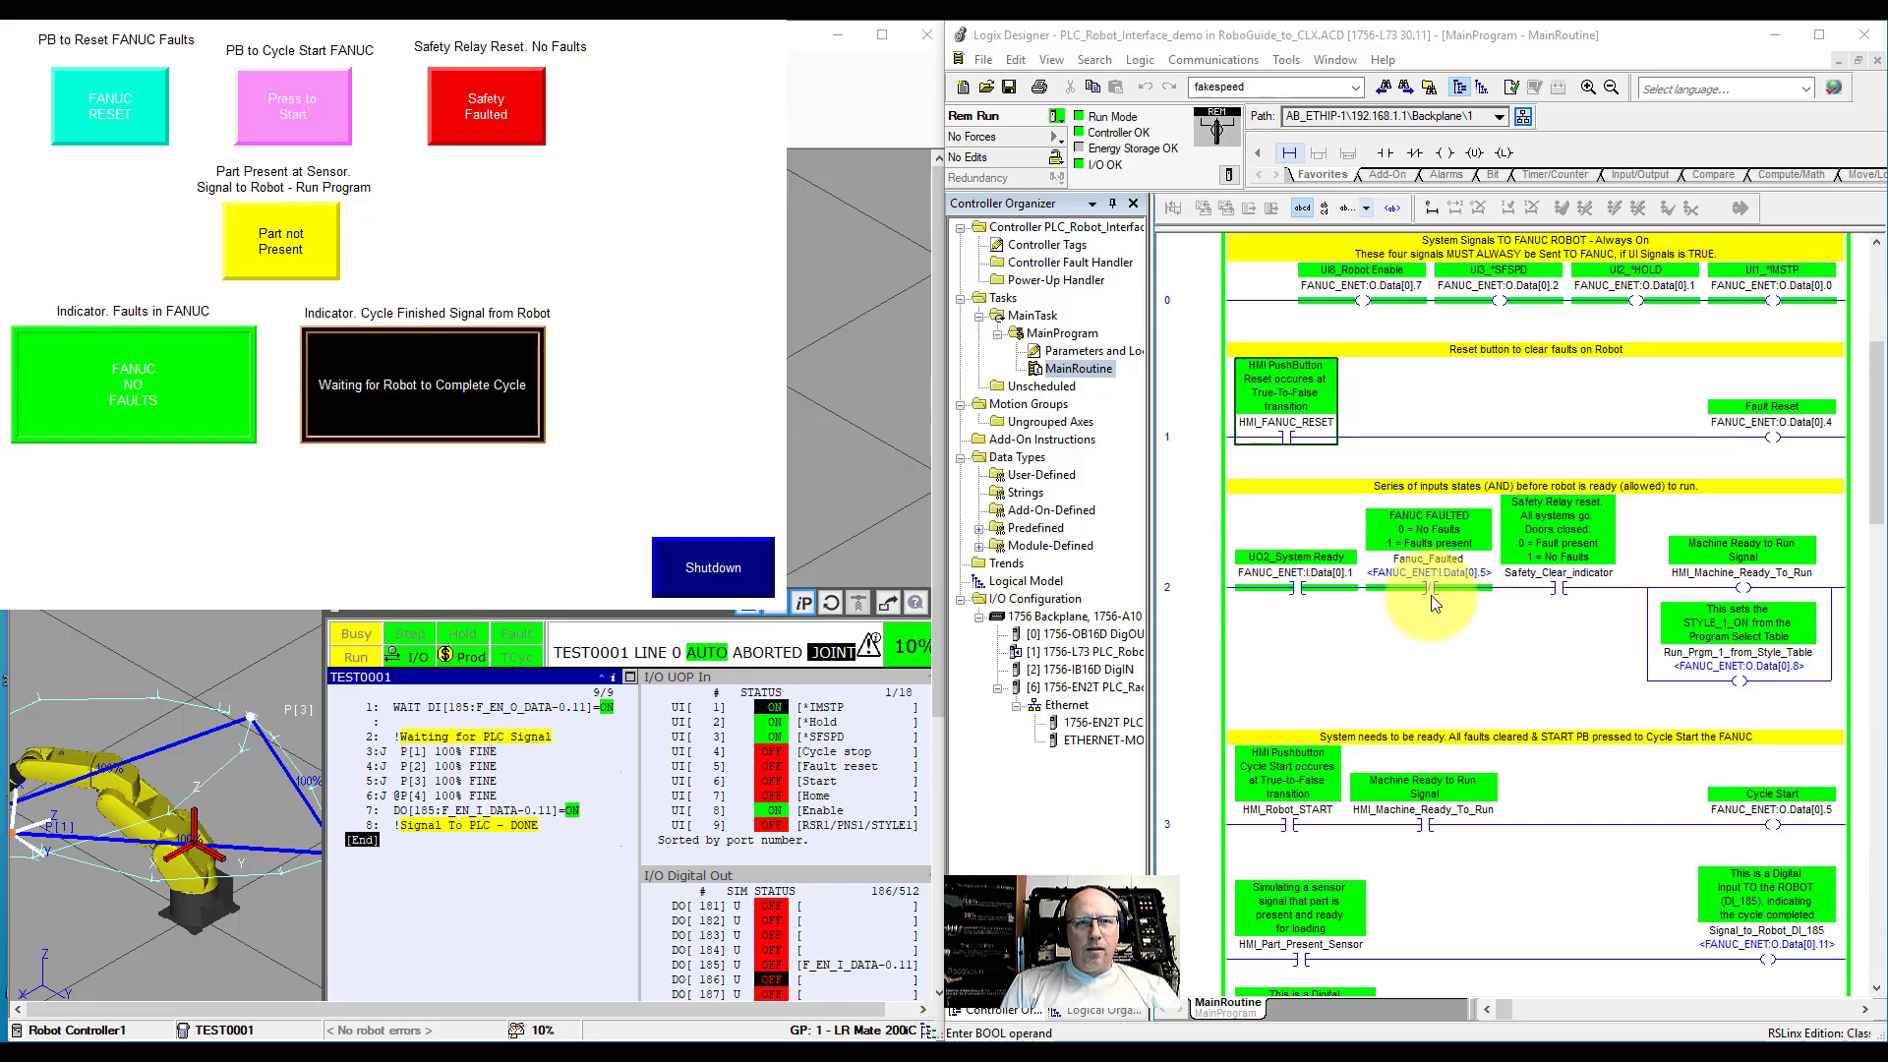
{"action": "mouse_move", "coordinate": [1294, 573]}
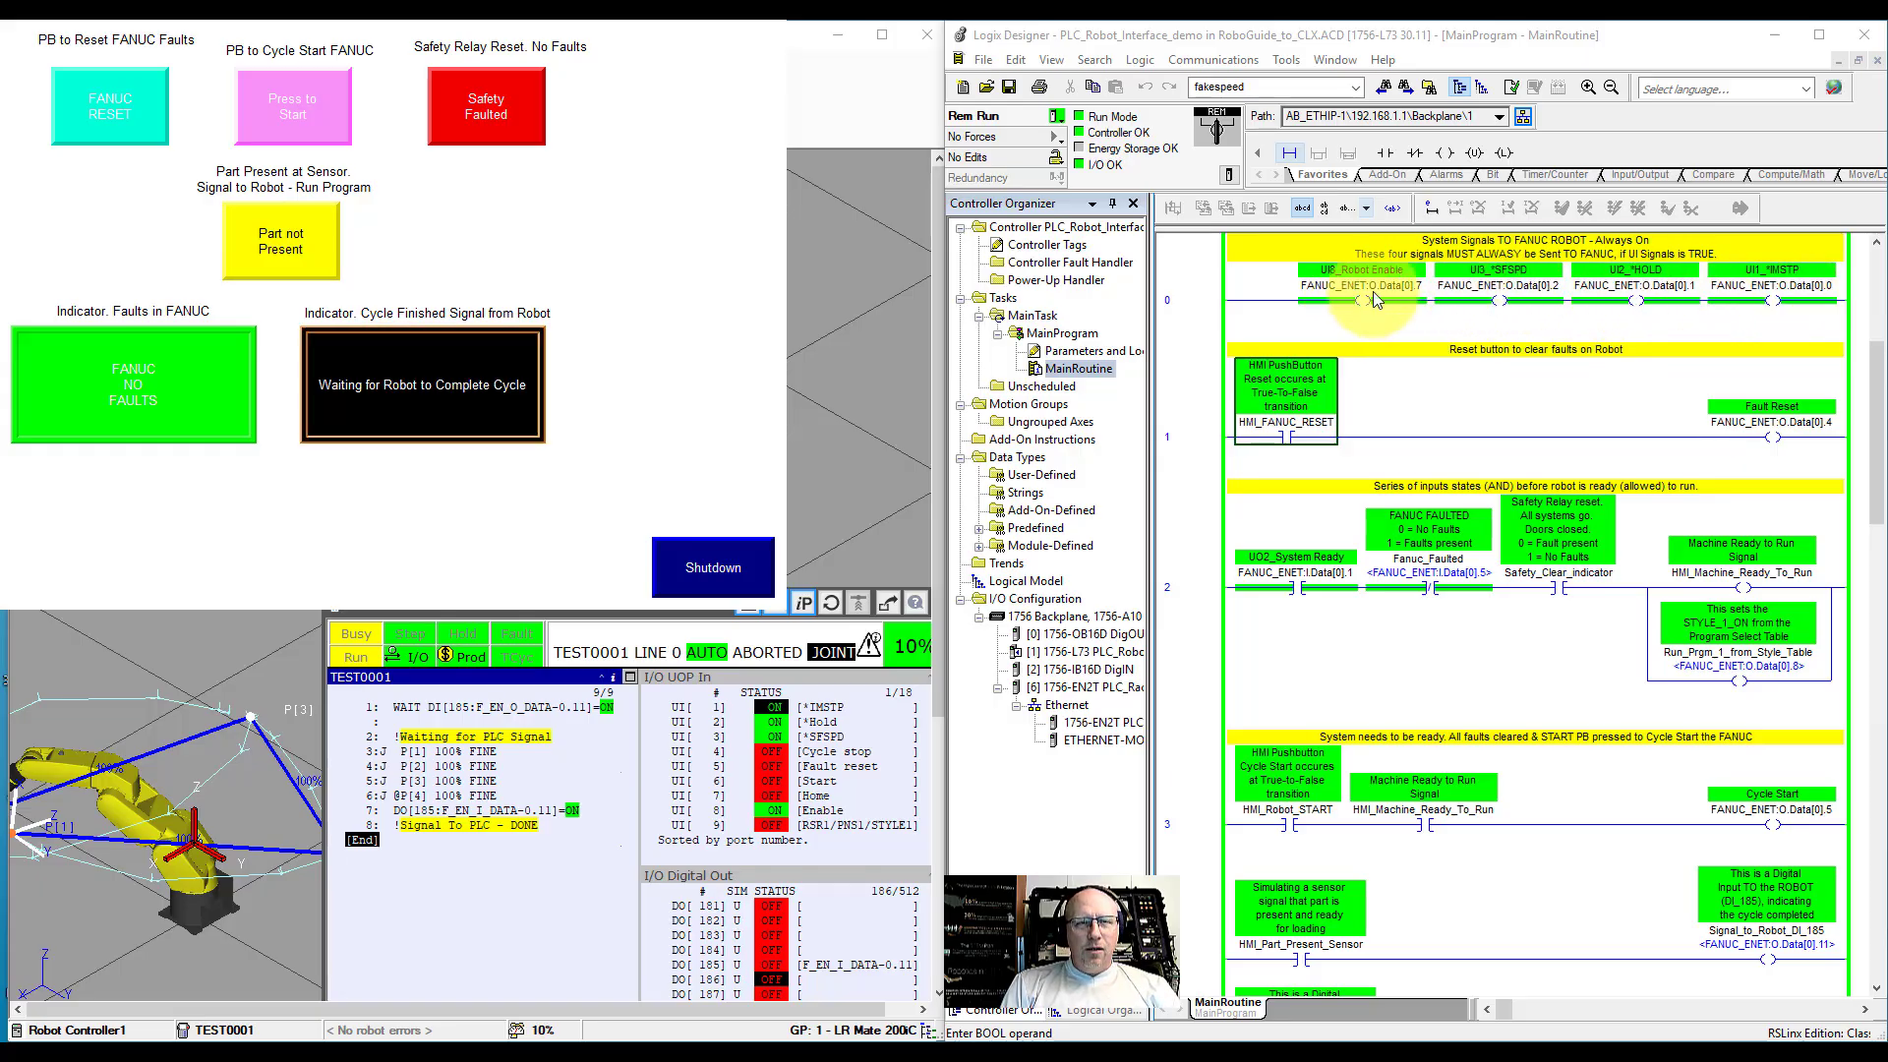
{"action": "mouse_move", "coordinate": [1372, 299]}
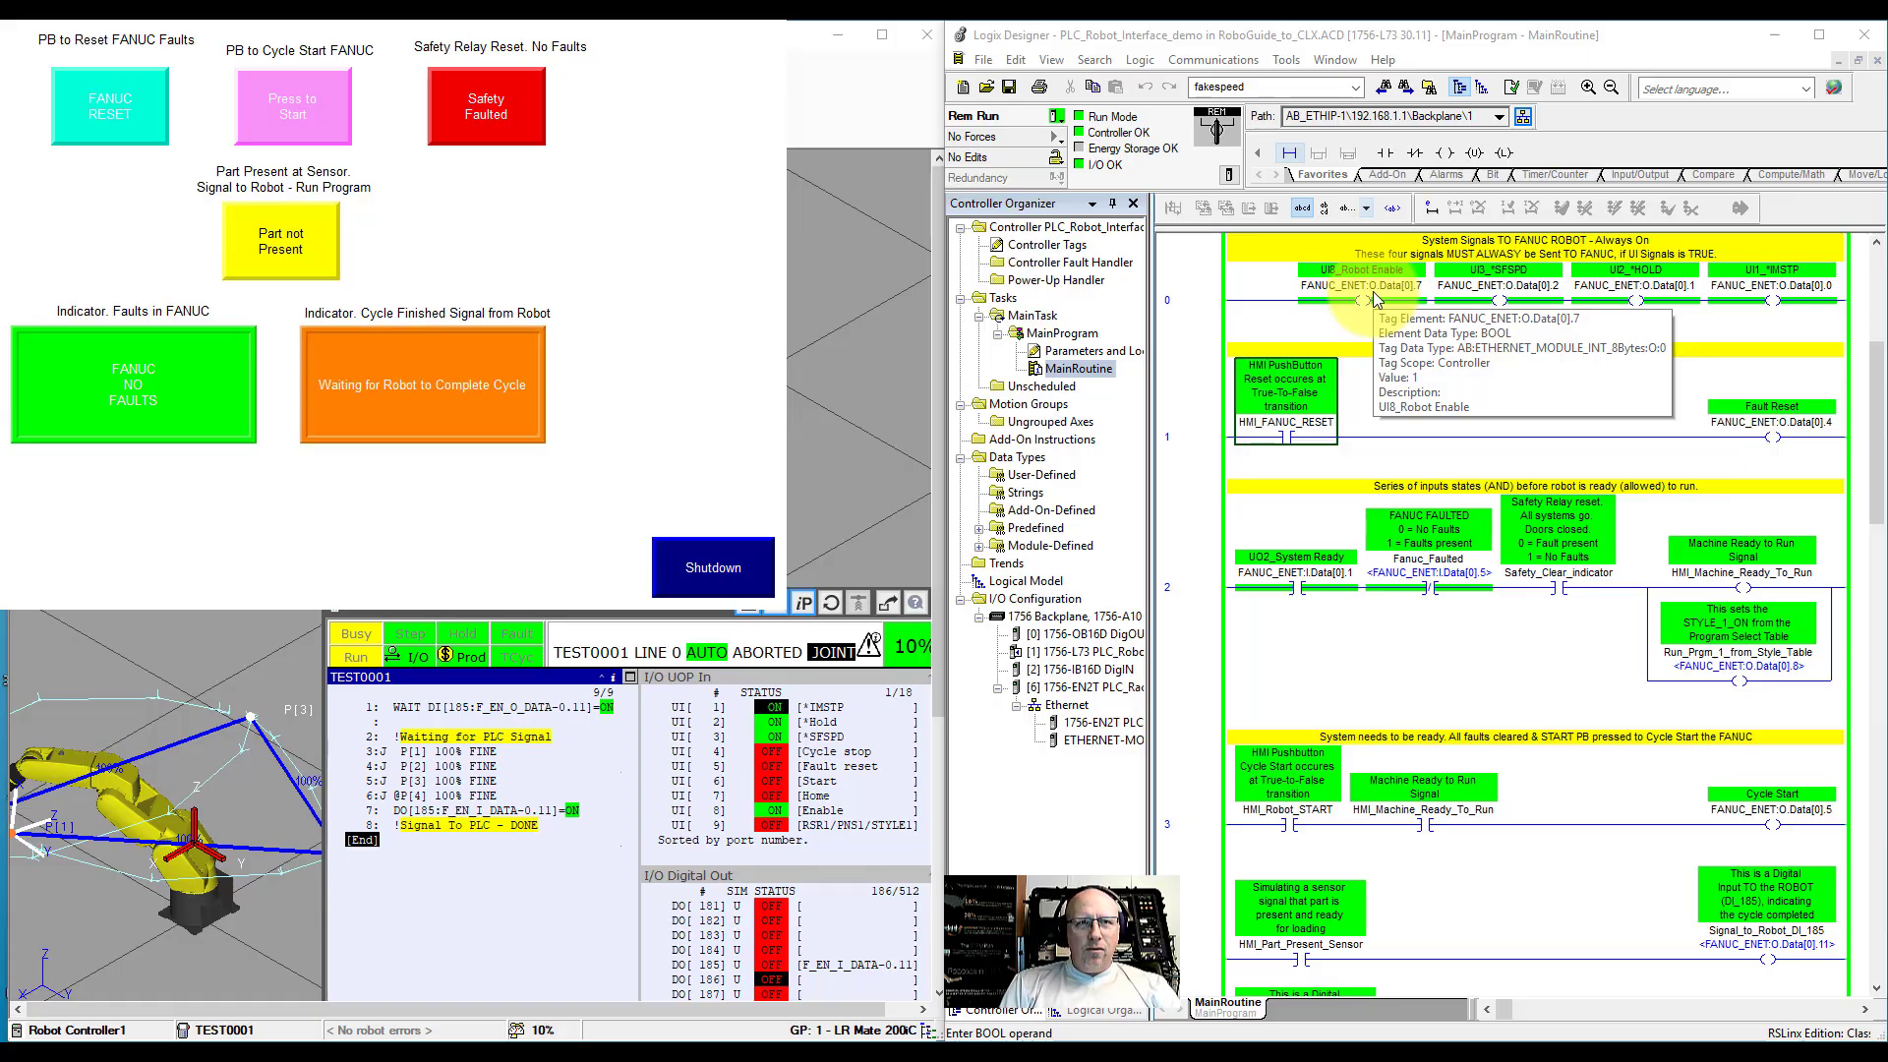
{"action": "mouse_move", "coordinate": [1452, 311]}
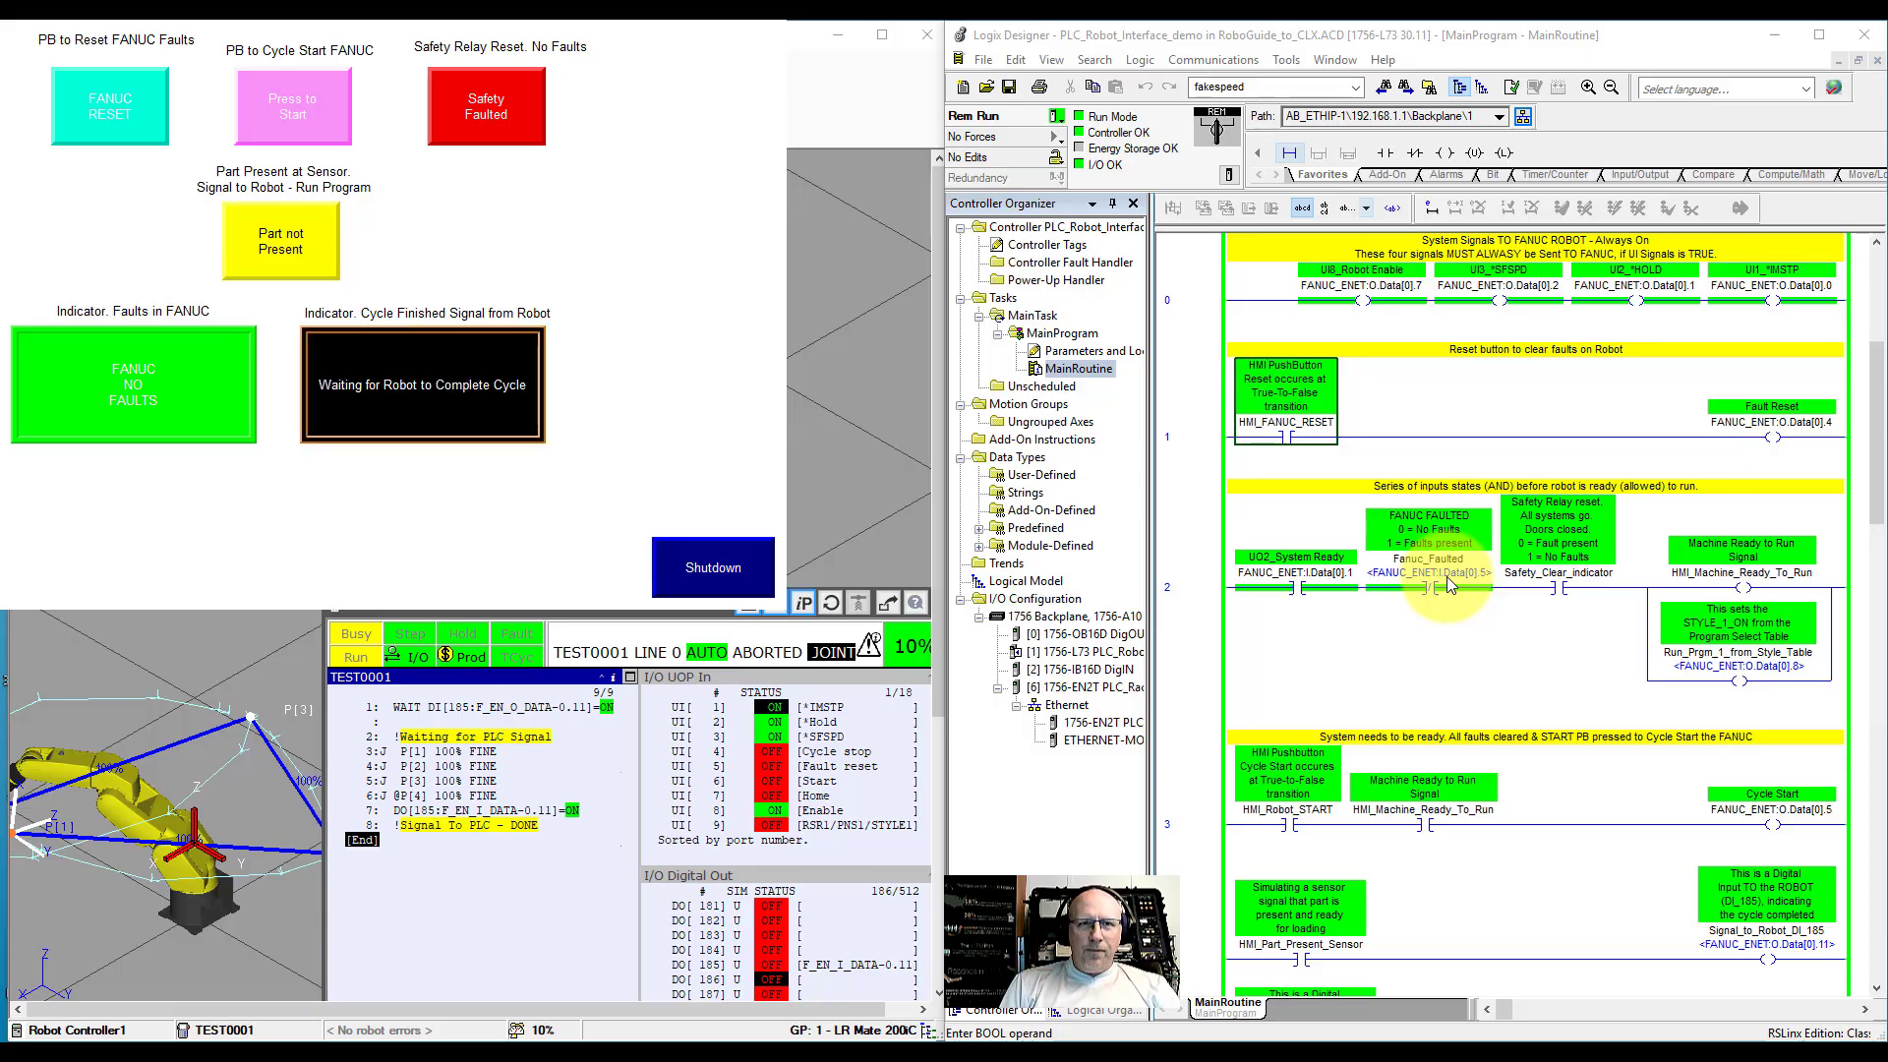
{"action": "left_click", "coordinate": [486, 106]}
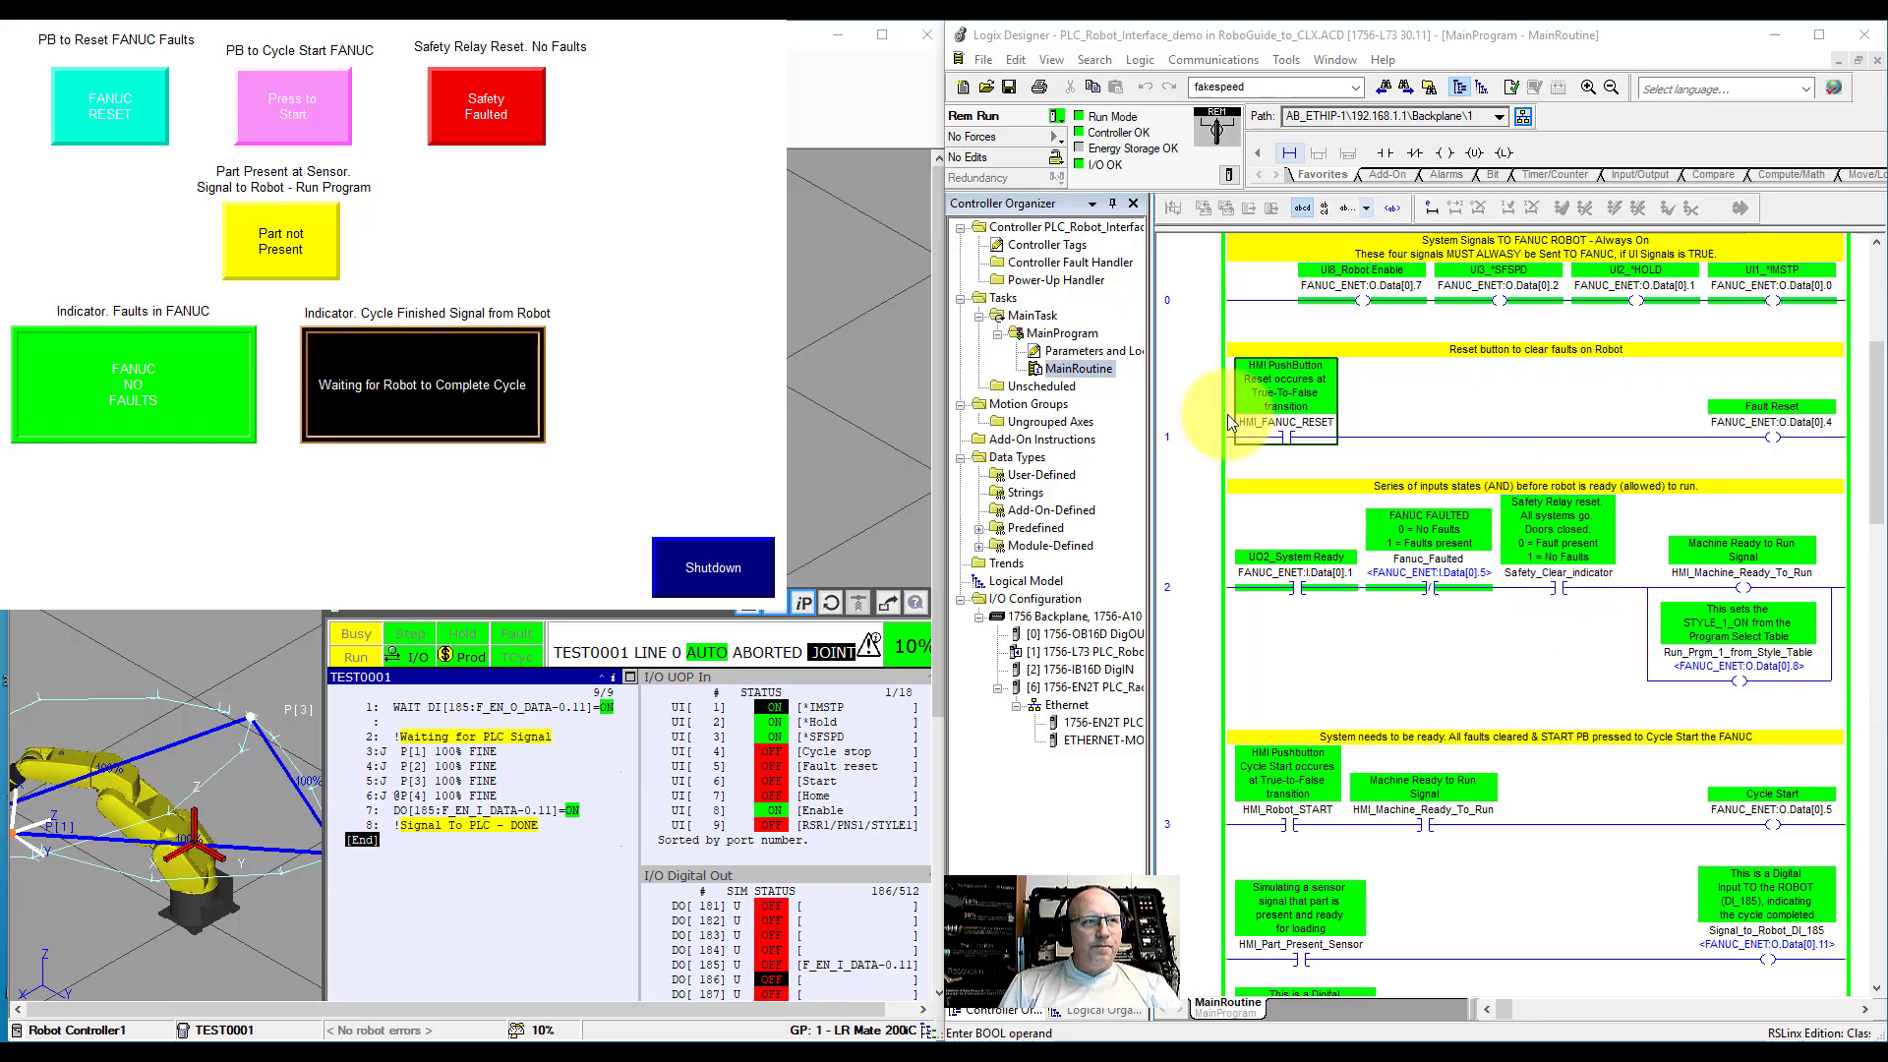
Step: Reset the safety relay from the HMI so the indicator reads Safety GOOD
{"action": "left_click", "coordinate": [486, 105]}
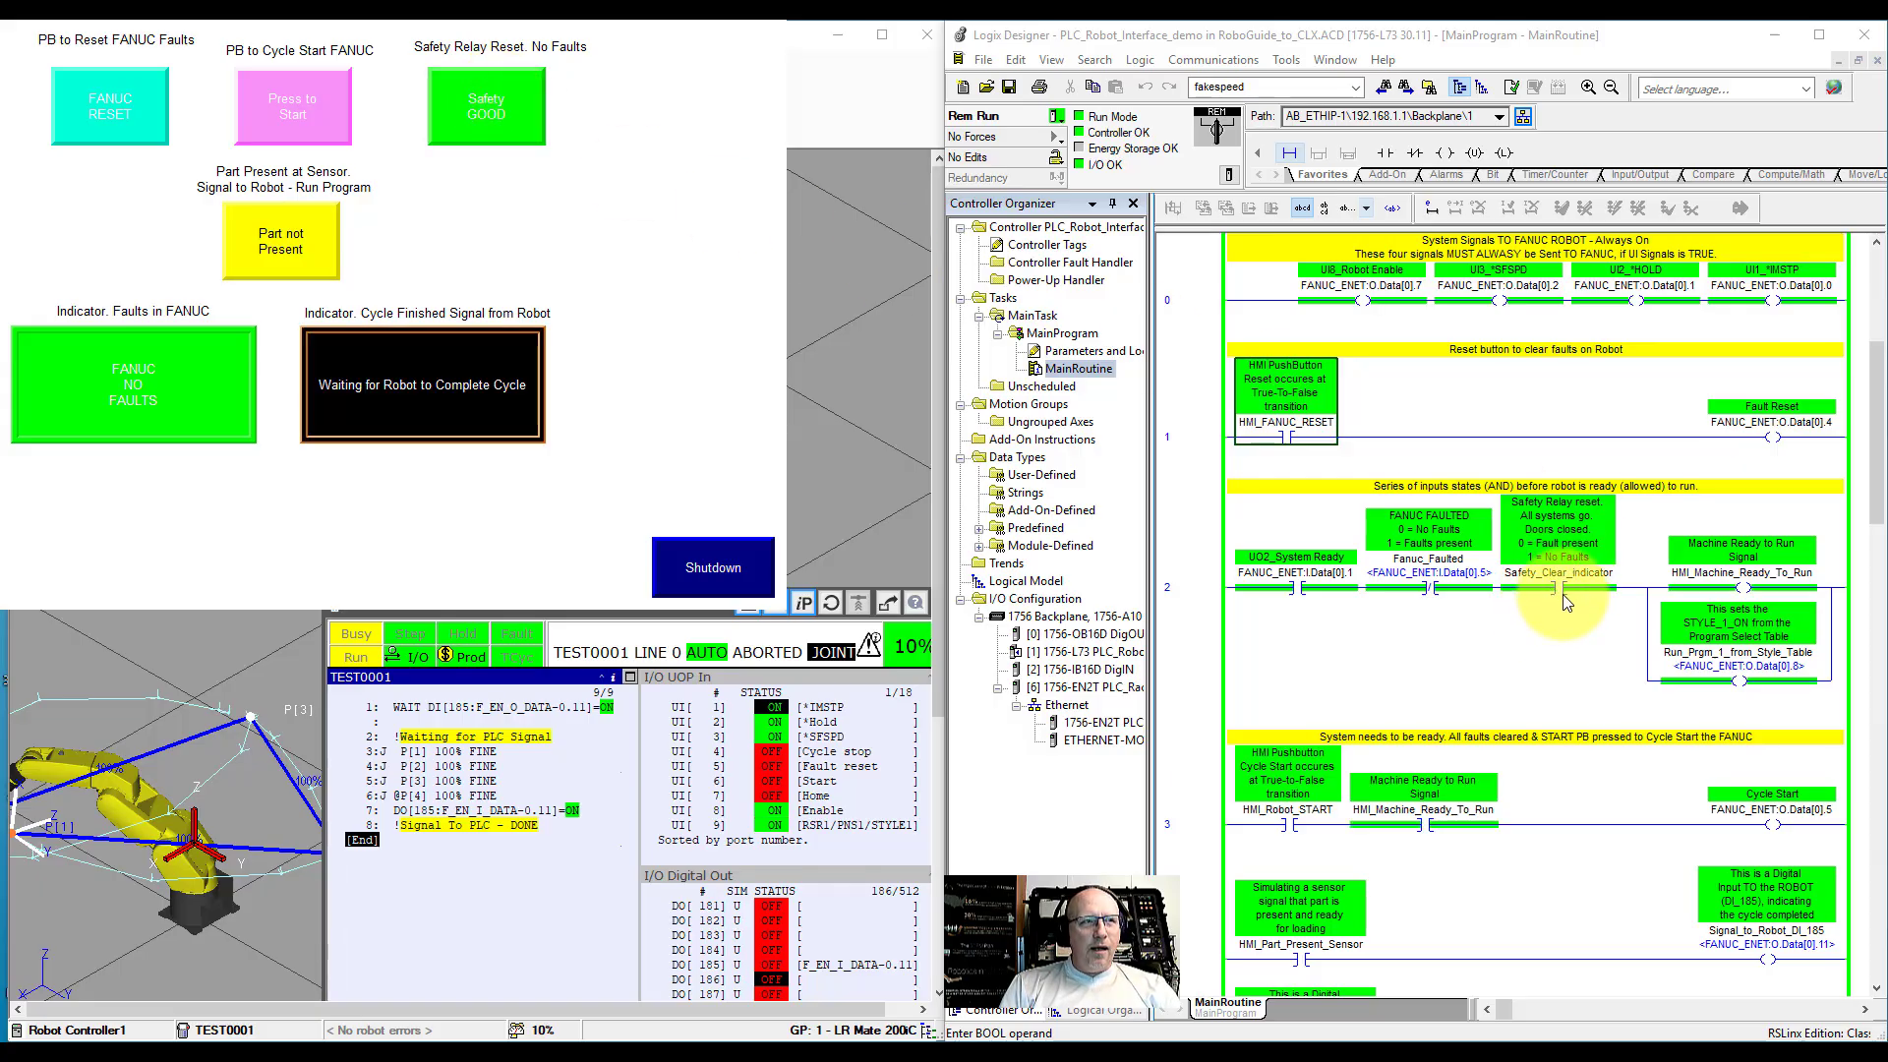
{"action": "mouse_move", "coordinate": [1574, 582]}
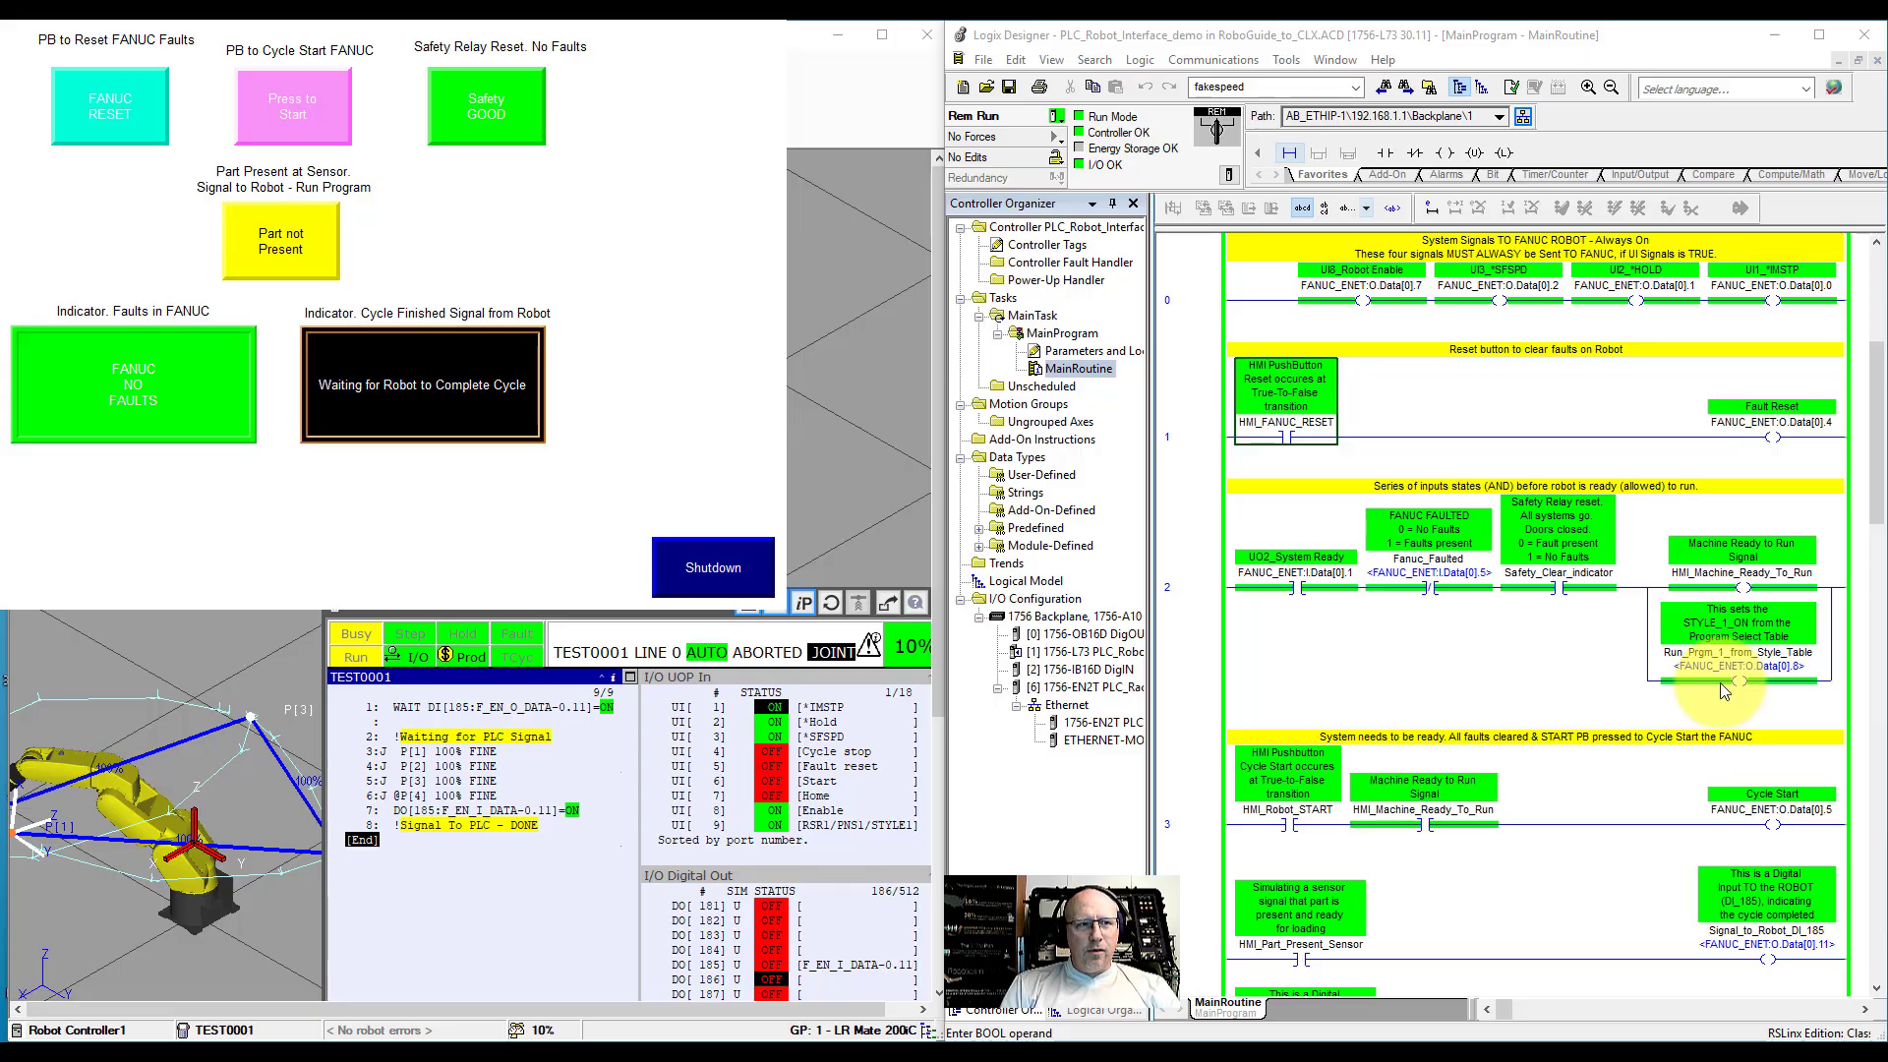
{"action": "mouse_move", "coordinate": [1746, 692]}
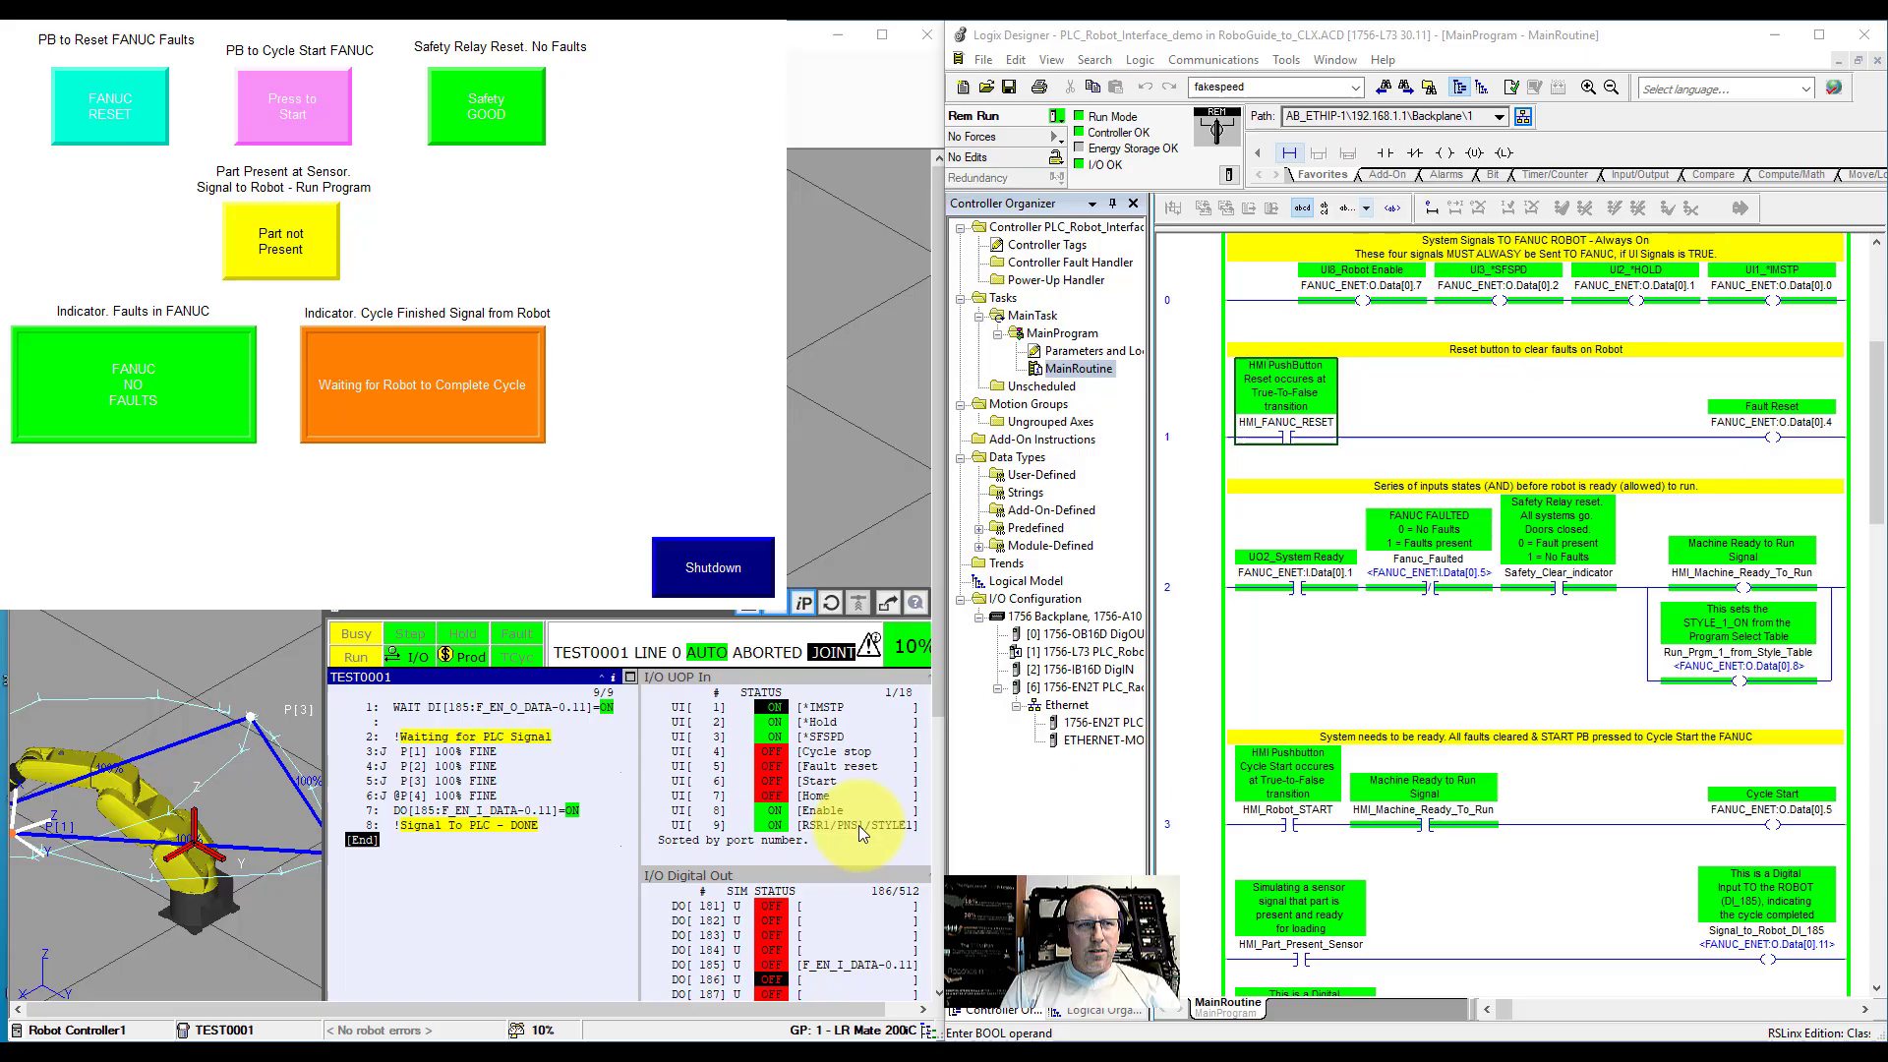
{"action": "mouse_move", "coordinate": [1648, 692]}
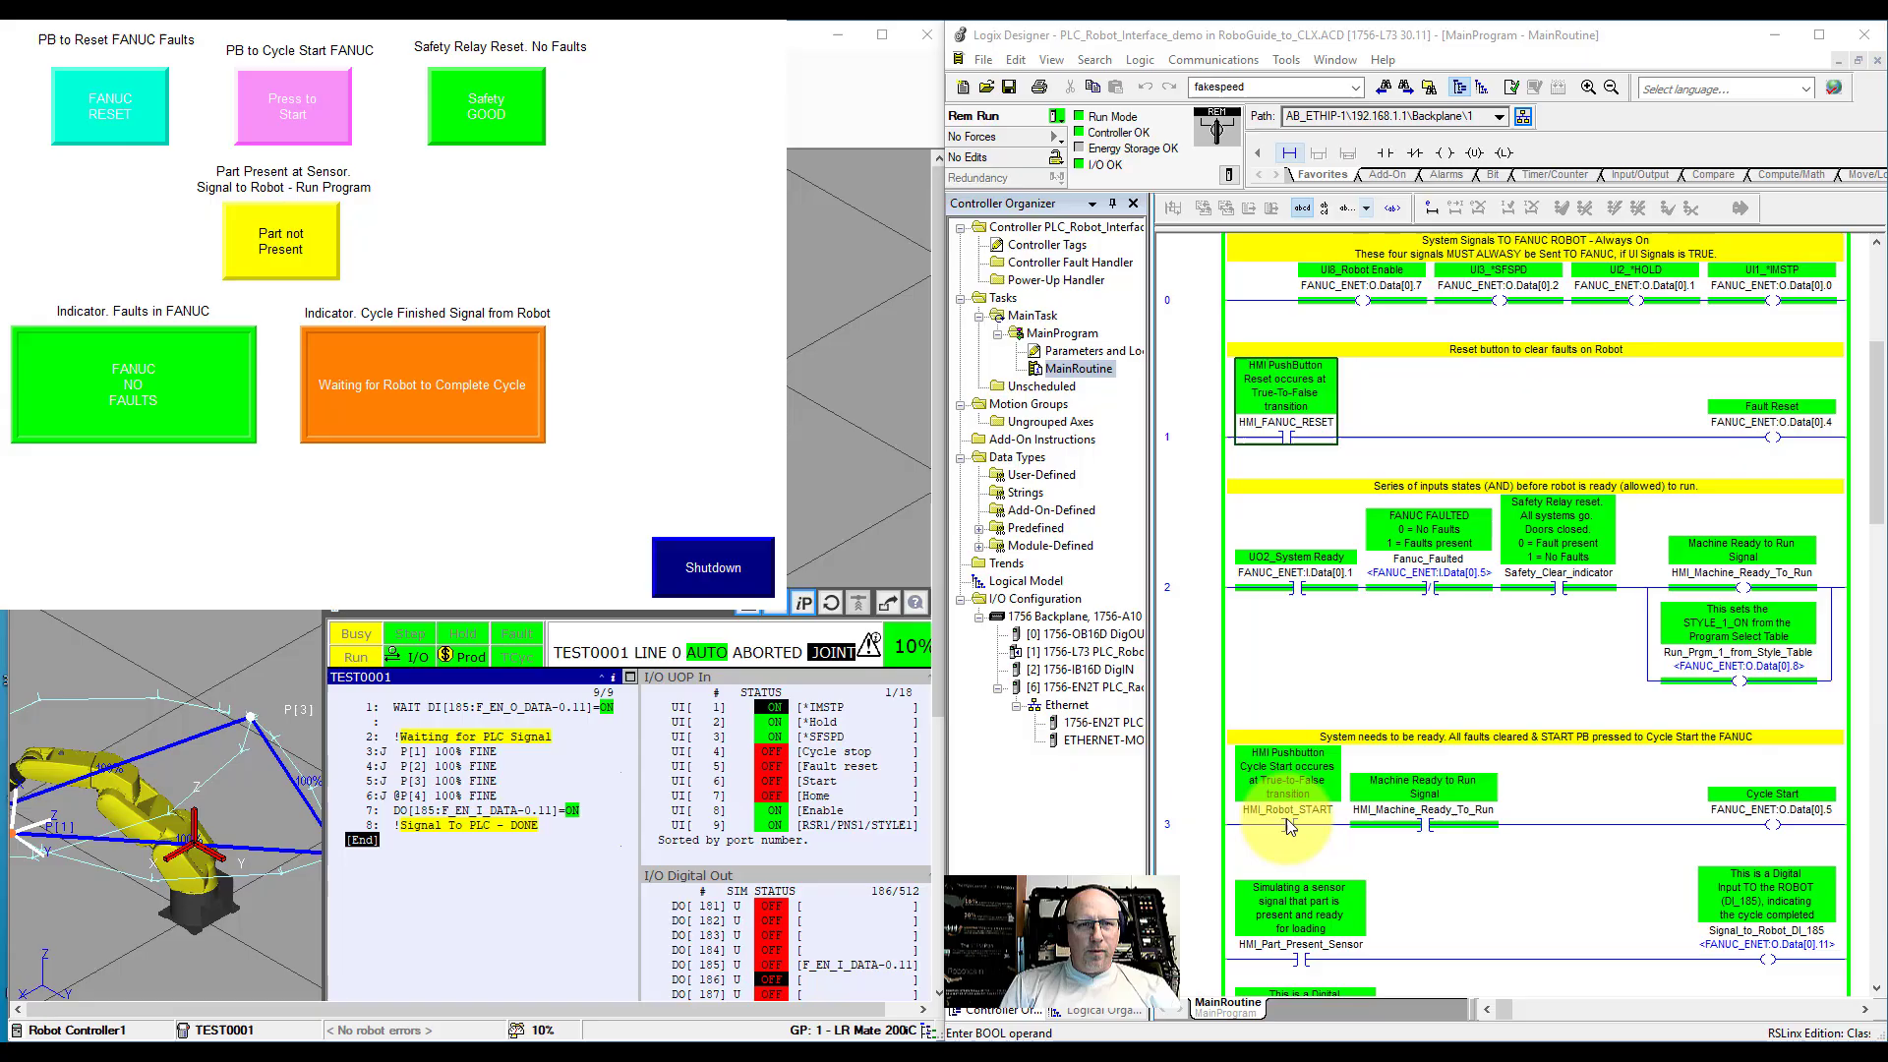
Step: Cycle-start TEST0001 from the HMI Press to Start button so it runs in AUTO
{"action": "left_click", "coordinate": [285, 106]}
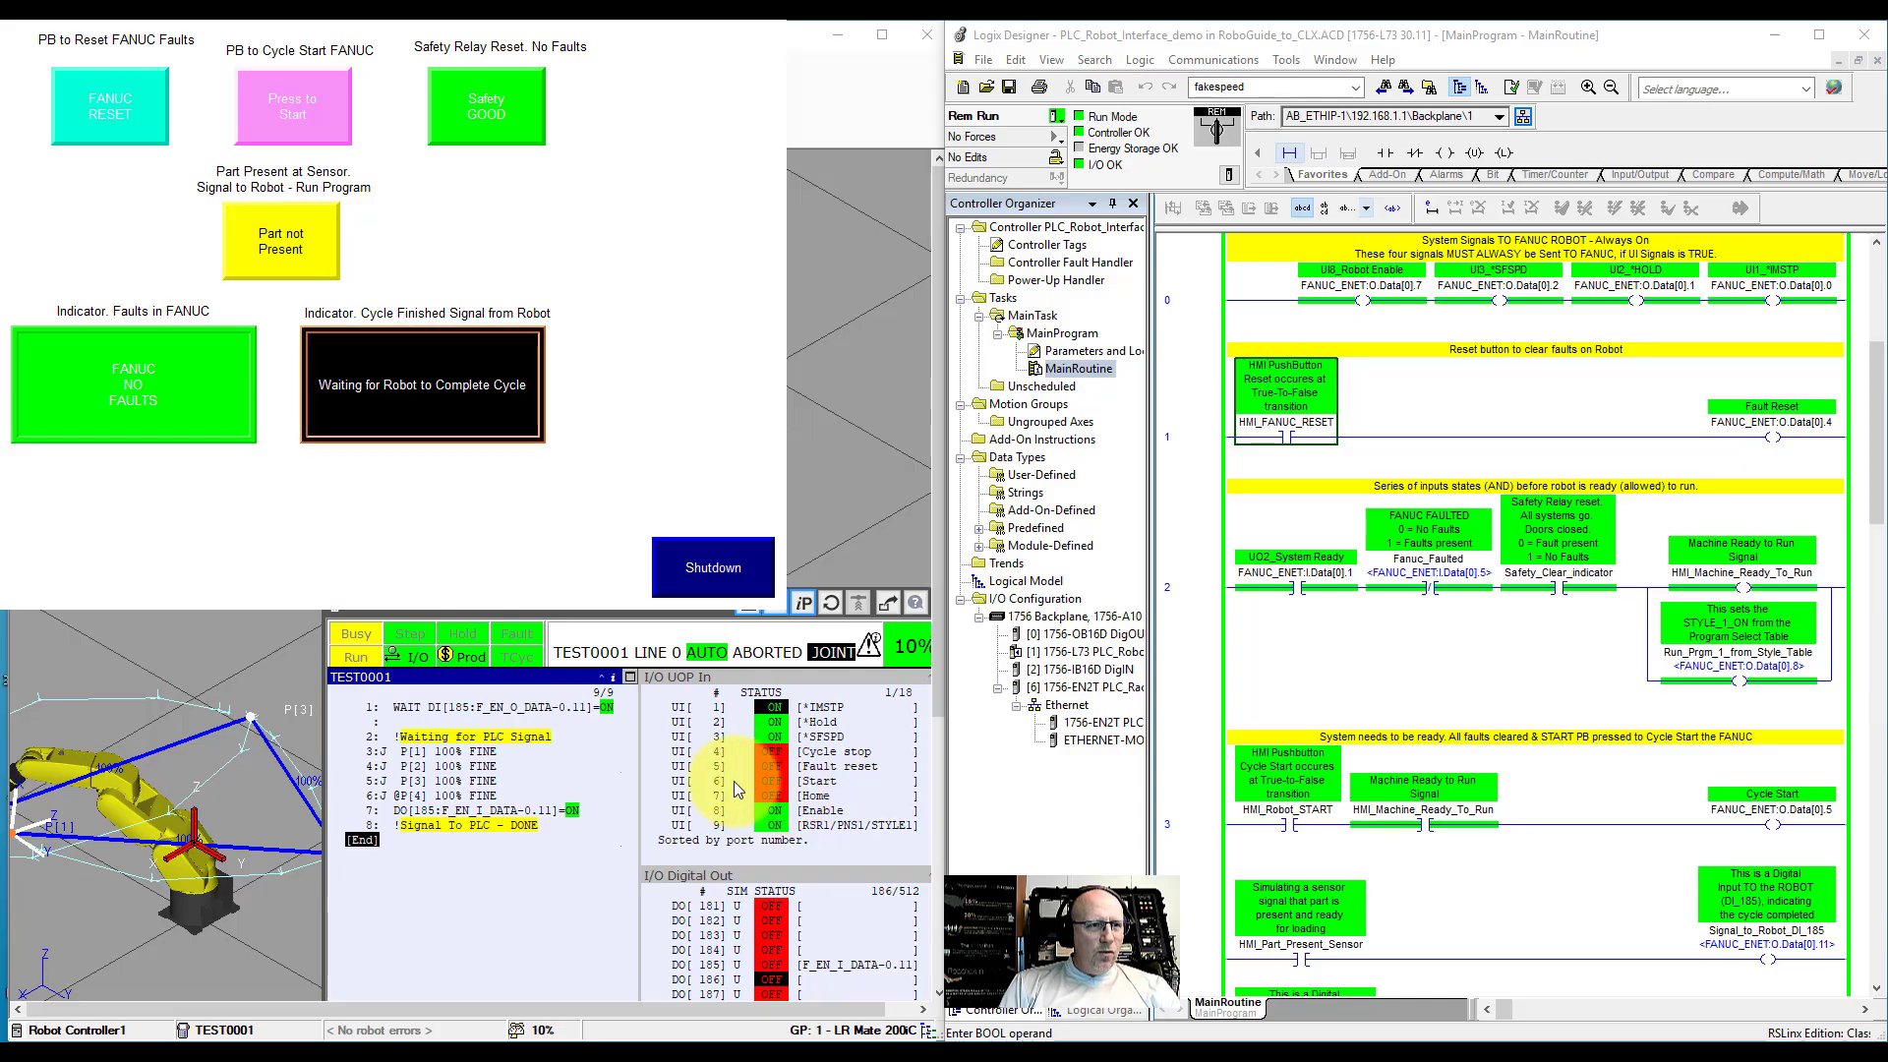
{"action": "left_click", "coordinate": [287, 110]}
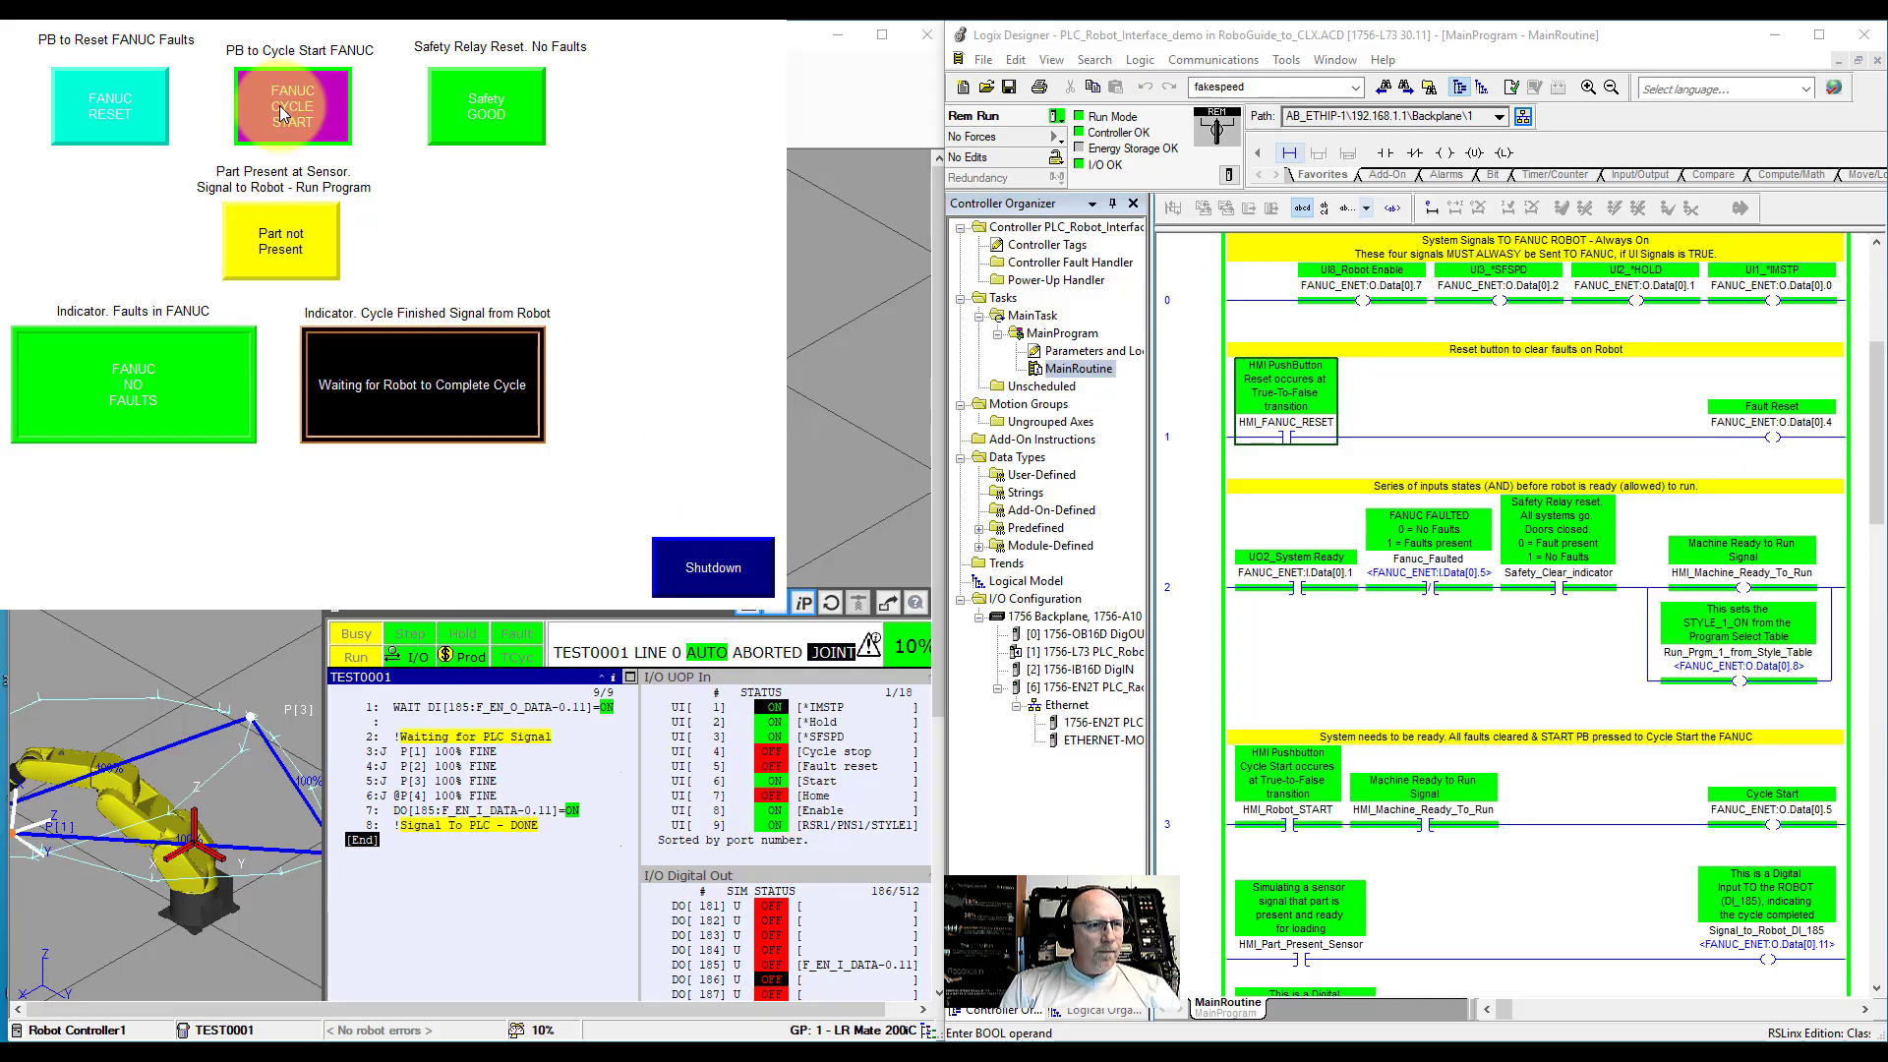
{"action": "left_click", "coordinate": [289, 108]}
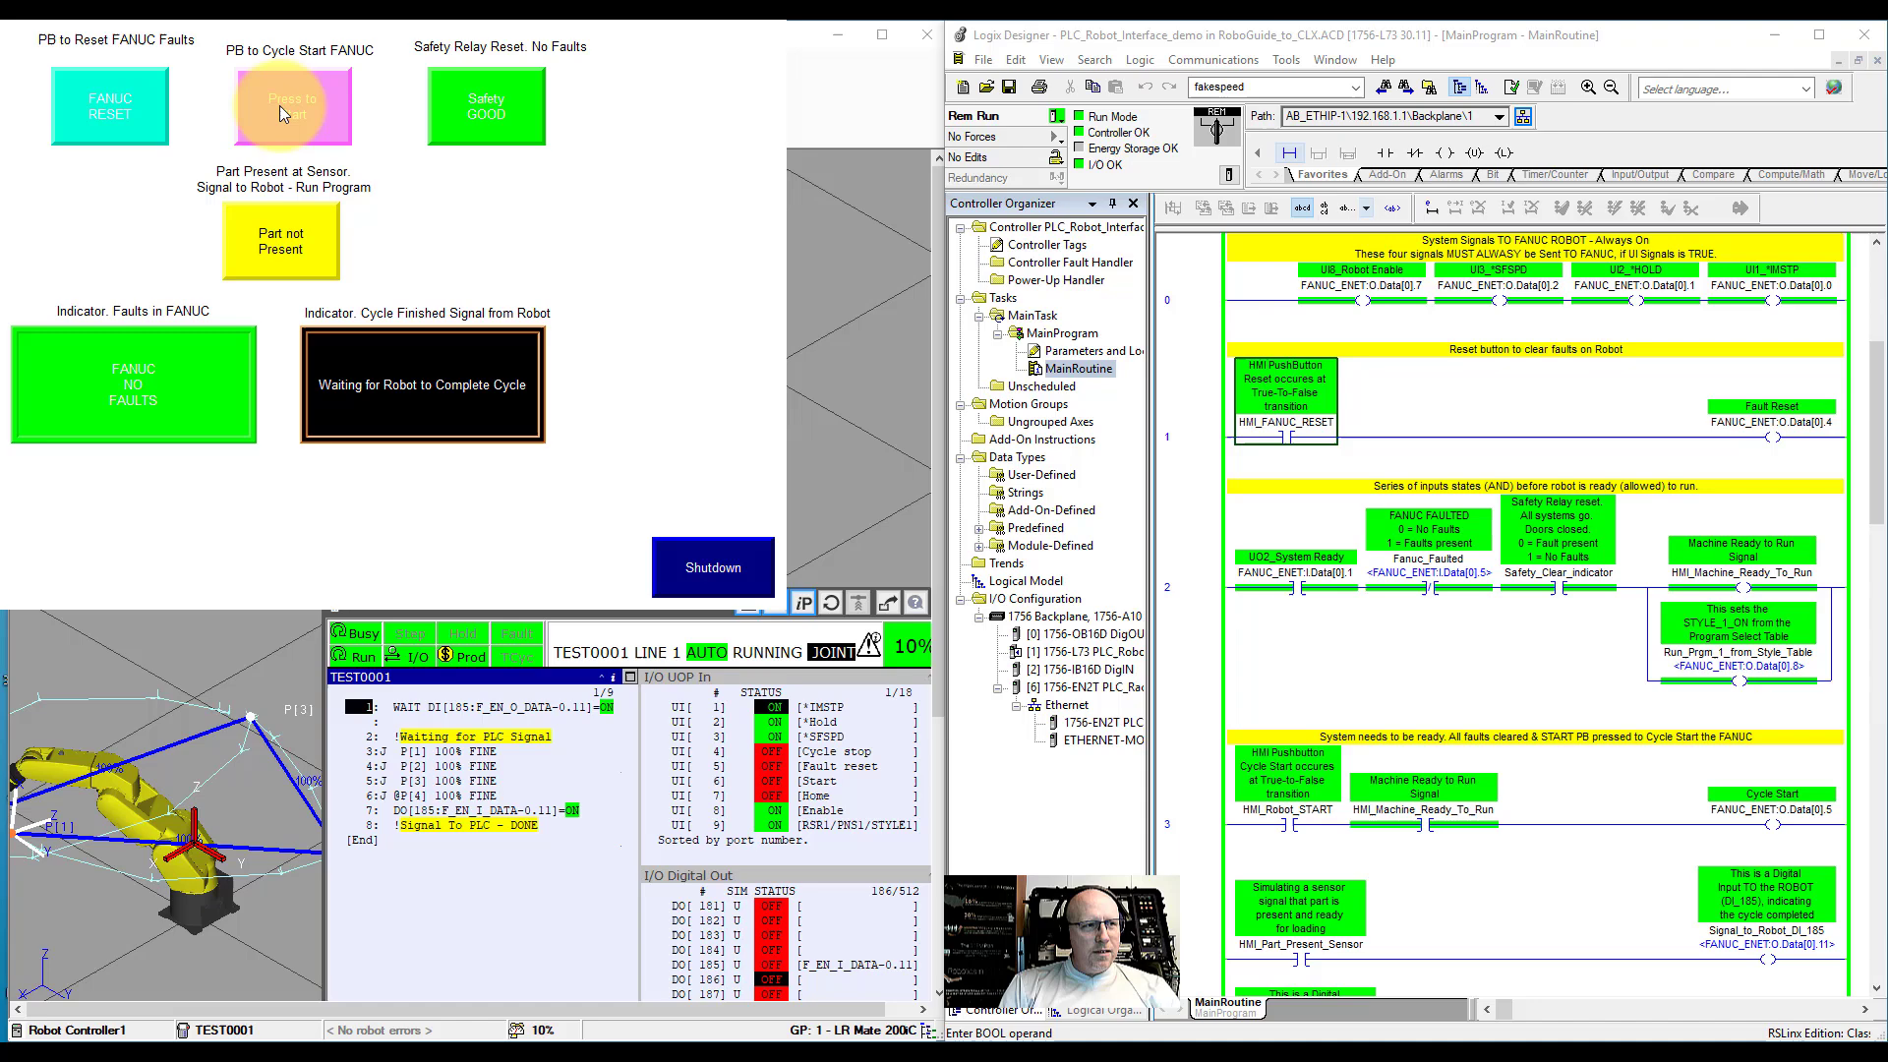
{"action": "left_click", "coordinate": [285, 104]}
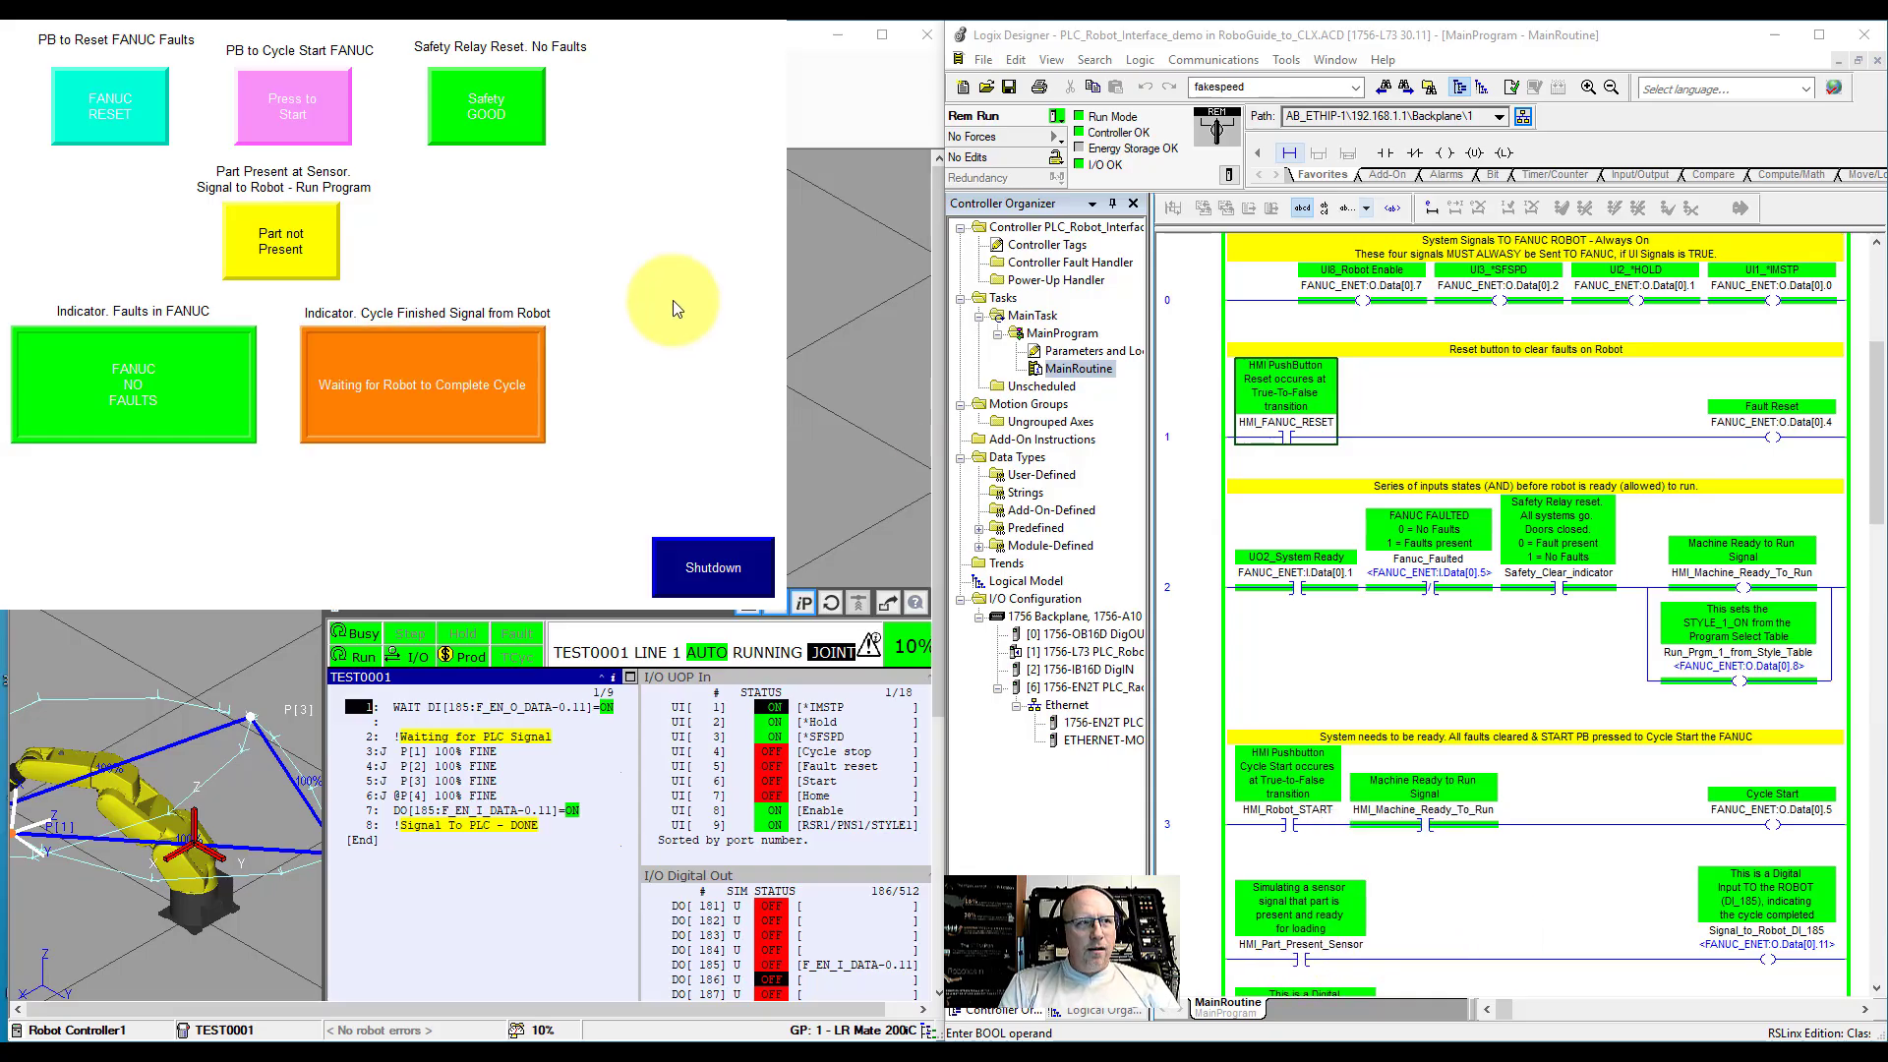
{"action": "mouse_move", "coordinate": [1209, 570]}
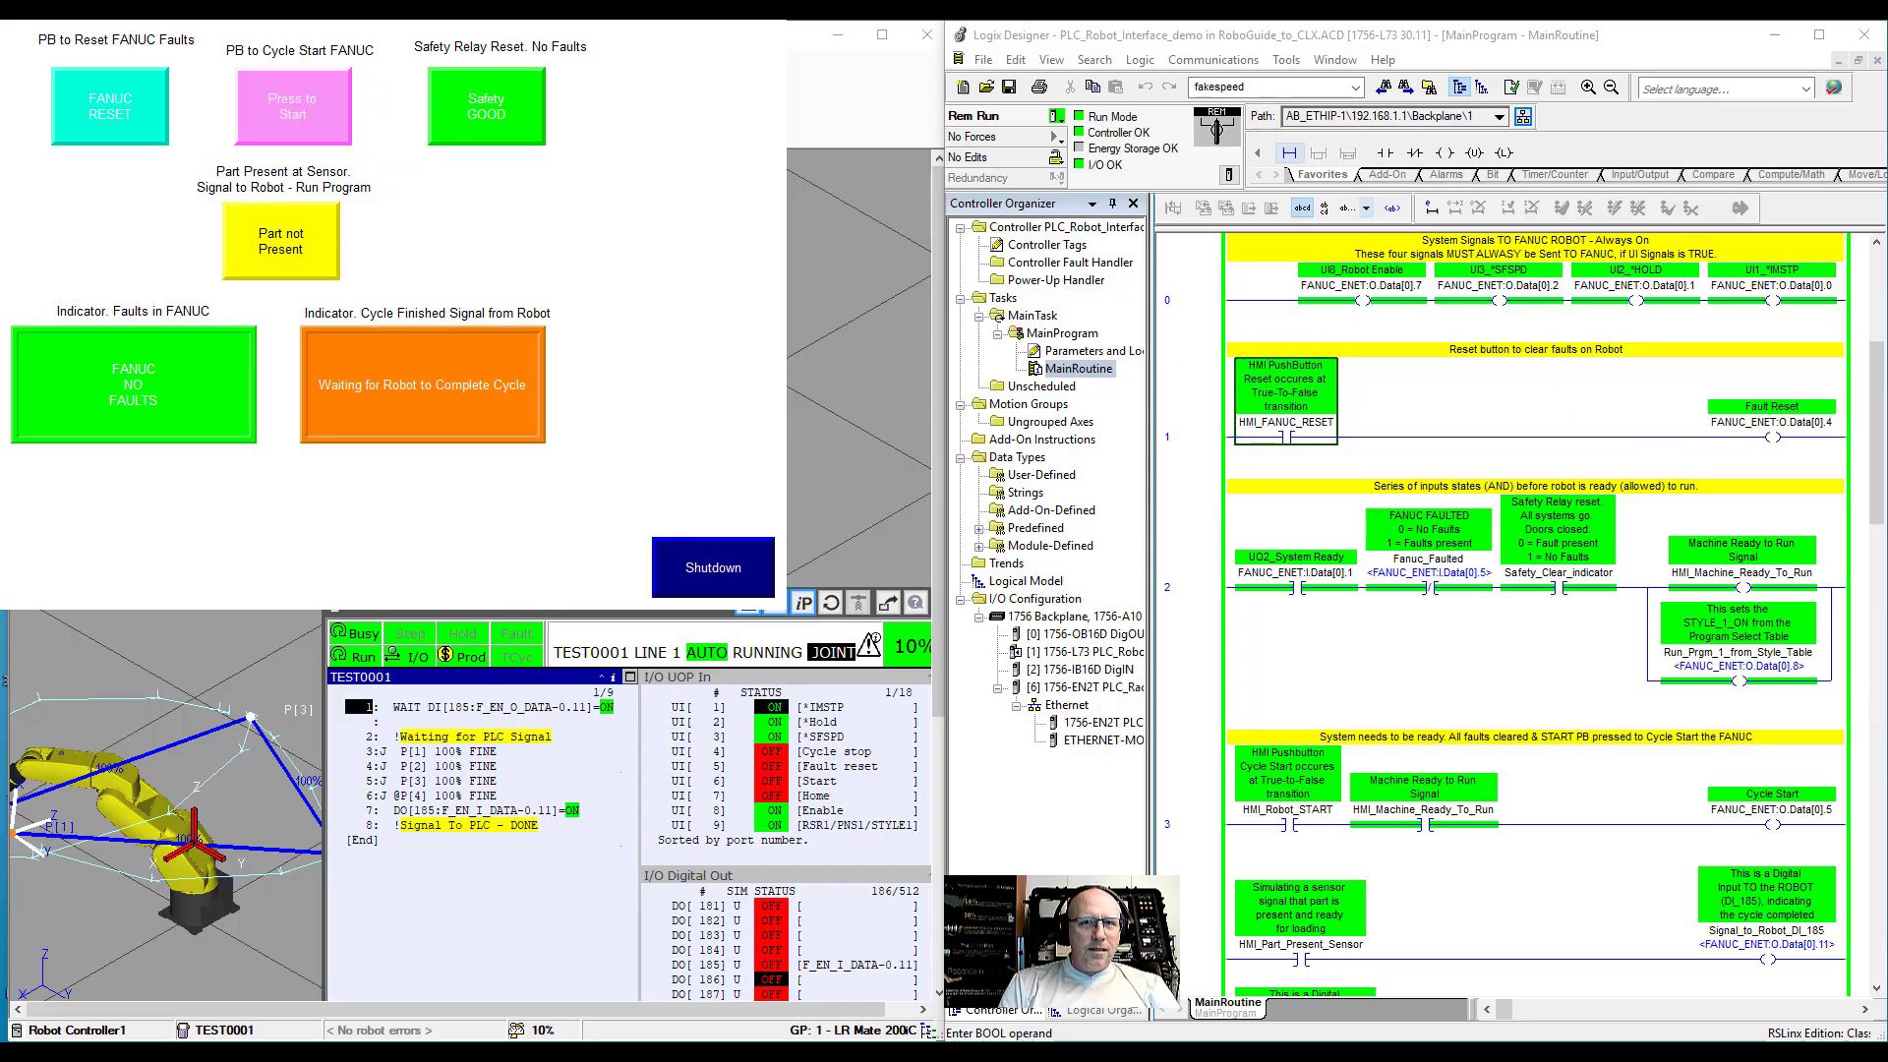
Step: Scroll MainRoutine down to rung 4 showing the DO 185 cycle-done logic
{"action": "scroll", "scroll_direction": "down", "scroll_amount": 3}
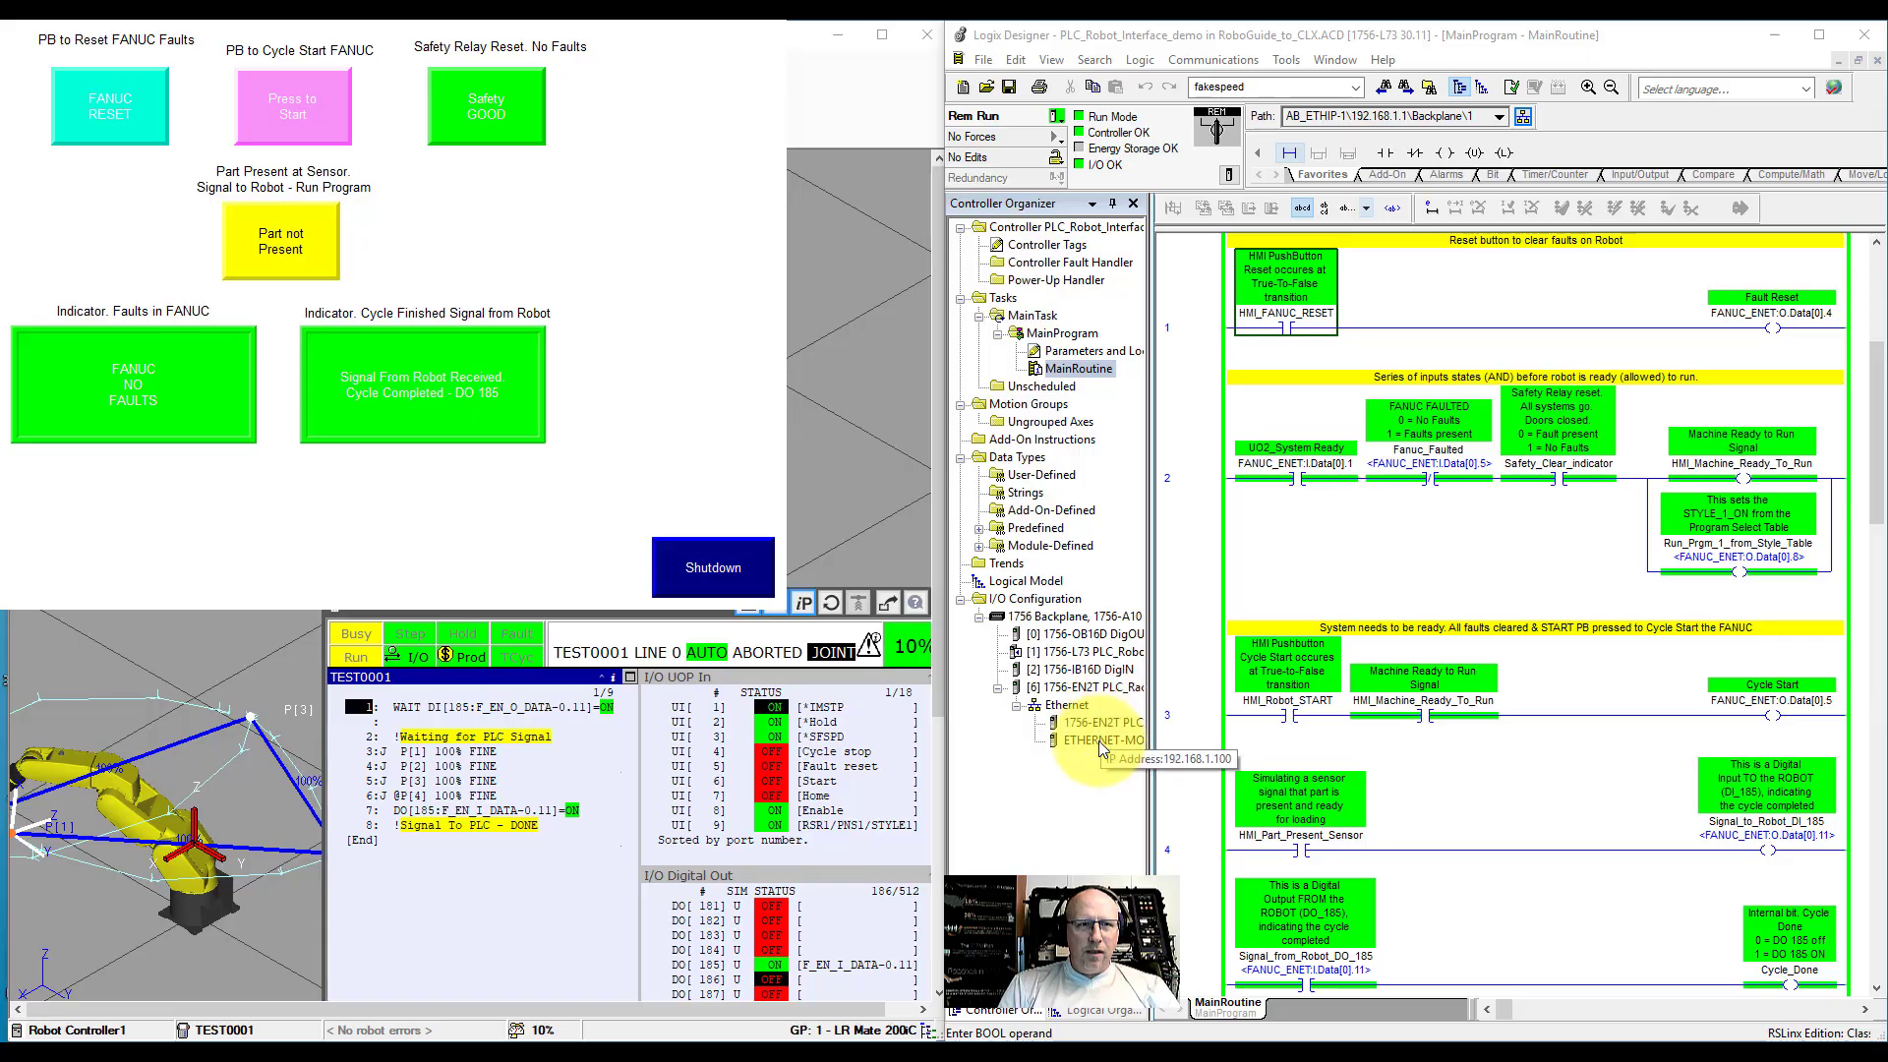
{"action": "mouse_move", "coordinate": [1045, 798]}
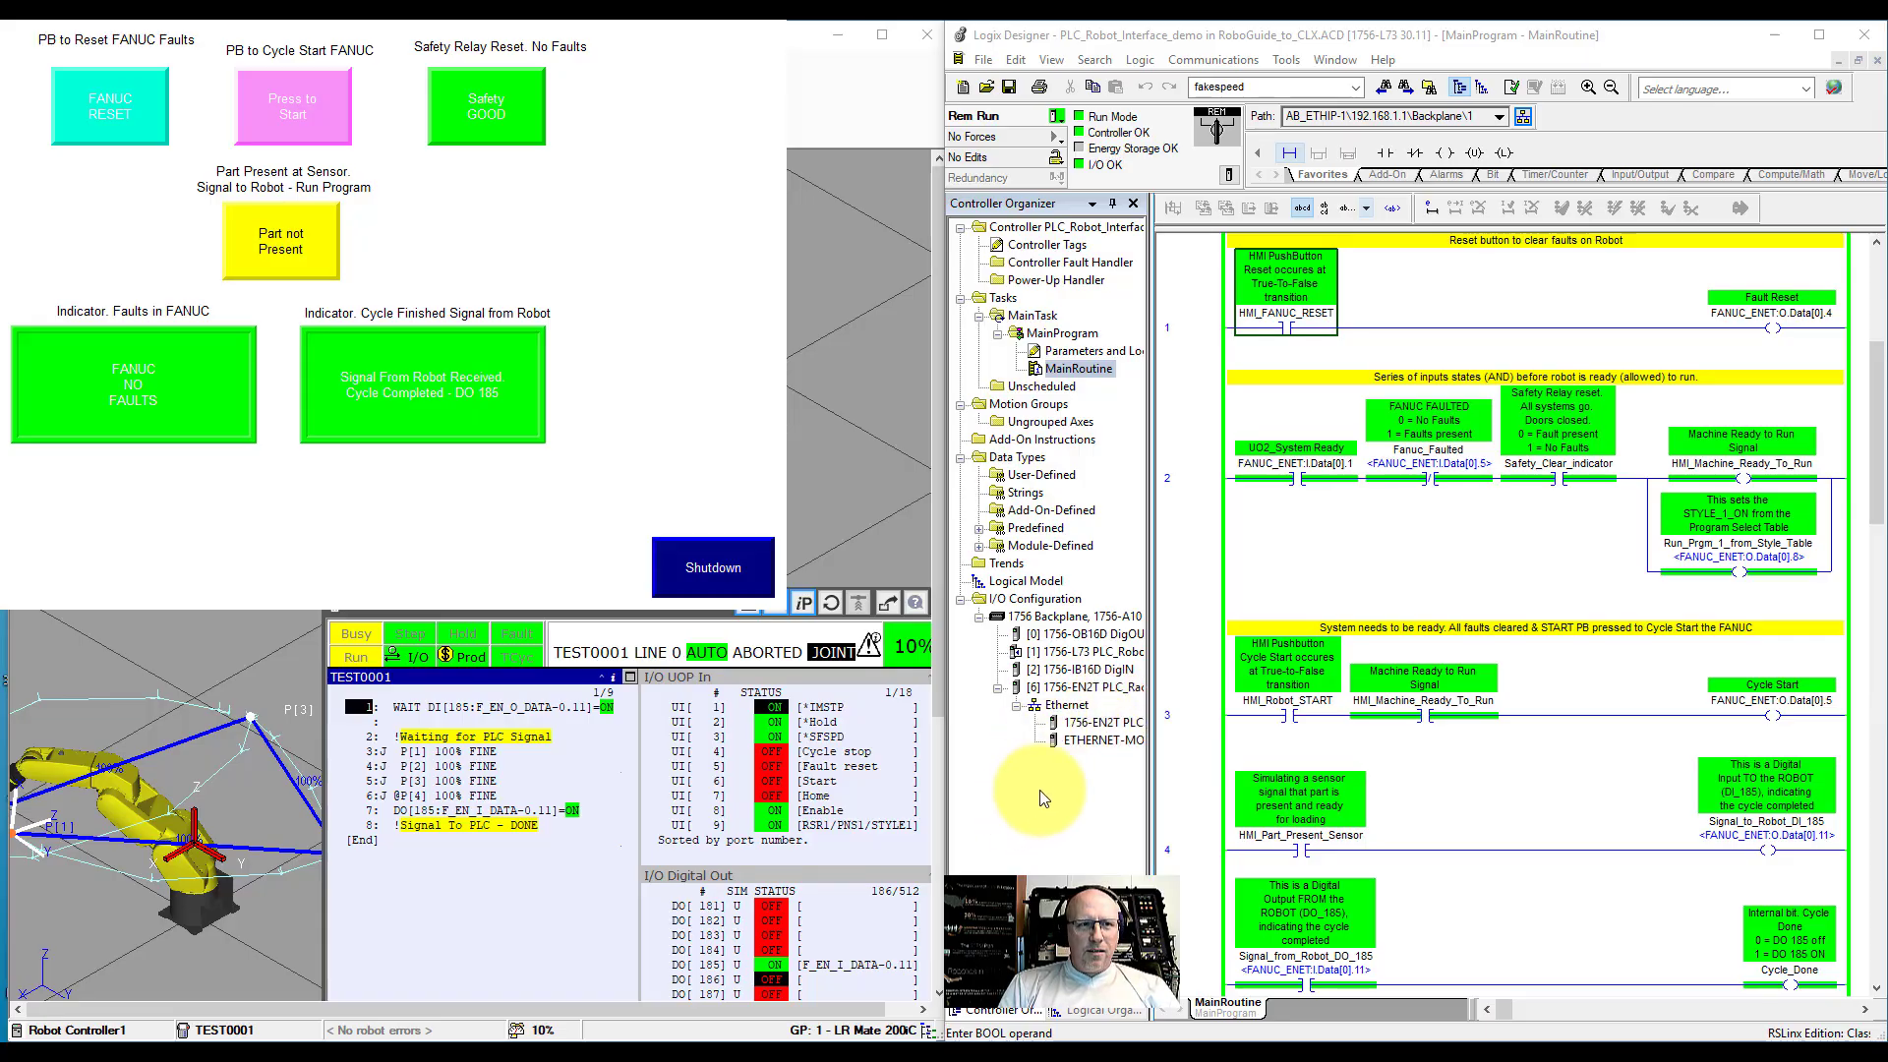